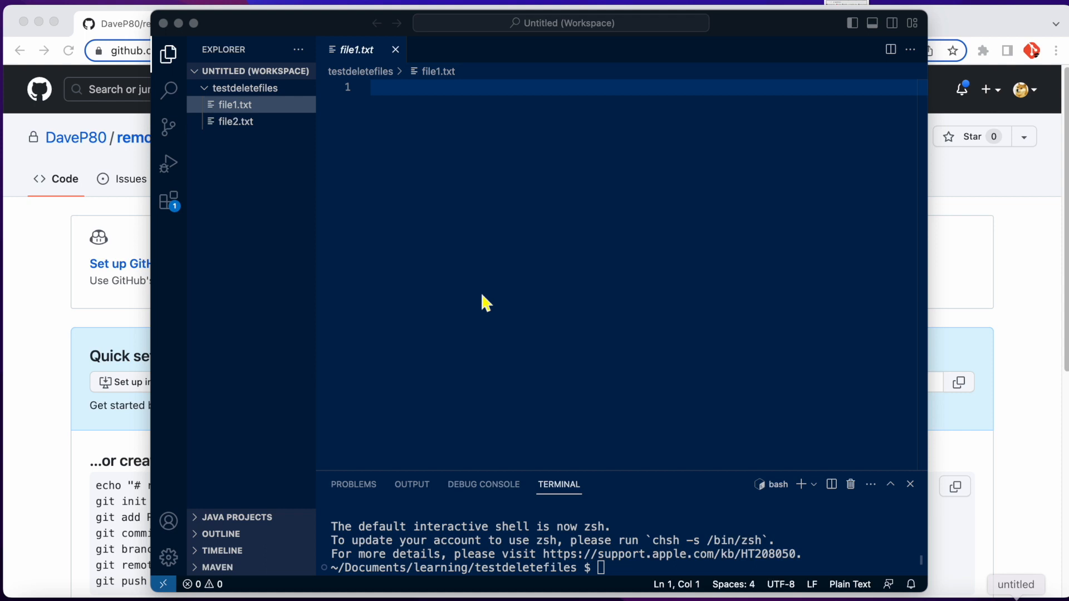
Step: Write 'going to delete this content and file path' into file1.txt
{"action": "left_click", "coordinate": [236, 122]}
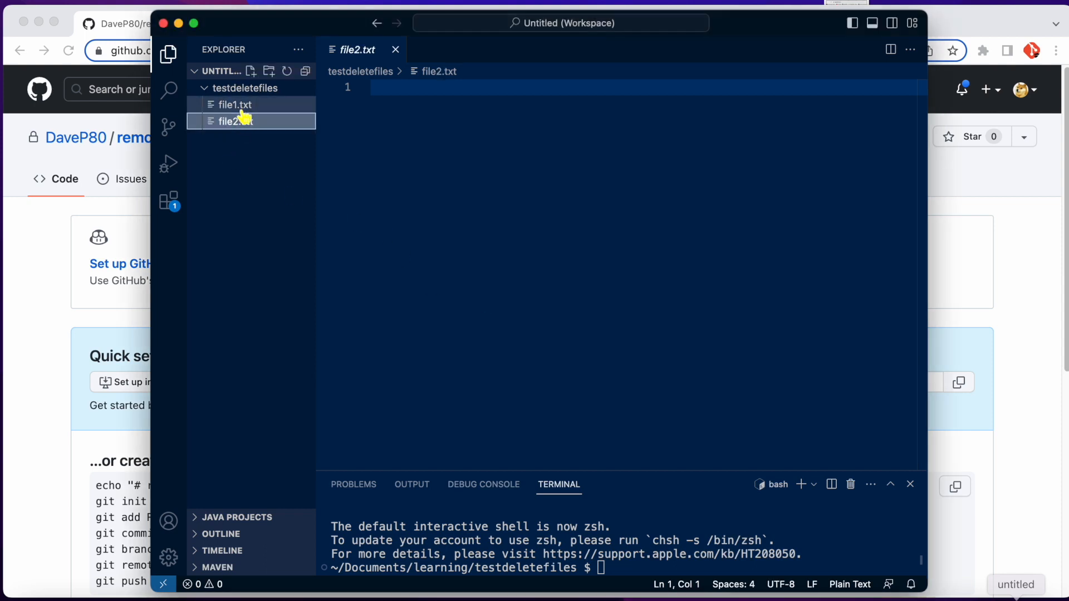
{"action": "left_click", "coordinate": [235, 105]}
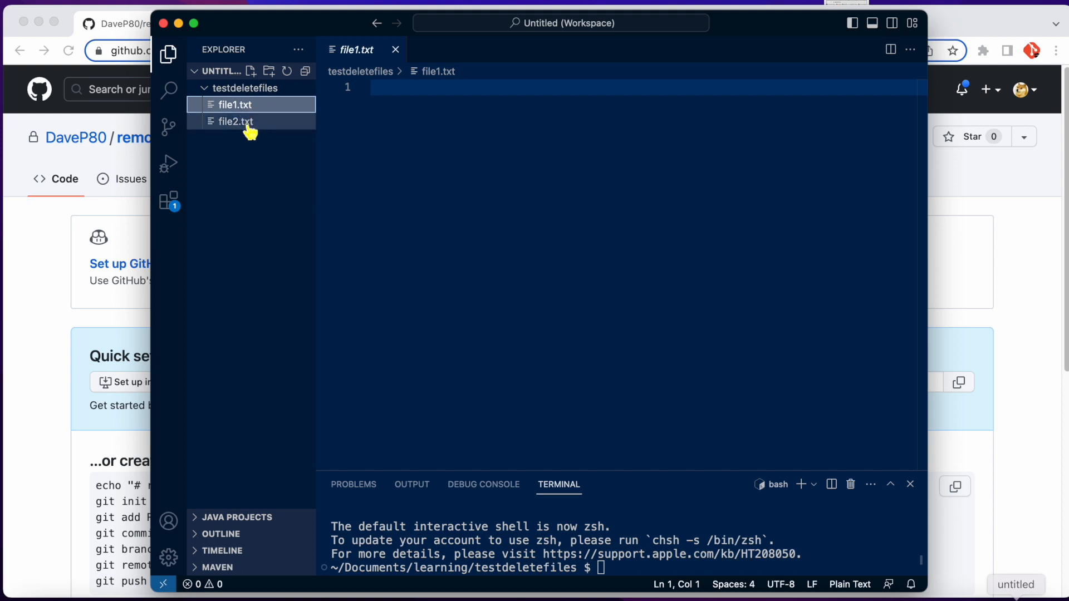
{"action": "left_click", "coordinate": [235, 122]}
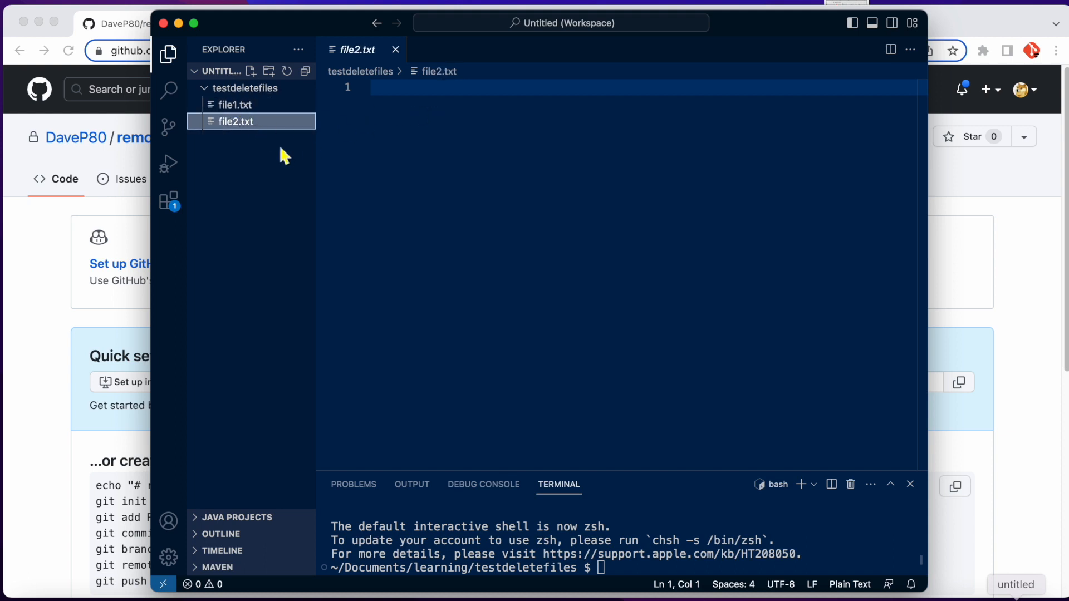
{"action": "left_click", "coordinate": [235, 104]}
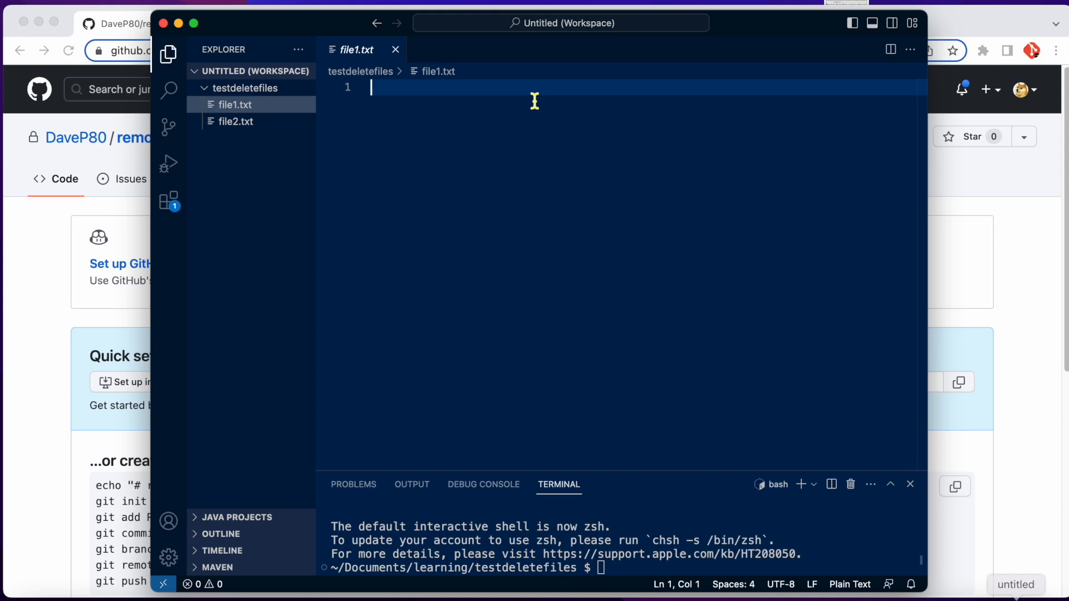
{"action": "type", "text": "going"}
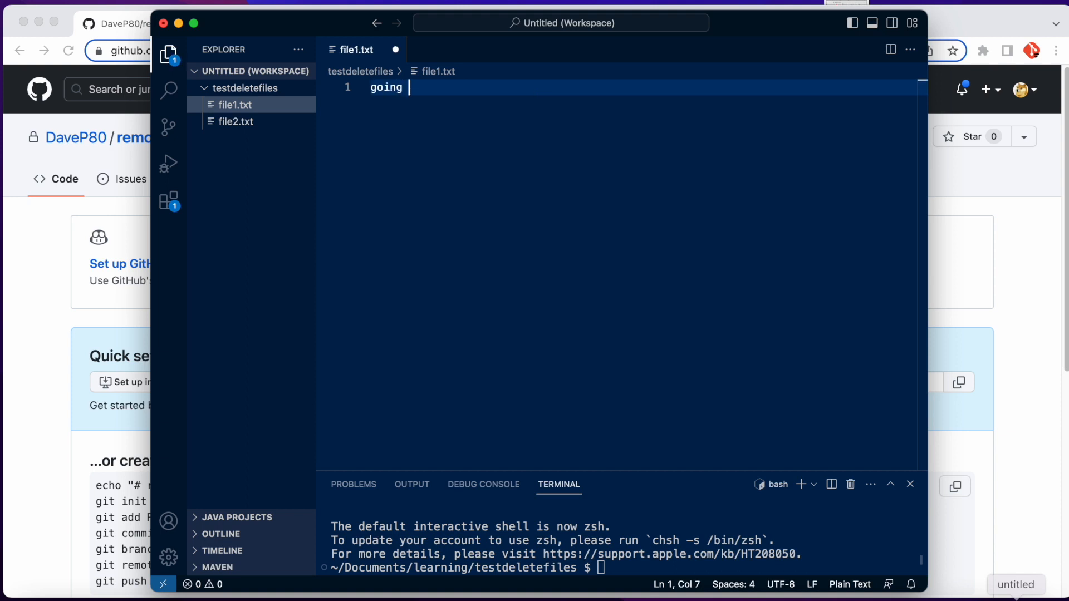
{"action": "type", "text": "to delete"}
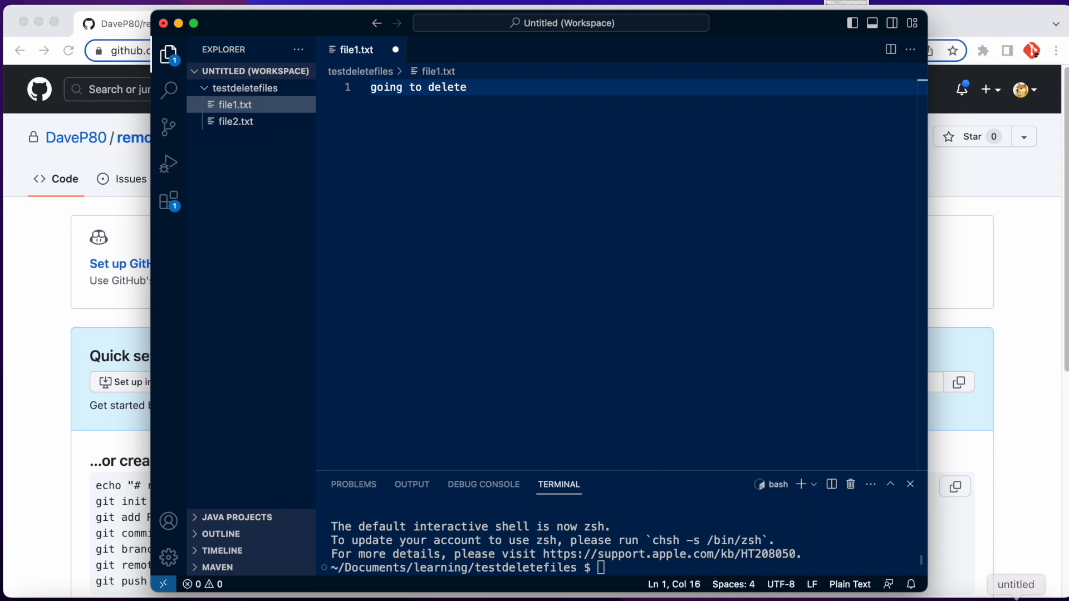
{"action": "type", "text": "this conten"}
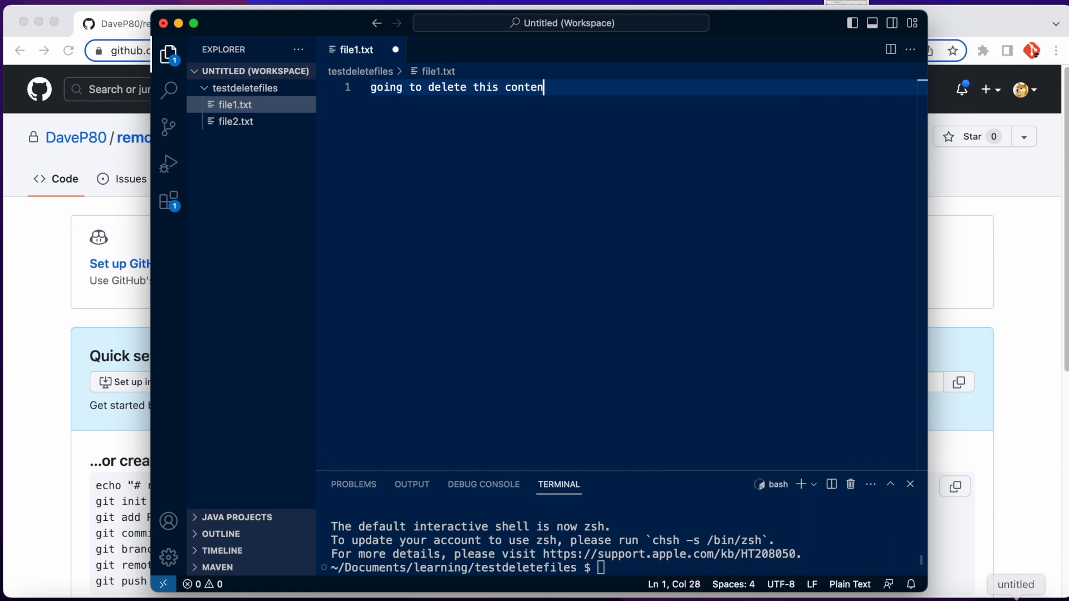
{"action": "type", "text": "and file"}
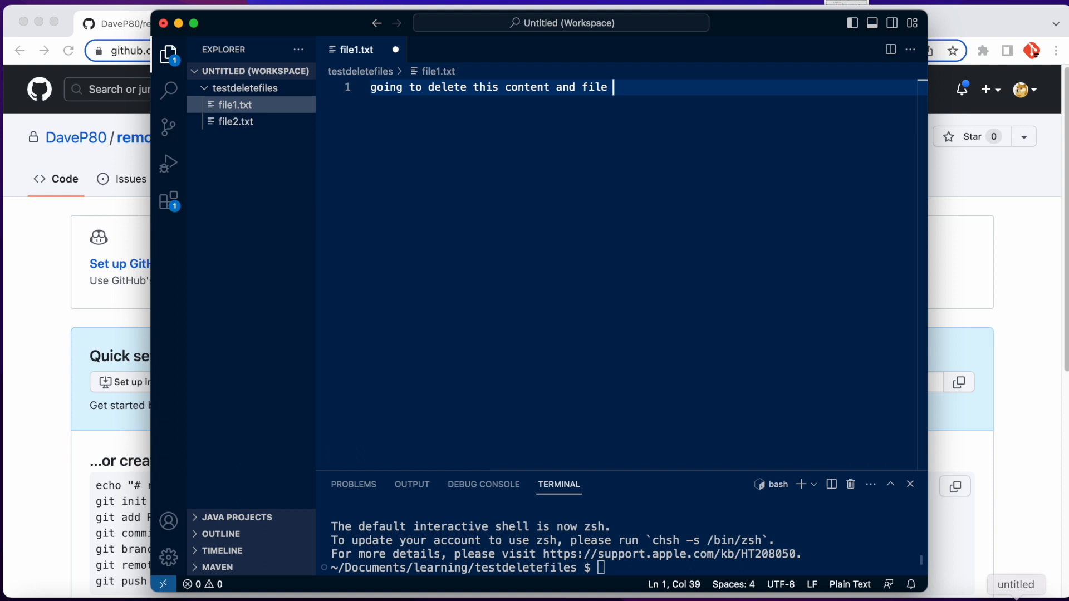
{"action": "type", "text": "path"}
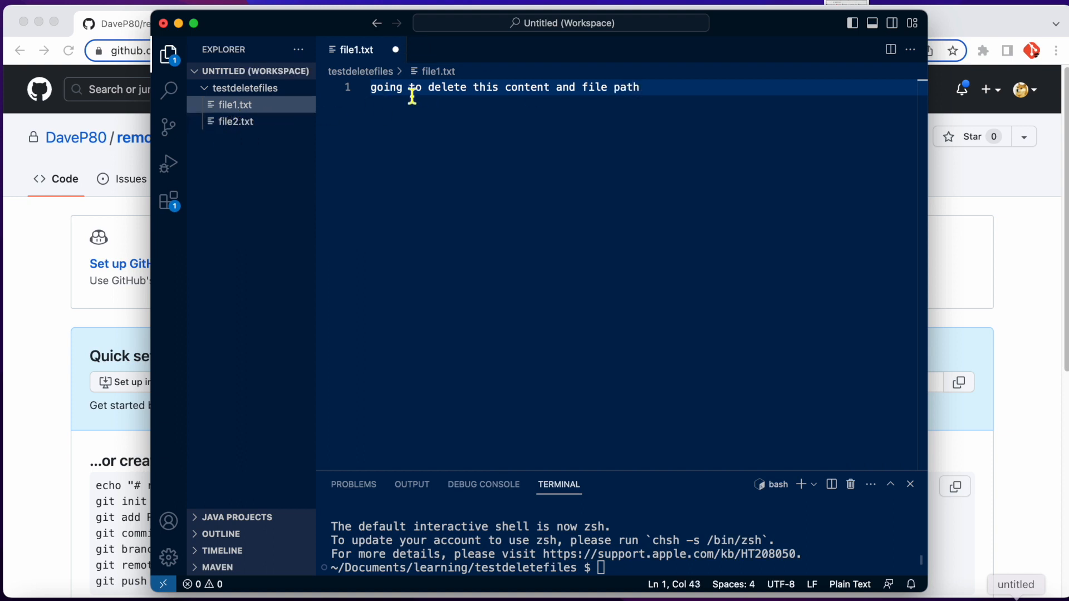
Step: Write 'keep this, good file' into file2.txt
{"action": "left_click", "coordinate": [235, 120]}
{"action": "type", "text": "k"}
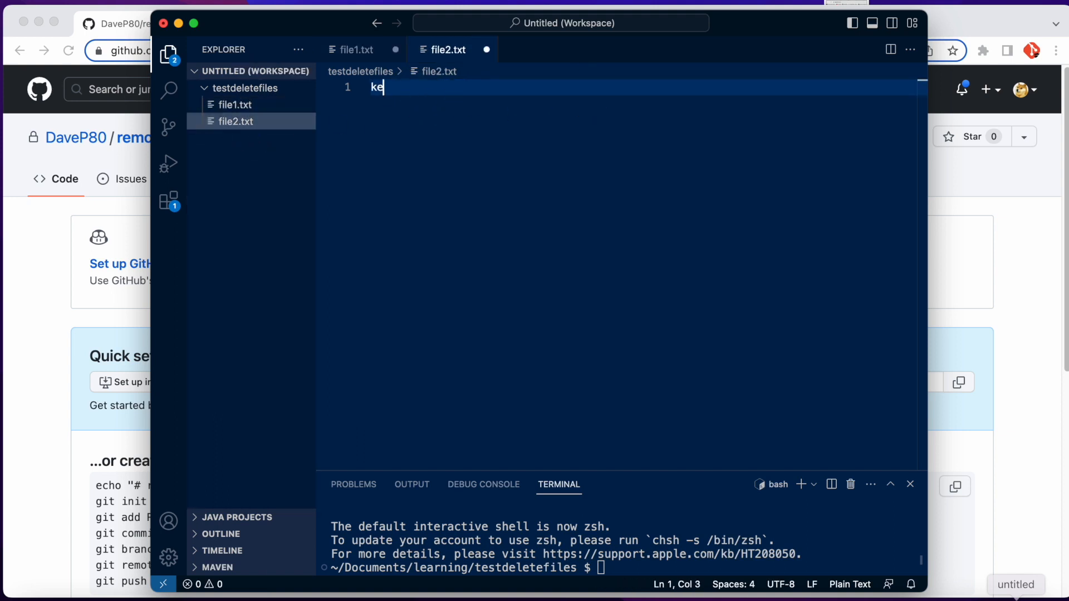
{"action": "type", "text": "ep this,"}
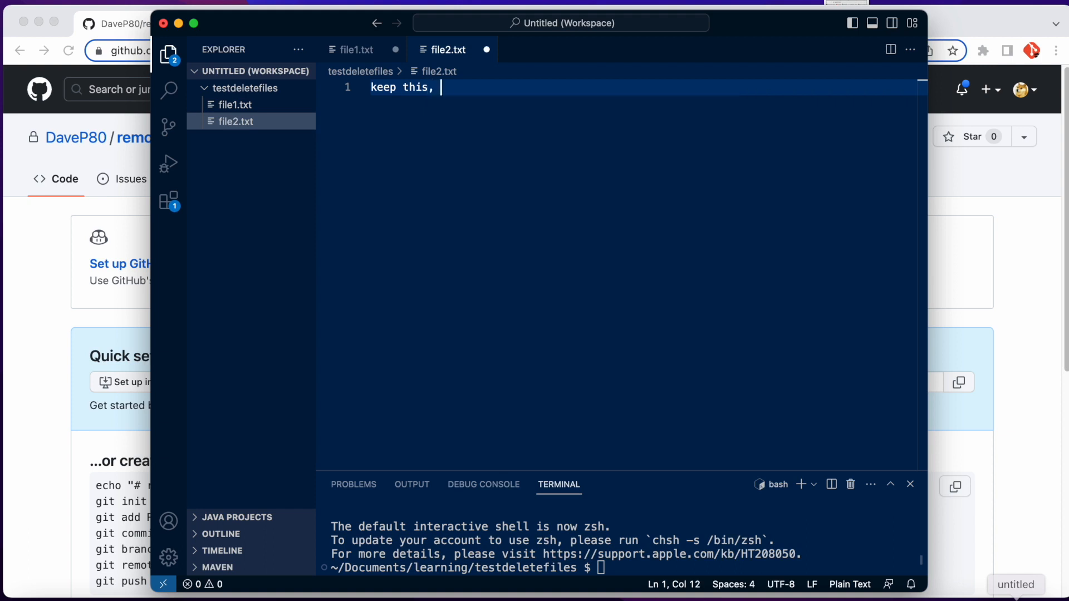
{"action": "type", "text": "good file"}
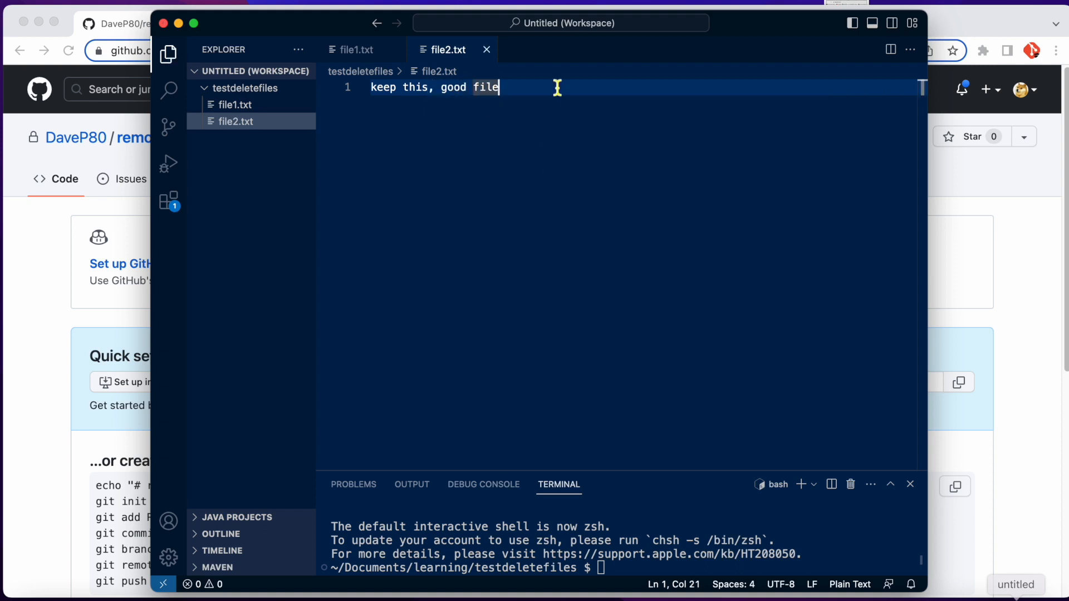
{"action": "mouse_move", "coordinate": [552, 102]}
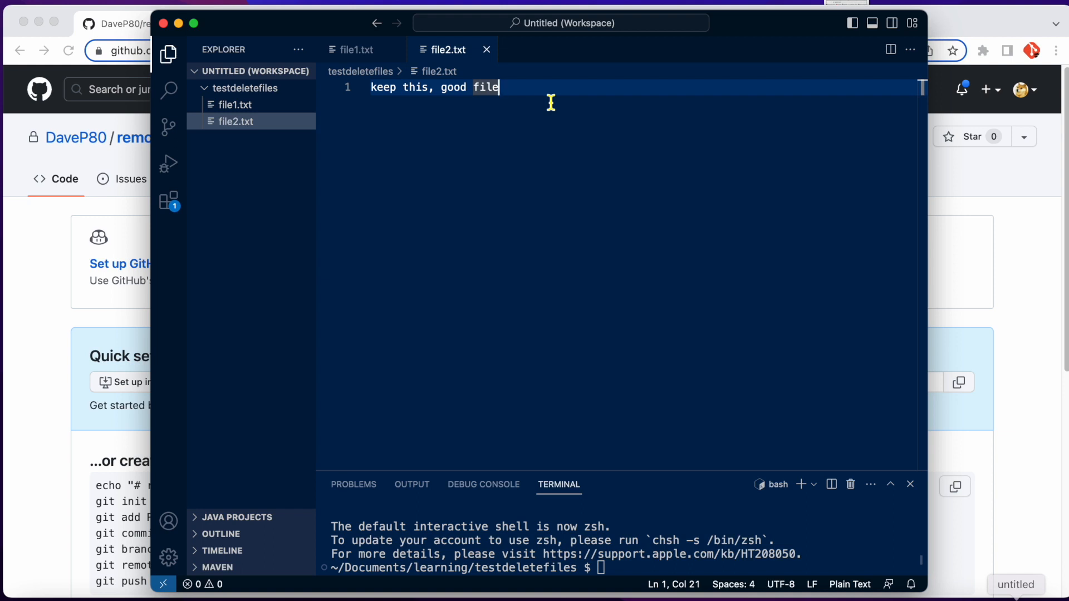
{"action": "mouse_move", "coordinate": [989, 196]}
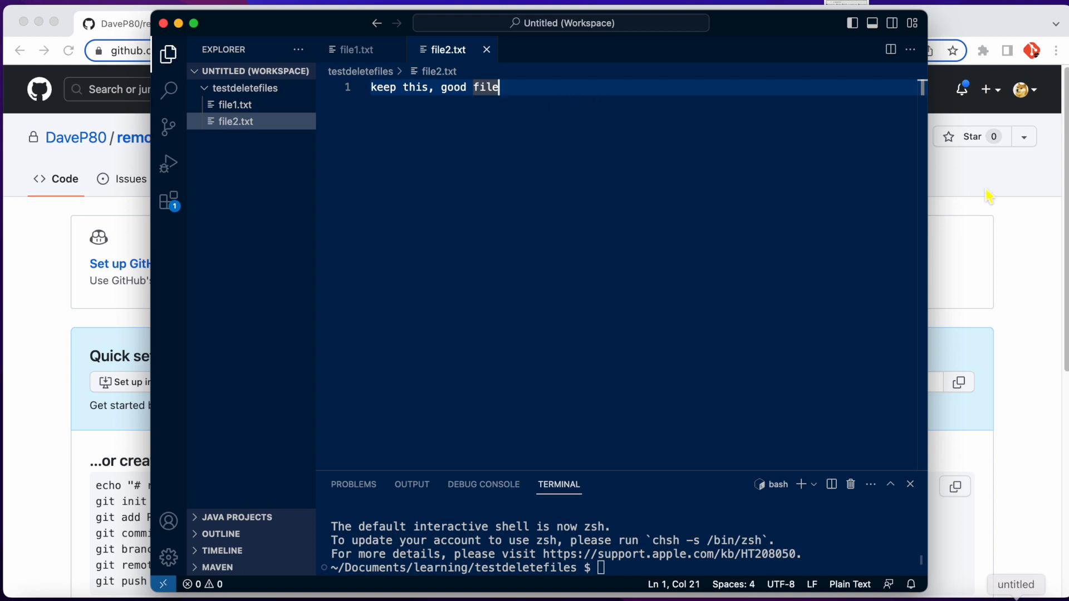
{"action": "mouse_move", "coordinate": [543, 87]}
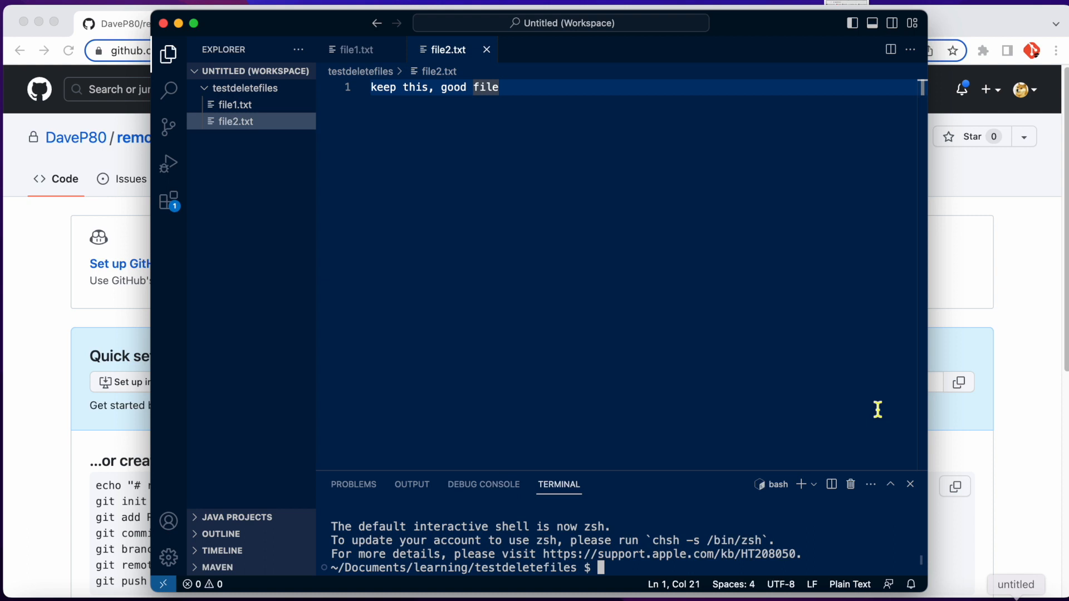
Step: Run git init, git add . and git commit -m 'first' in the terminal
{"action": "type", "text": "git init"}
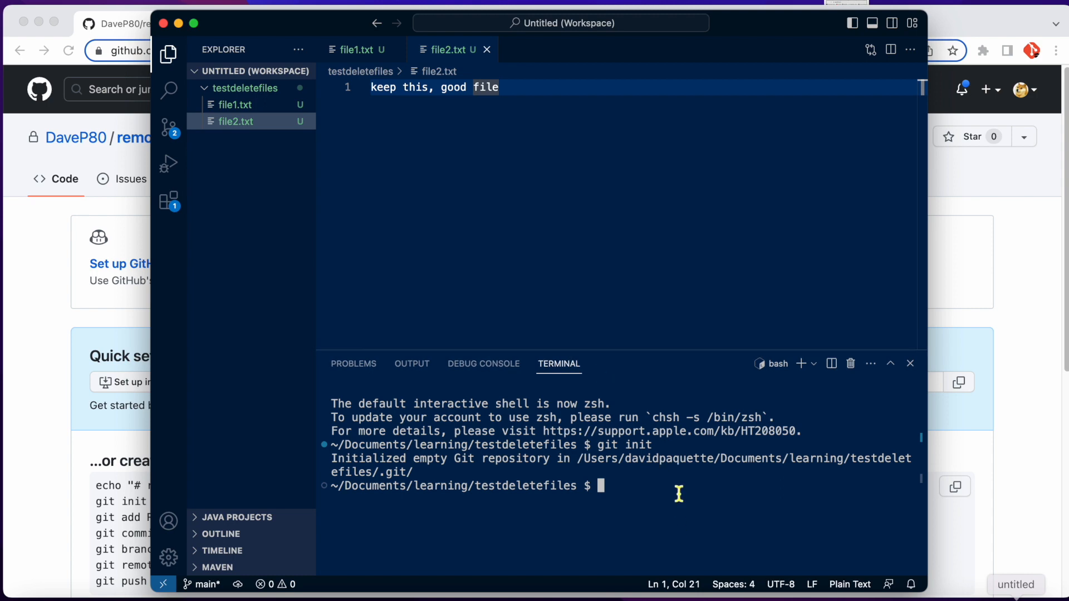
{"action": "type", "text": "gid"}
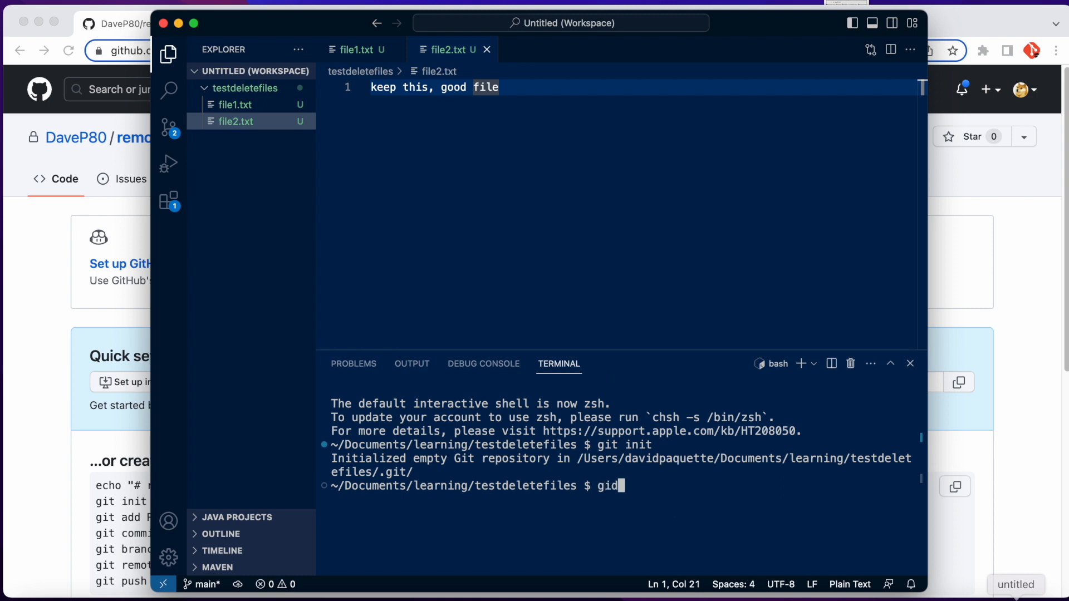
{"action": "type", "text": "git add ."}
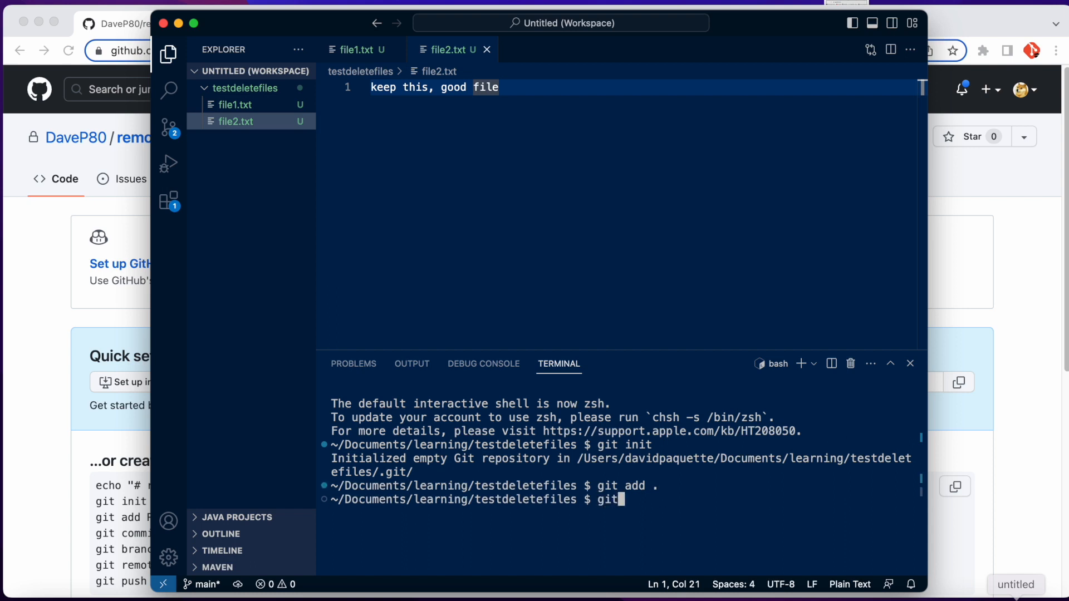
{"action": "type", "text": "commit -m"}
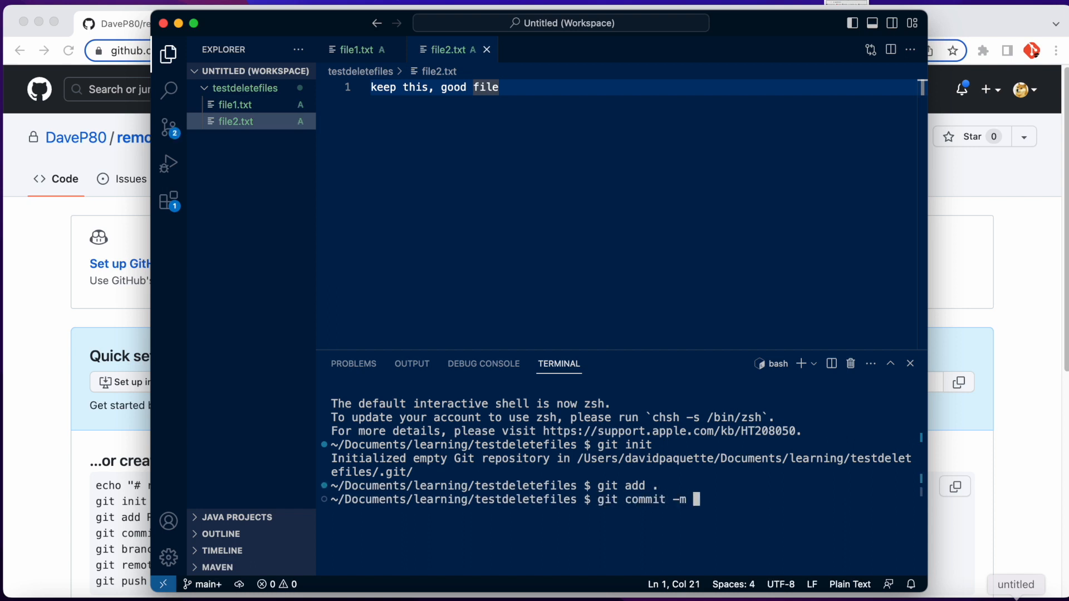
{"action": "type", "text": "'fir"}
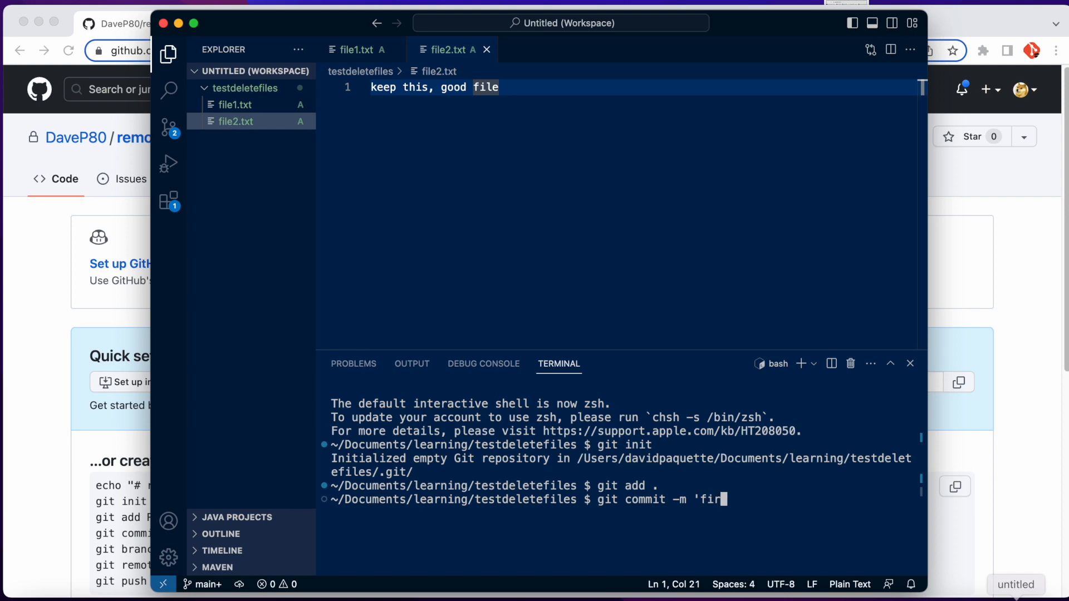
{"action": "type", "text": "st'"}
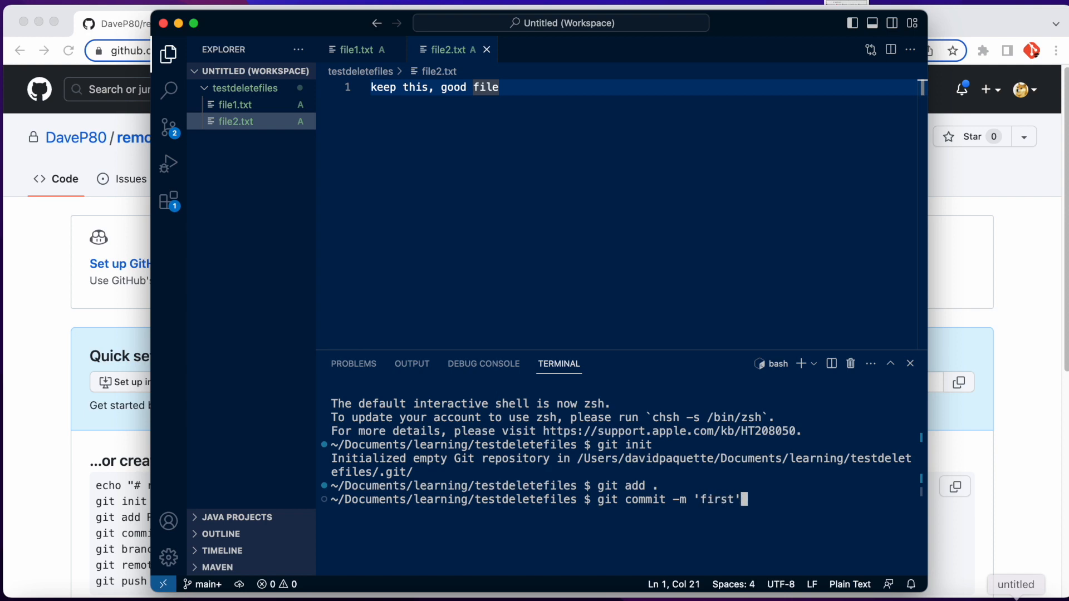
{"action": "key", "text": "Return"}
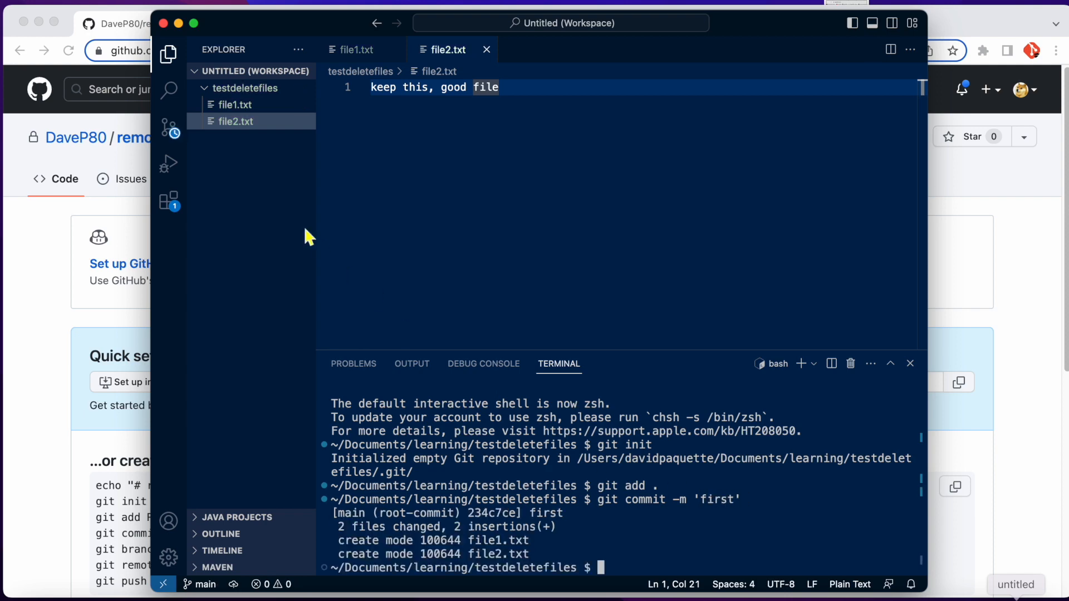
{"action": "mouse_move", "coordinate": [488, 393]}
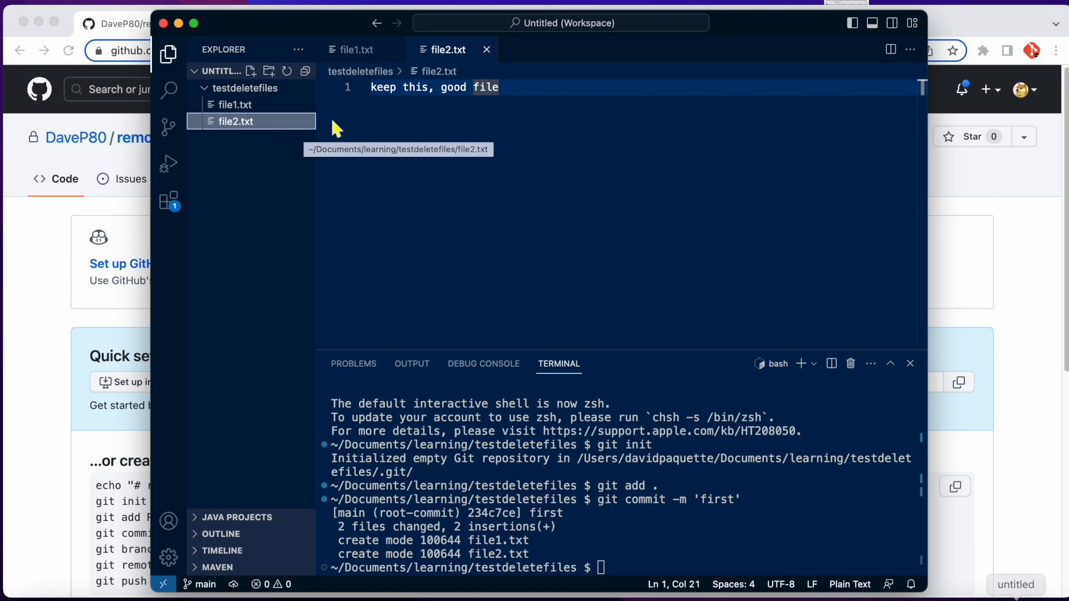
Step: Create an empty .gitignore with touch .gitignore in the terminal
{"action": "left_click", "coordinate": [235, 104]}
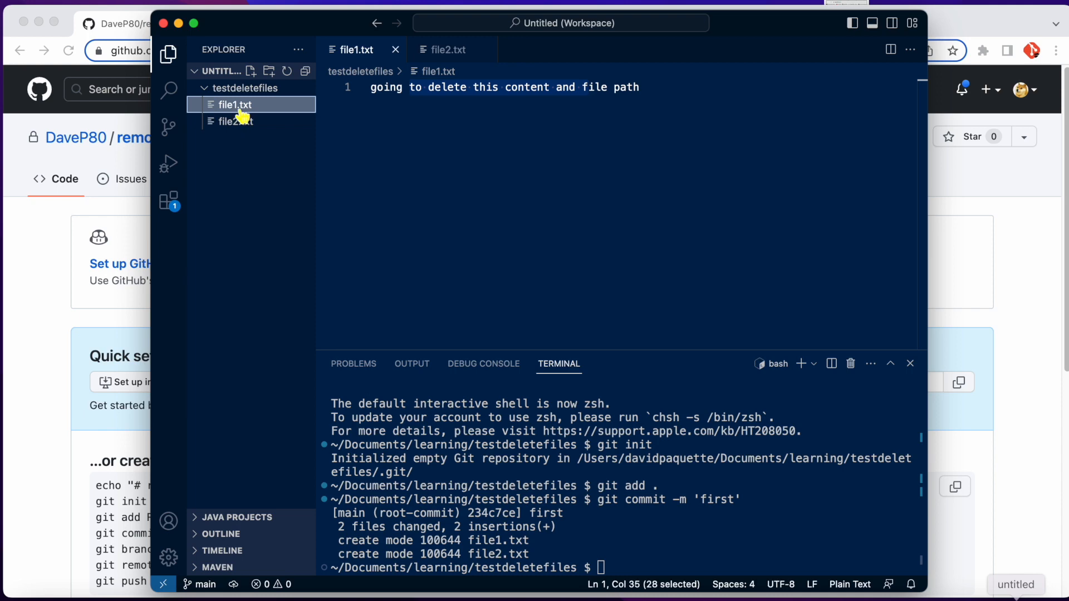
{"action": "left_click", "coordinate": [235, 122]}
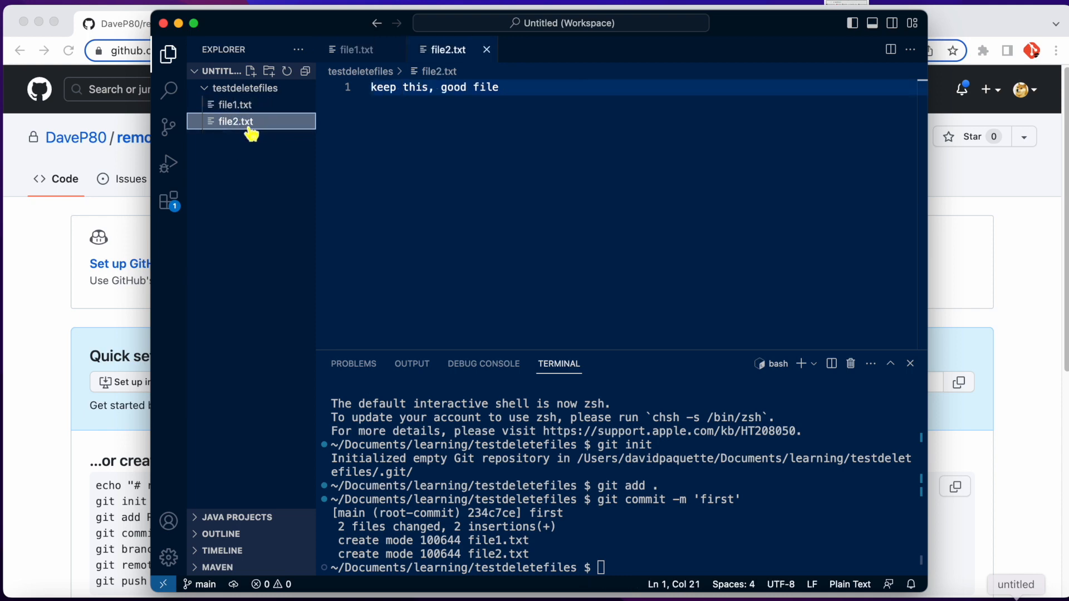
{"action": "left_click", "coordinate": [235, 105]}
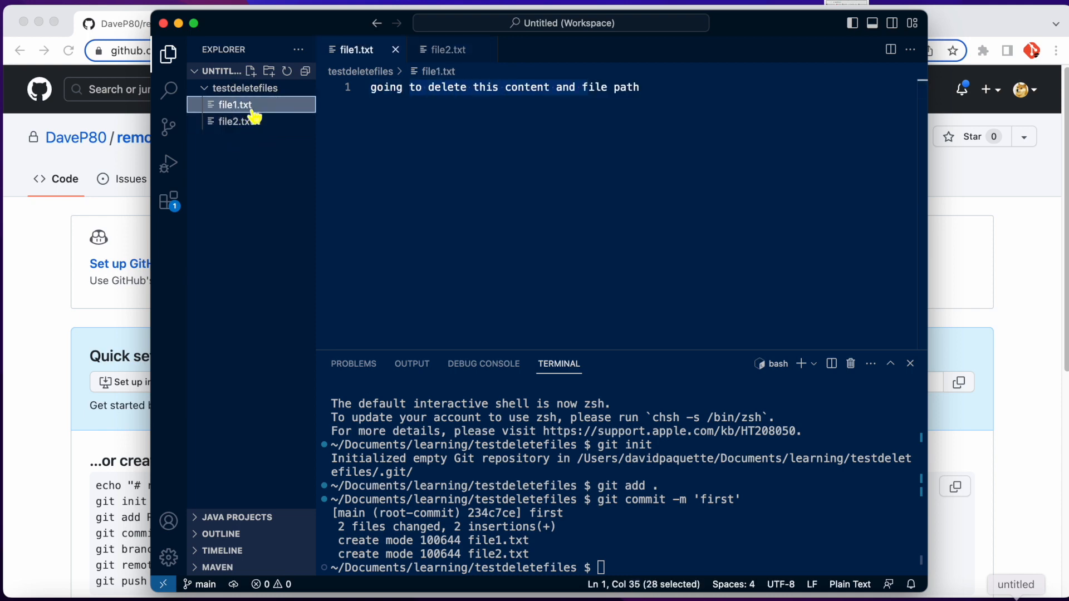
{"action": "type", "text": "t"}
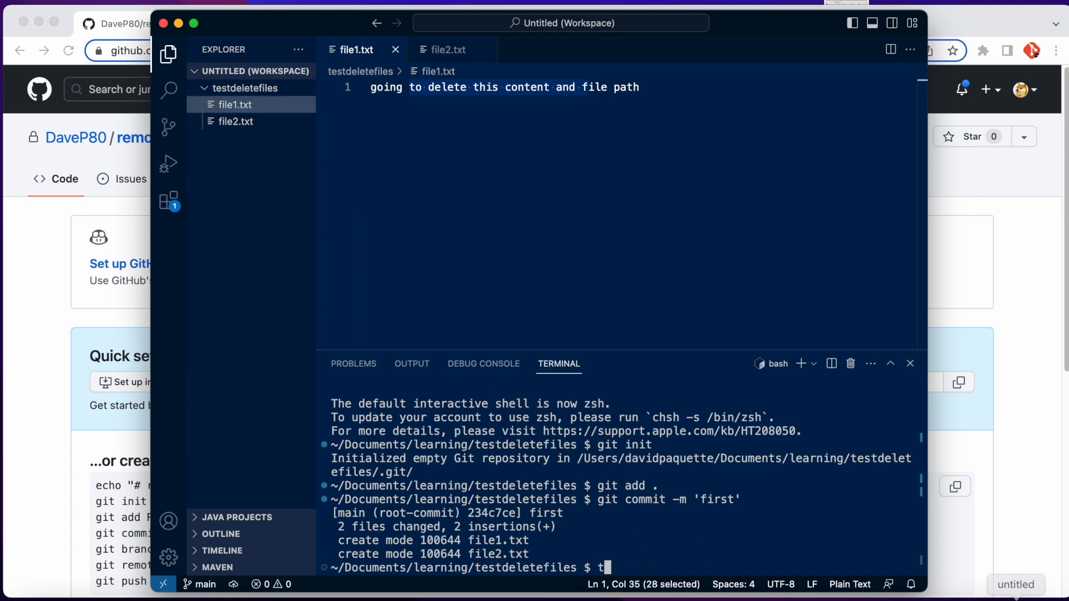
{"action": "type", "text": "ouch .git"}
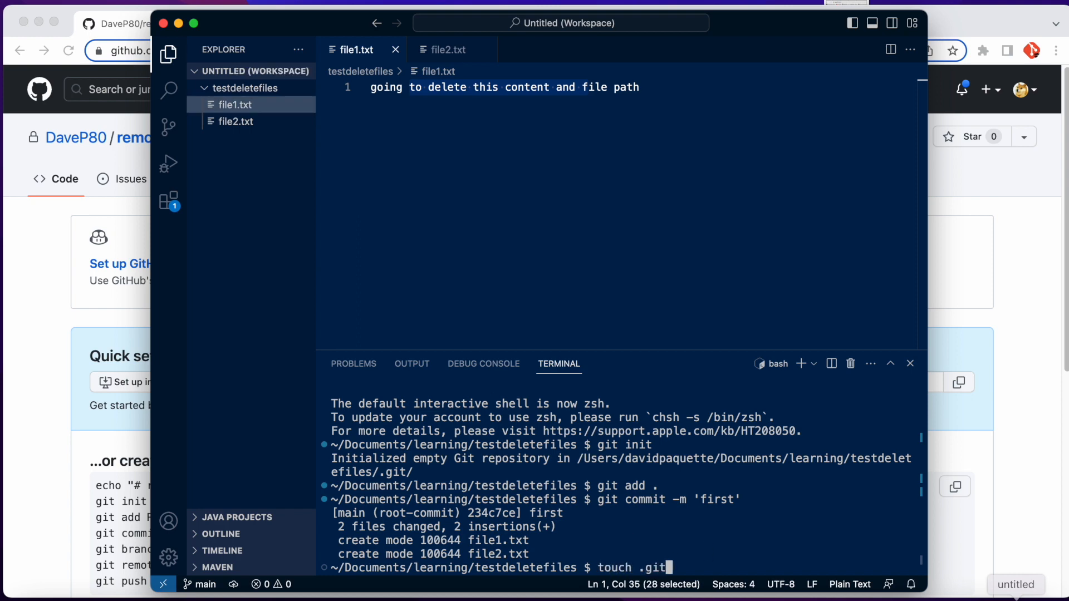
{"action": "key", "text": "Return"}
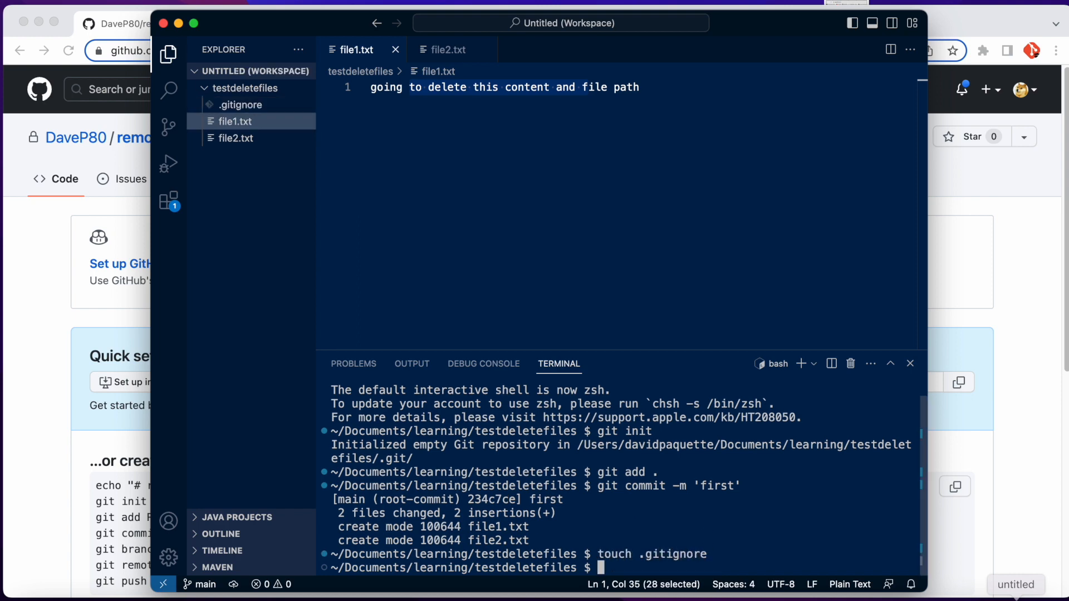
Step: View the new .gitignore, file1.txt and file2.txt in the editor
{"action": "left_click", "coordinate": [240, 104]}
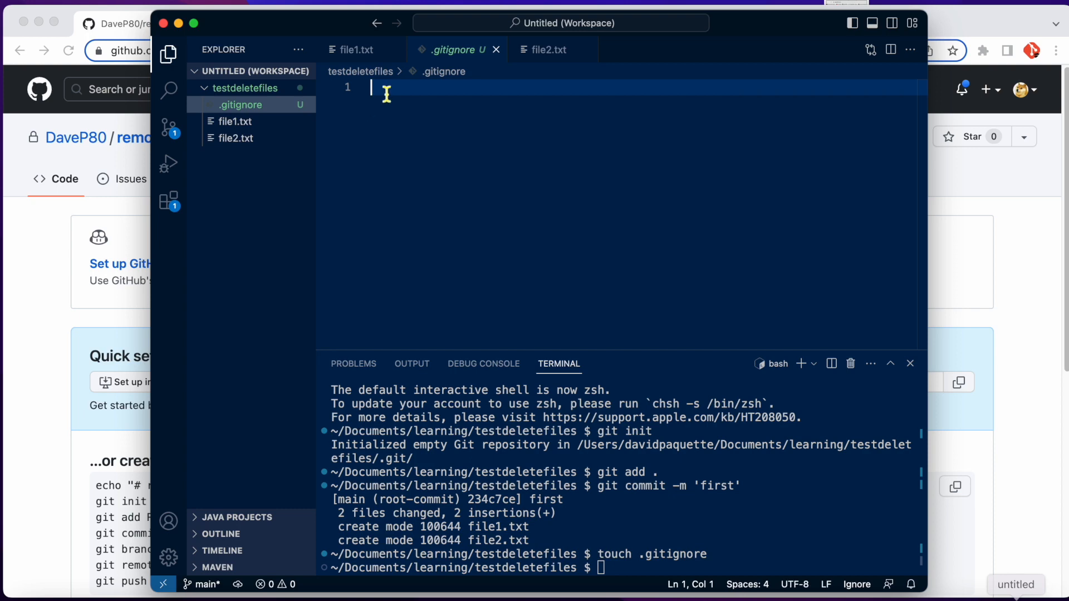
{"action": "mouse_move", "coordinate": [235, 121]}
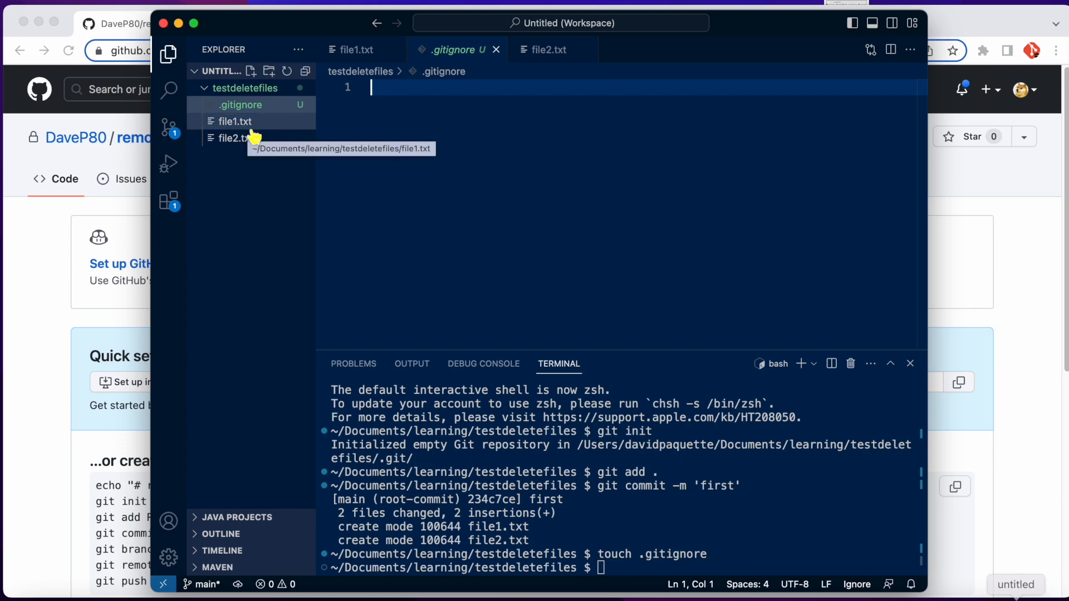
{"action": "mouse_move", "coordinate": [272, 140]}
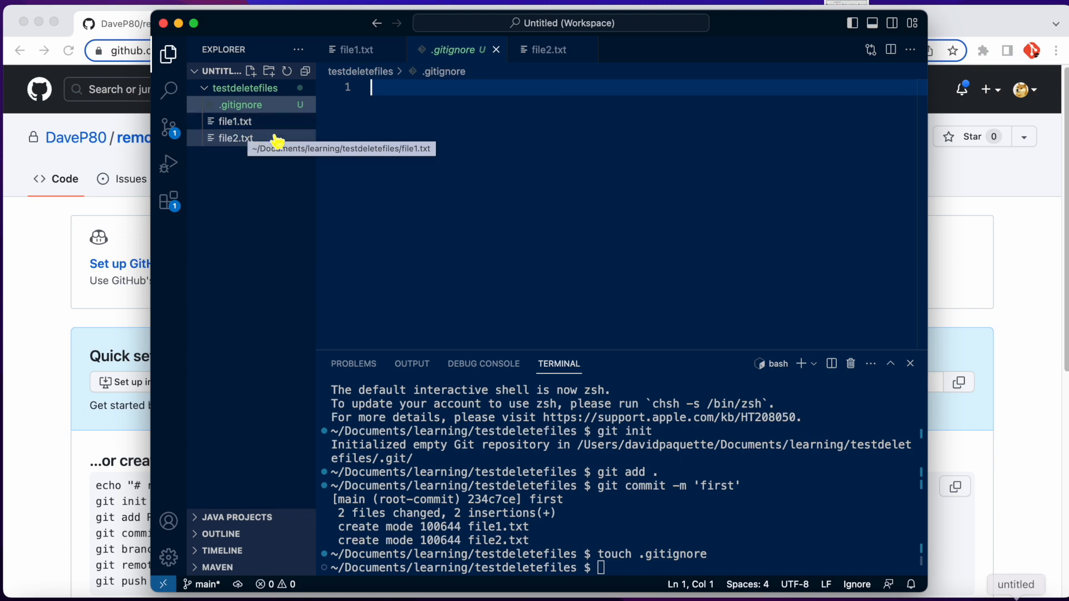
{"action": "mouse_move", "coordinate": [276, 123]}
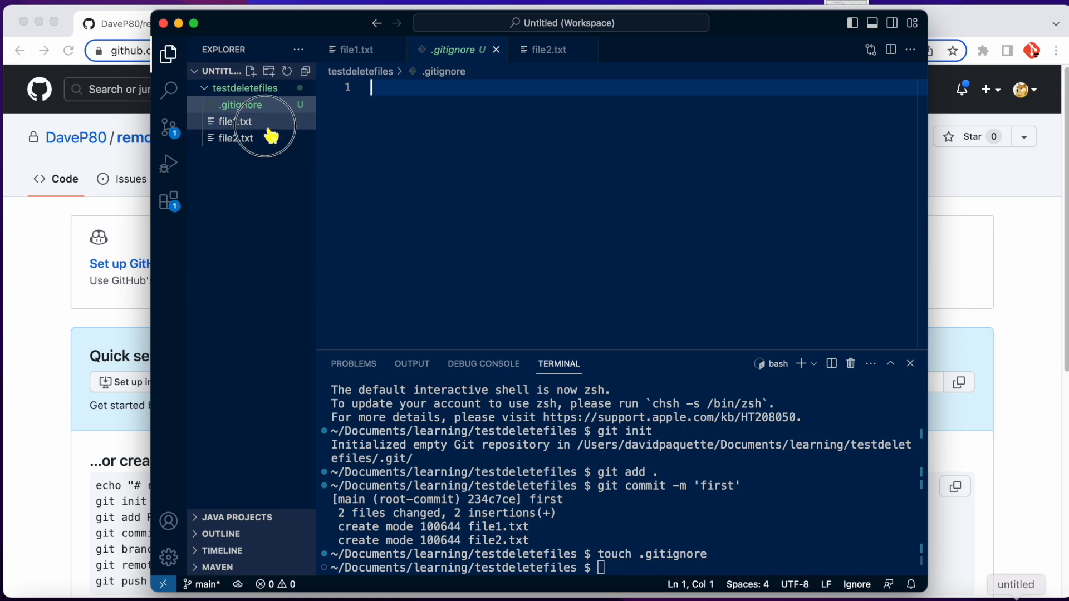
{"action": "left_click", "coordinate": [235, 122]}
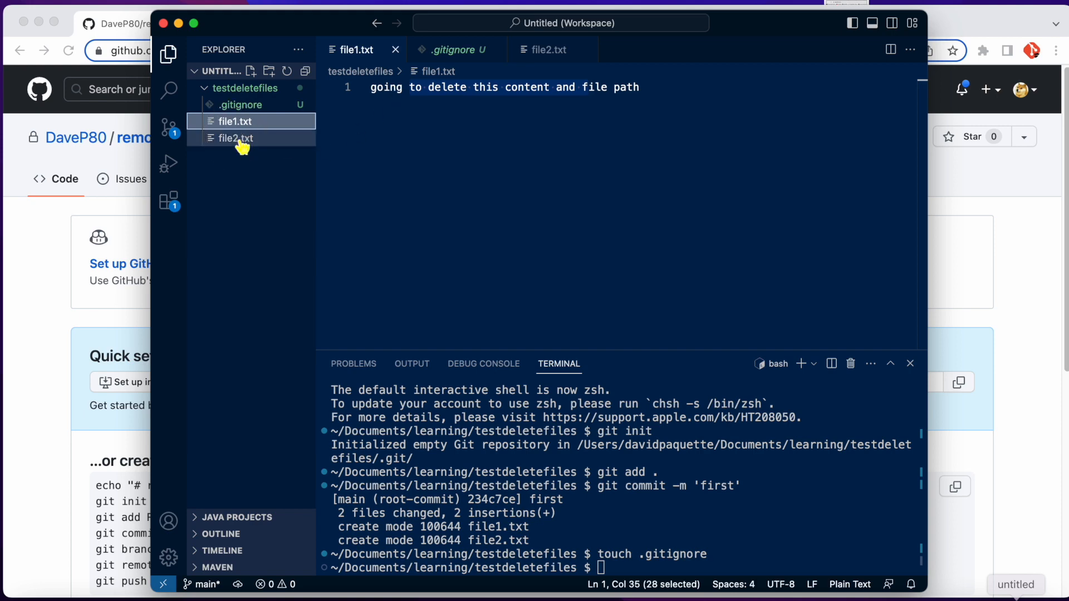
{"action": "left_click", "coordinate": [234, 138]}
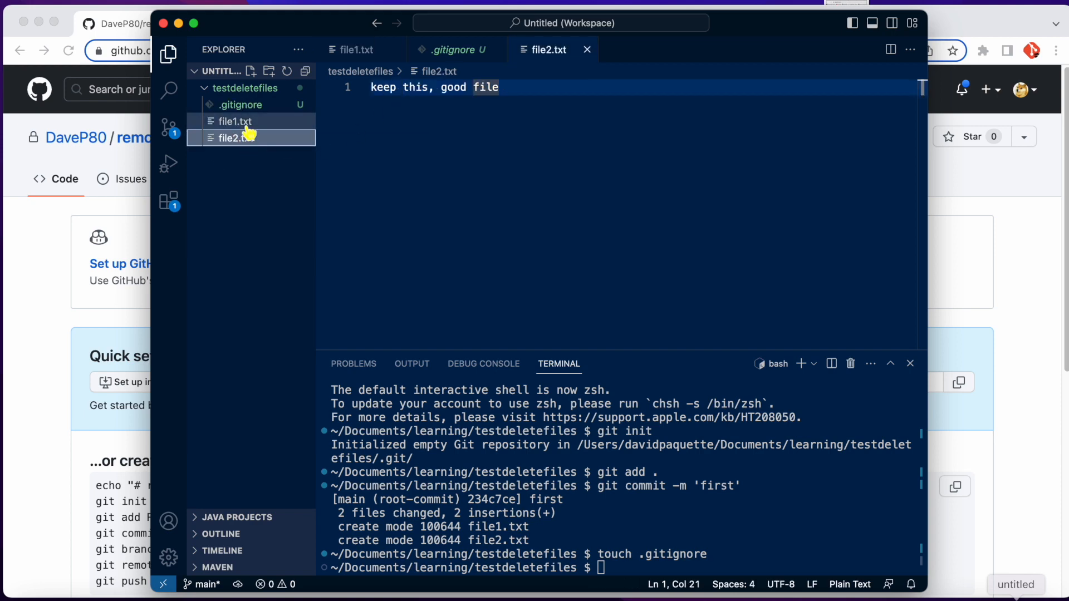
{"action": "mouse_move", "coordinate": [232, 122]}
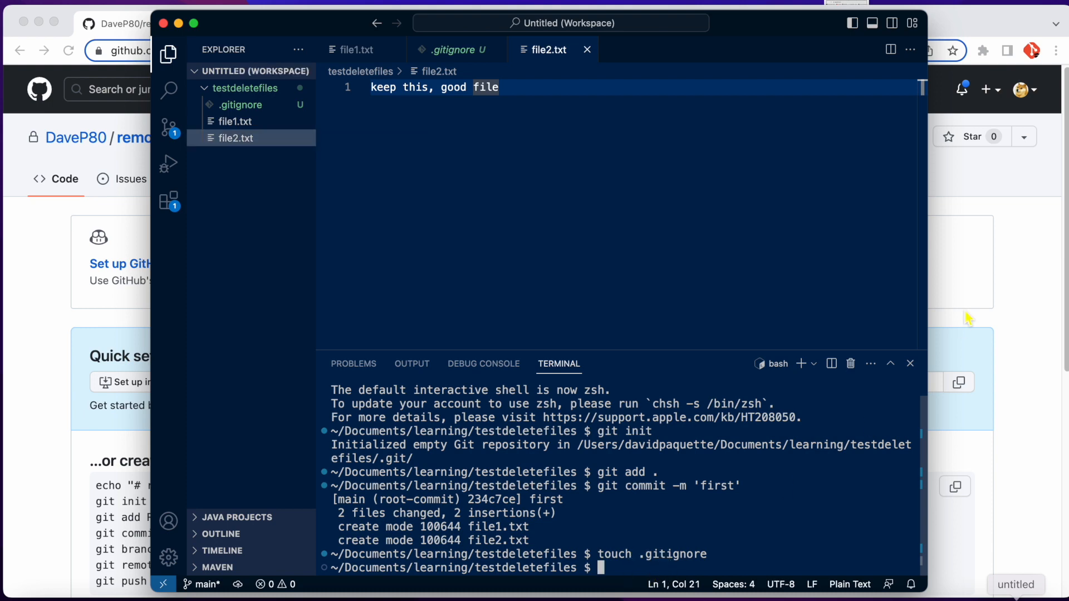
Step: Stage everything and commit .gitignore with the message 'added gitignore'
{"action": "type", "text": "git add ."}
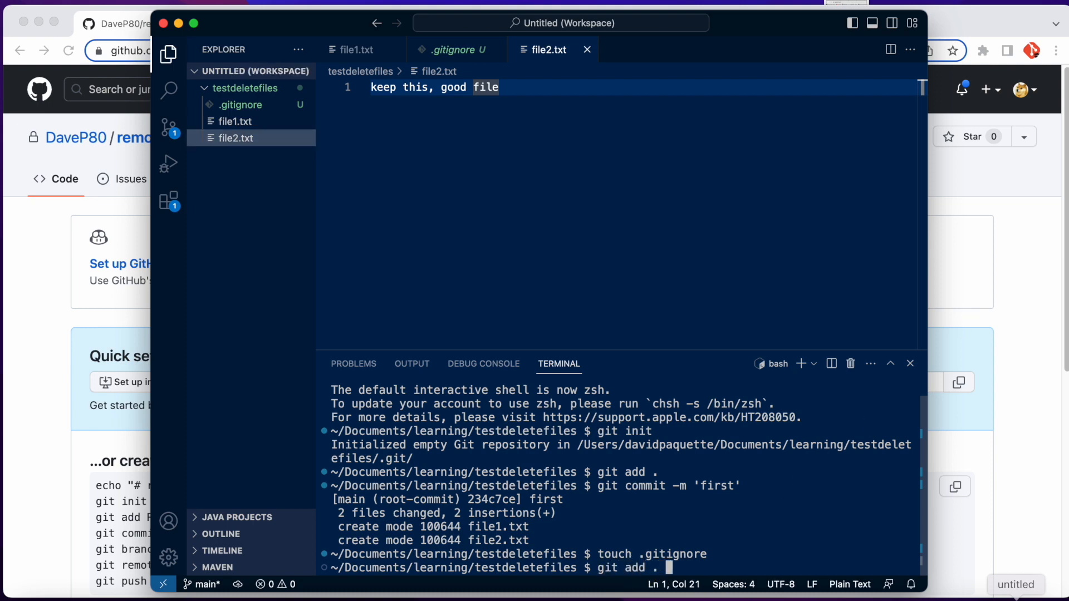
{"action": "type", "text": "git commit -m '"}
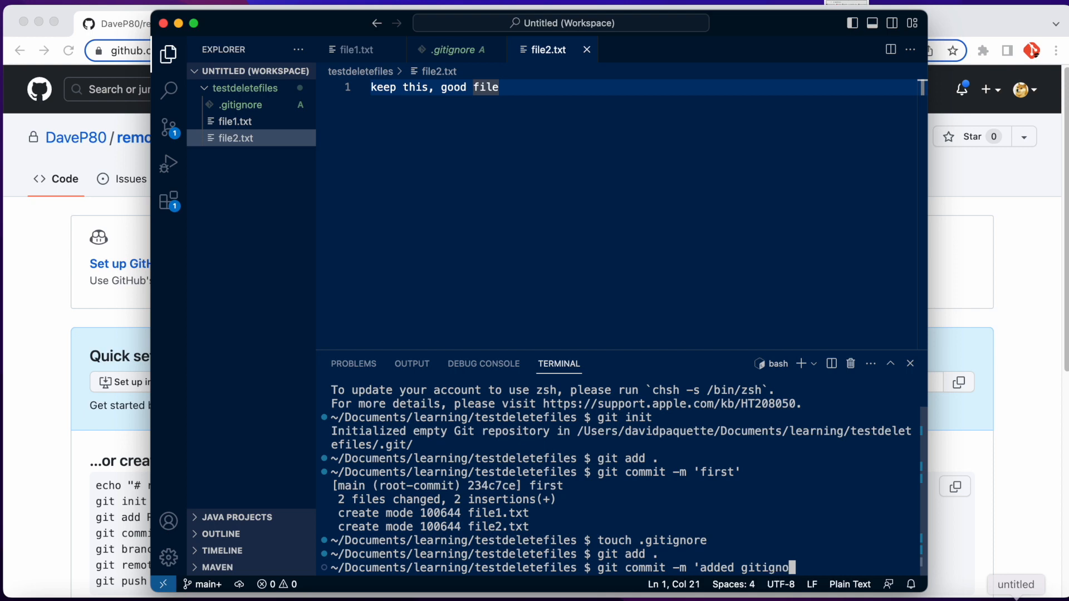
{"action": "key", "text": "Return"}
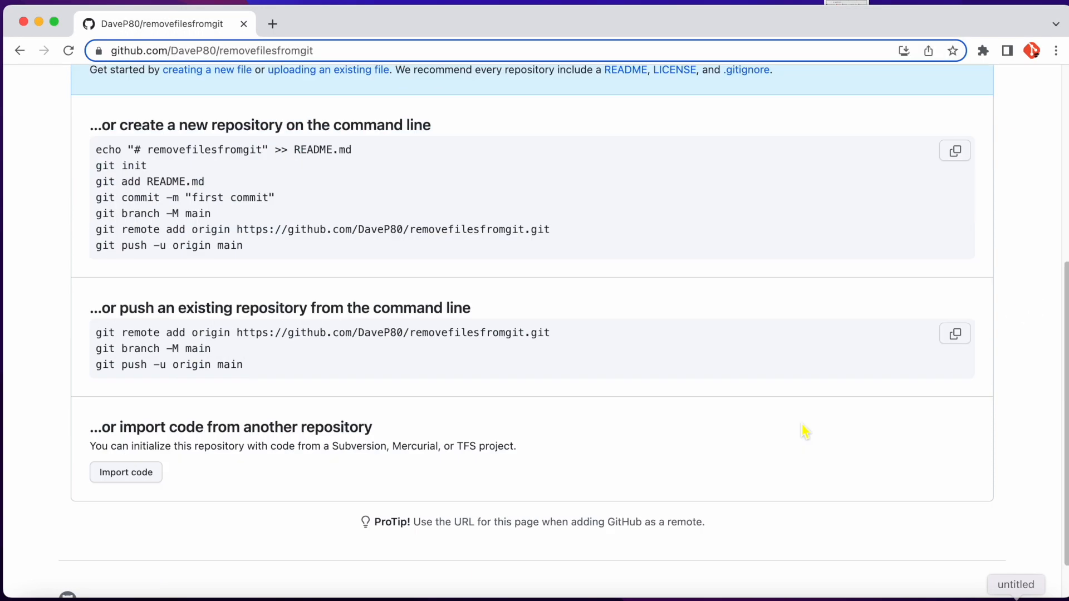
Step: Paste GitHub's 'push an existing repository' commands into the terminal to push the project
{"action": "scroll", "scroll_direction": "down", "scroll_amount": 3}
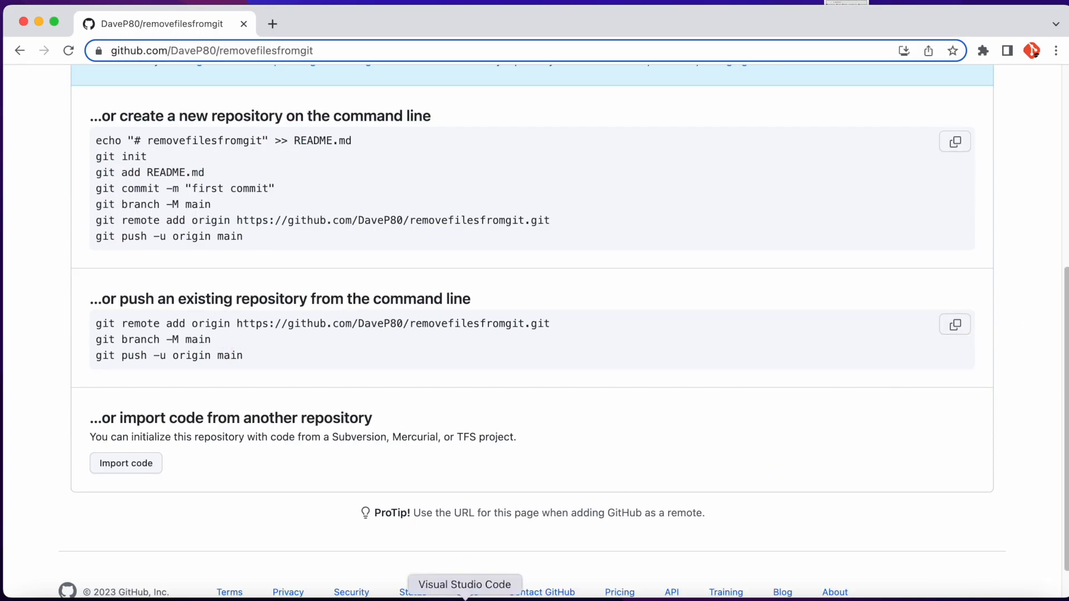
{"action": "left_click", "coordinate": [466, 585]}
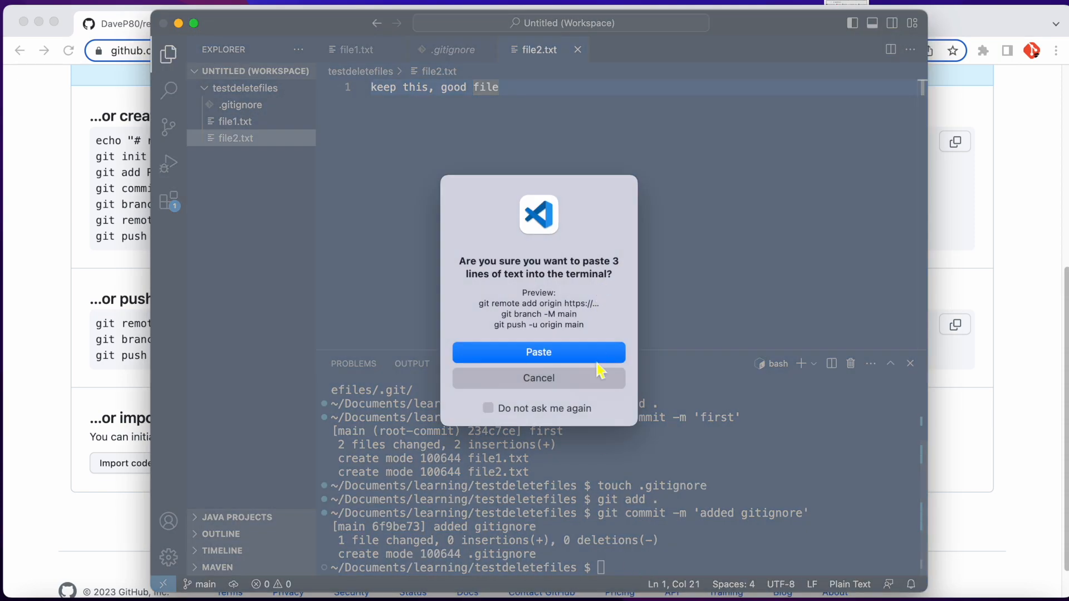
{"action": "left_click", "coordinate": [538, 353]}
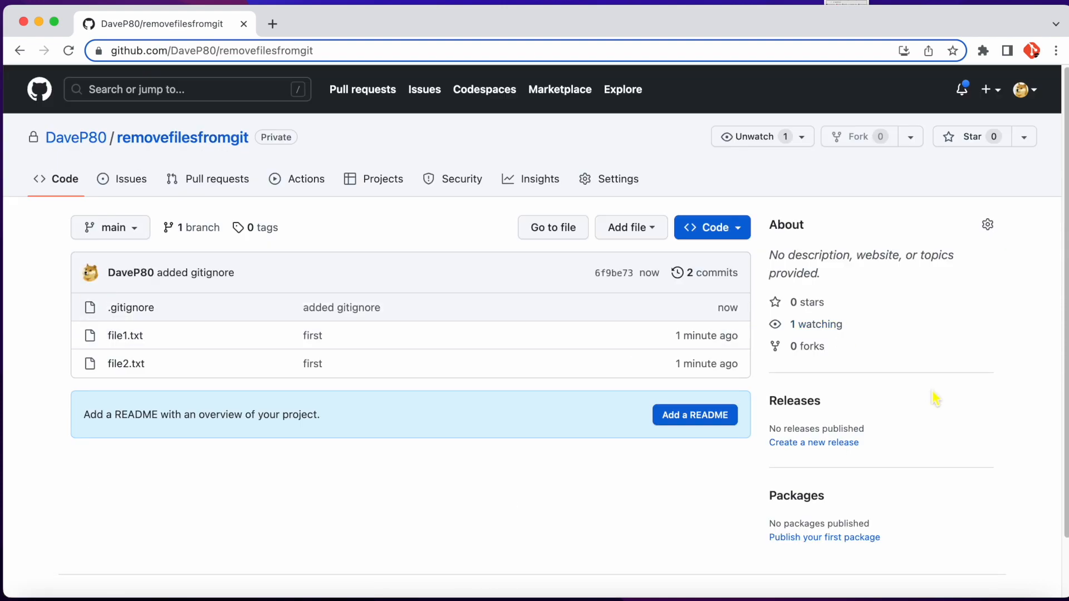
{"action": "mouse_move", "coordinate": [133, 331]}
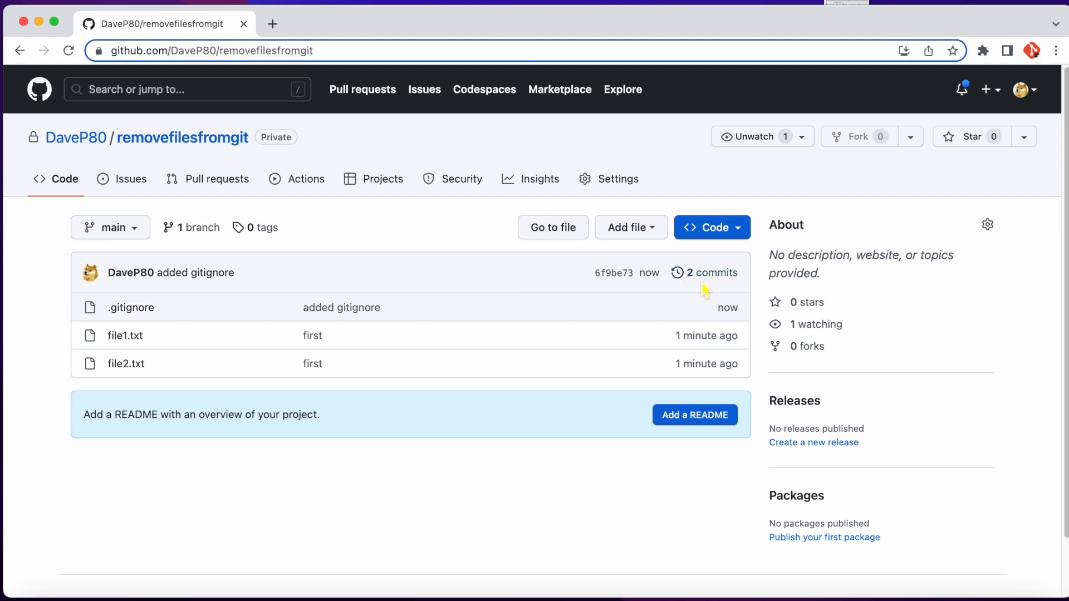
{"action": "left_click", "coordinate": [712, 273]}
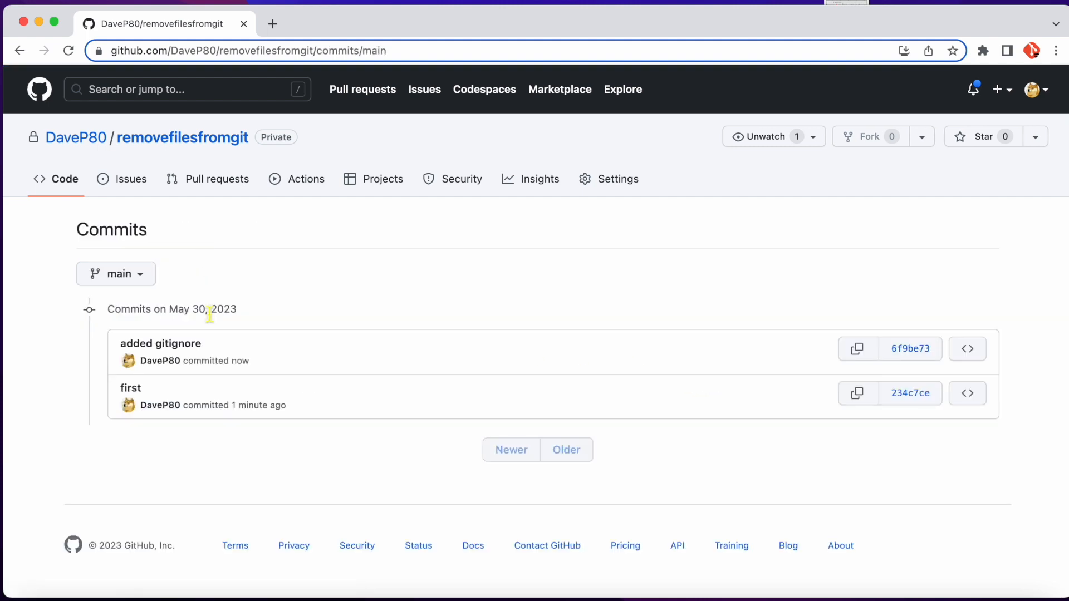
{"action": "mouse_move", "coordinate": [131, 388]}
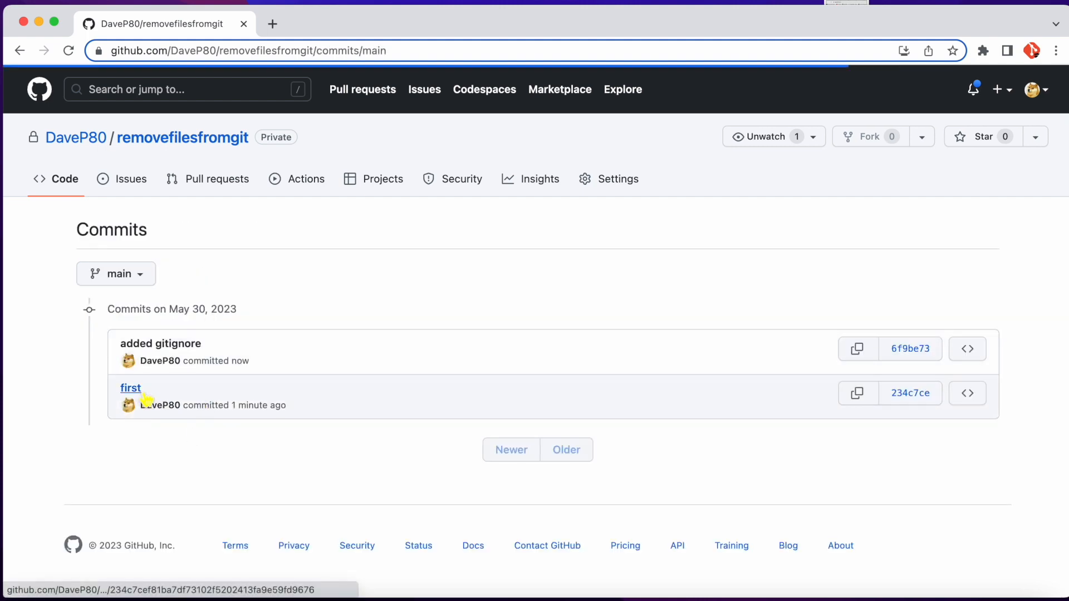
{"action": "left_click", "coordinate": [130, 388]}
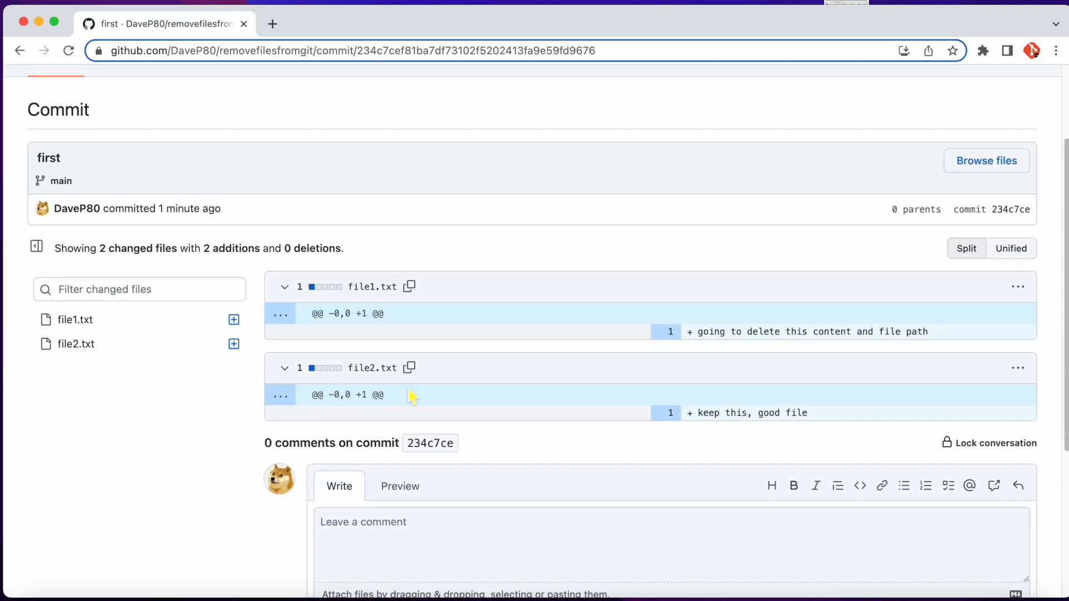
{"action": "mouse_move", "coordinate": [372, 369]}
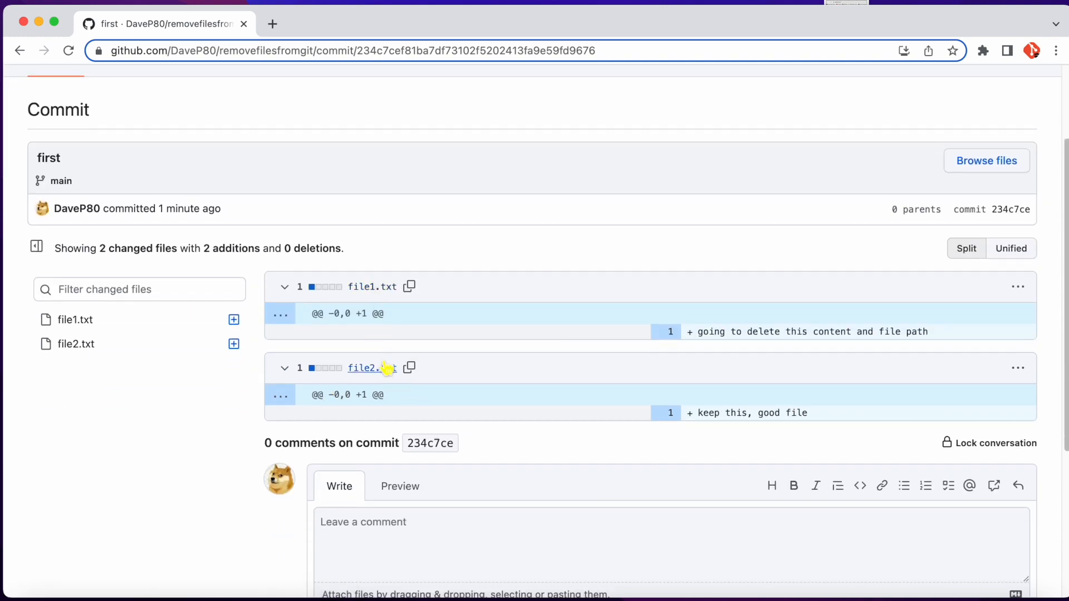
{"action": "mouse_move", "coordinate": [392, 298]}
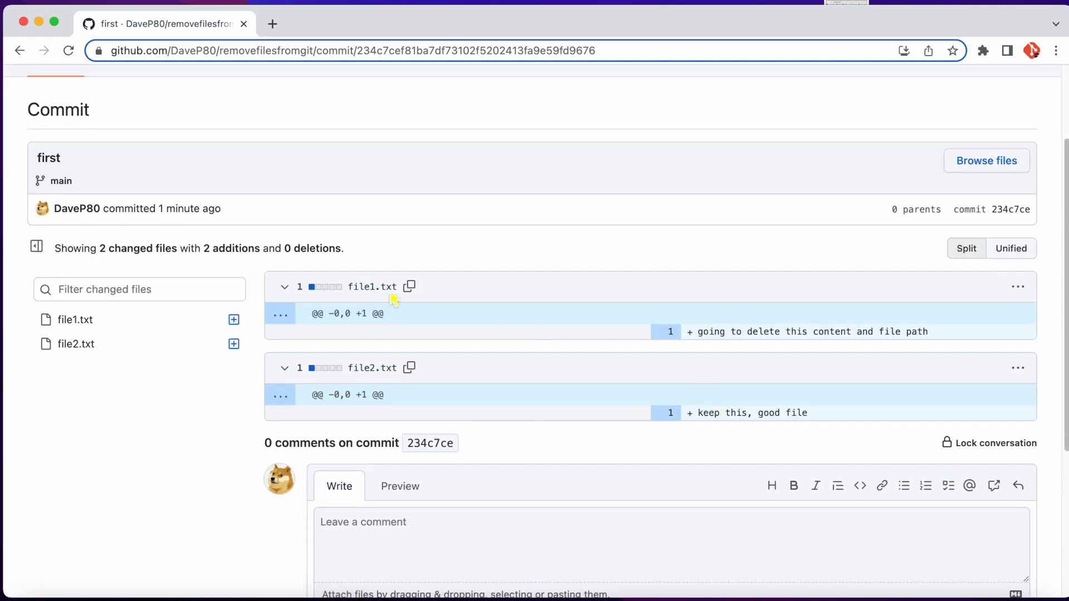
{"action": "mouse_move", "coordinate": [372, 286]}
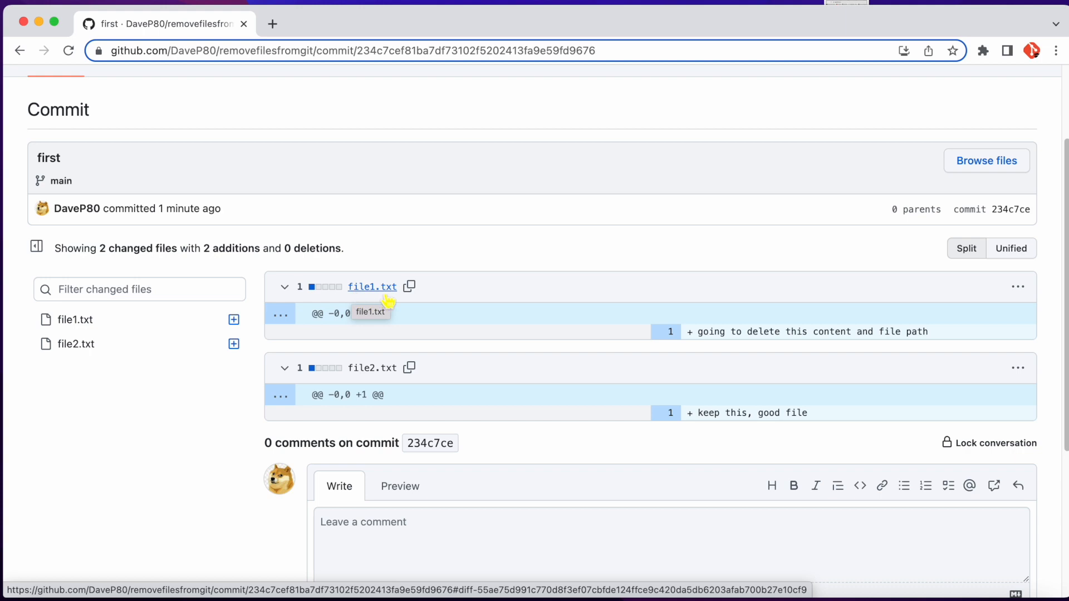
{"action": "mouse_move", "coordinate": [65, 74]}
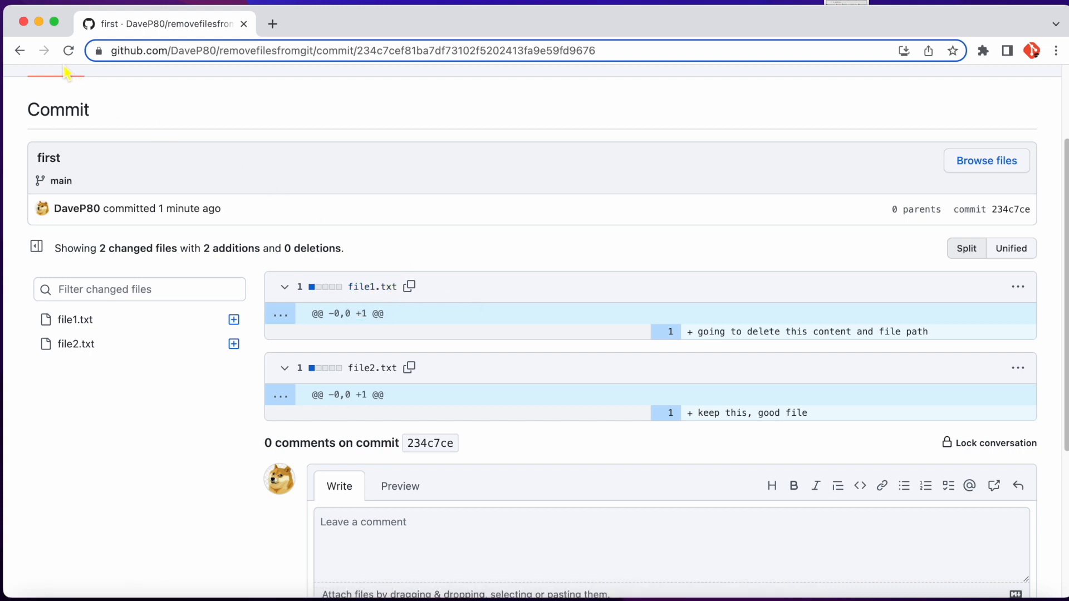
{"action": "mouse_move", "coordinate": [58, 69]}
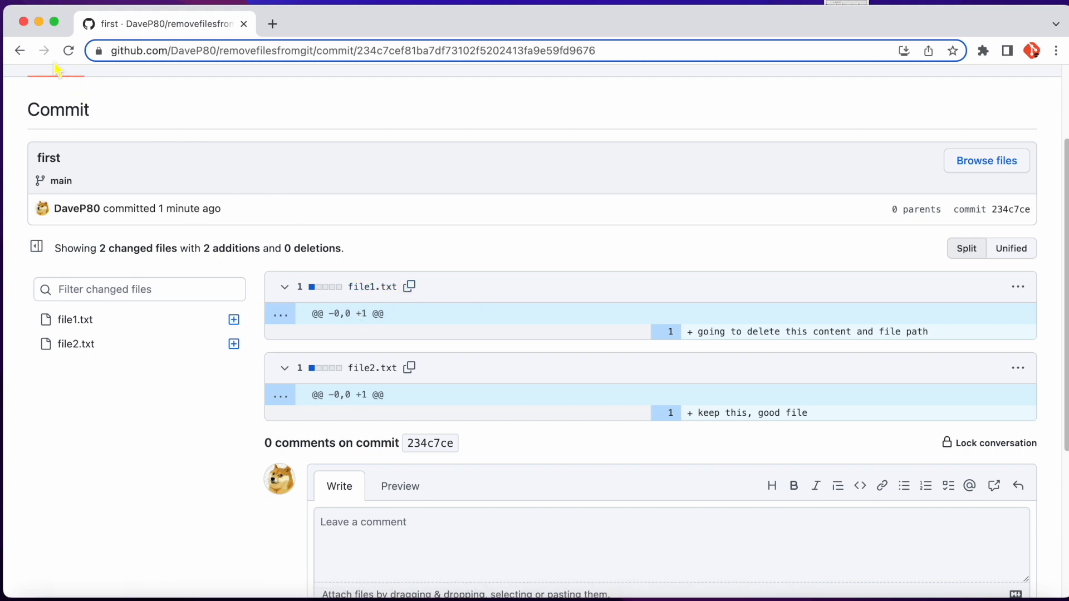
{"action": "left_click", "coordinate": [44, 51]}
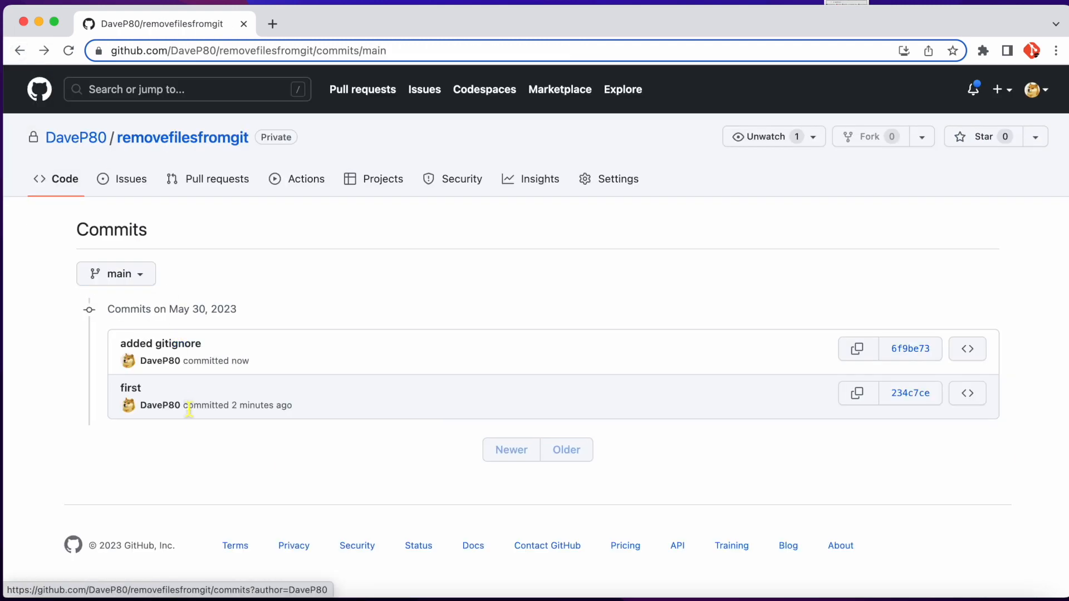
{"action": "left_click", "coordinate": [20, 50]}
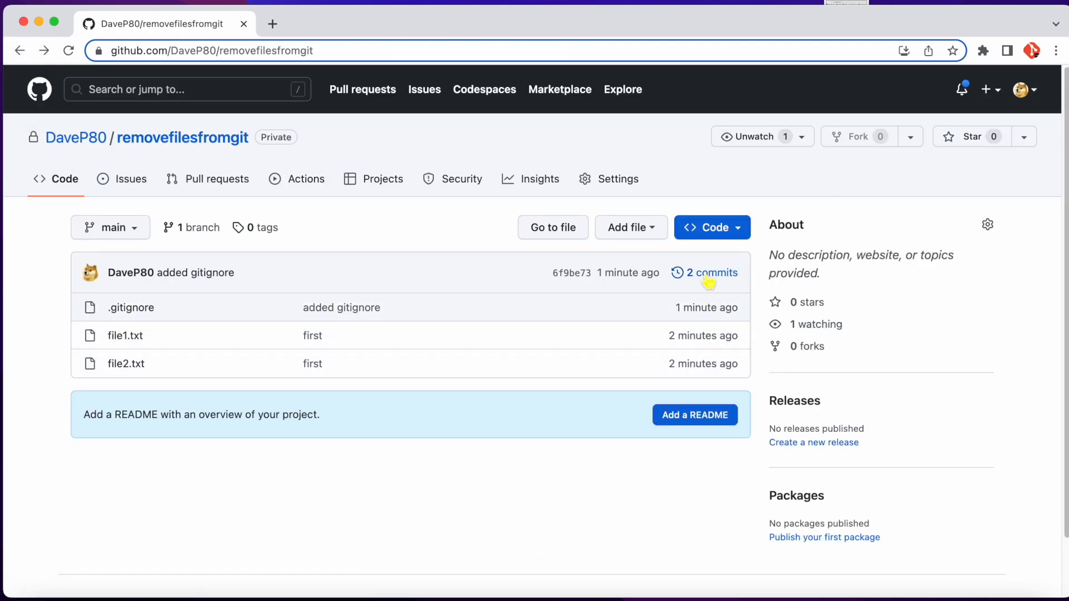
{"action": "left_click", "coordinate": [712, 227]}
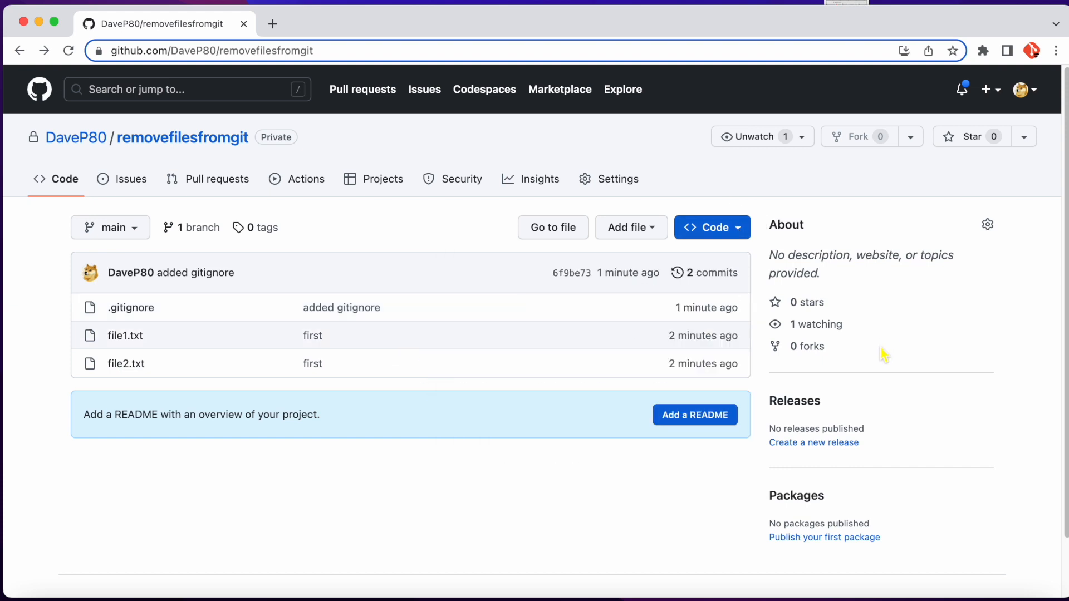
{"action": "mouse_move", "coordinate": [536, 583]}
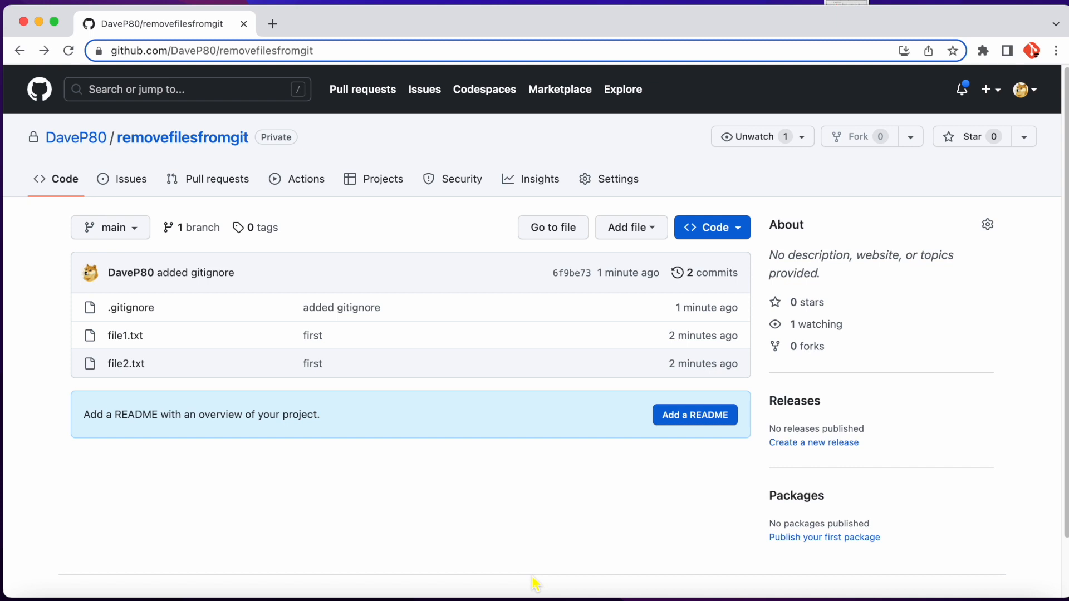
{"action": "mouse_move", "coordinate": [481, 521]}
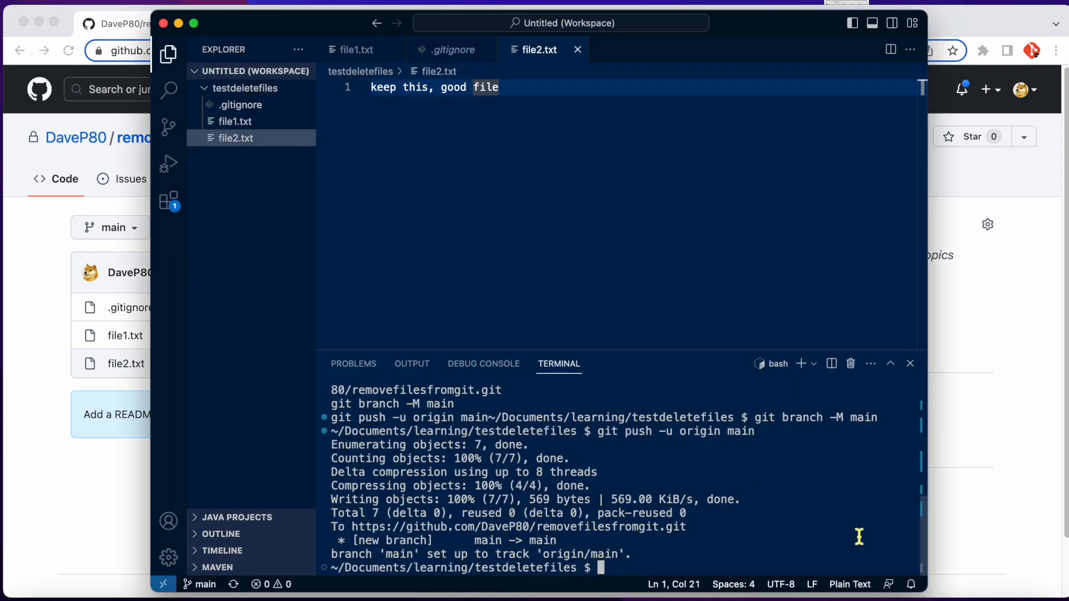
Step: Run git rm --cached file1.txt to untrack file1.txt while keeping it on disk
{"action": "type", "text": "git"}
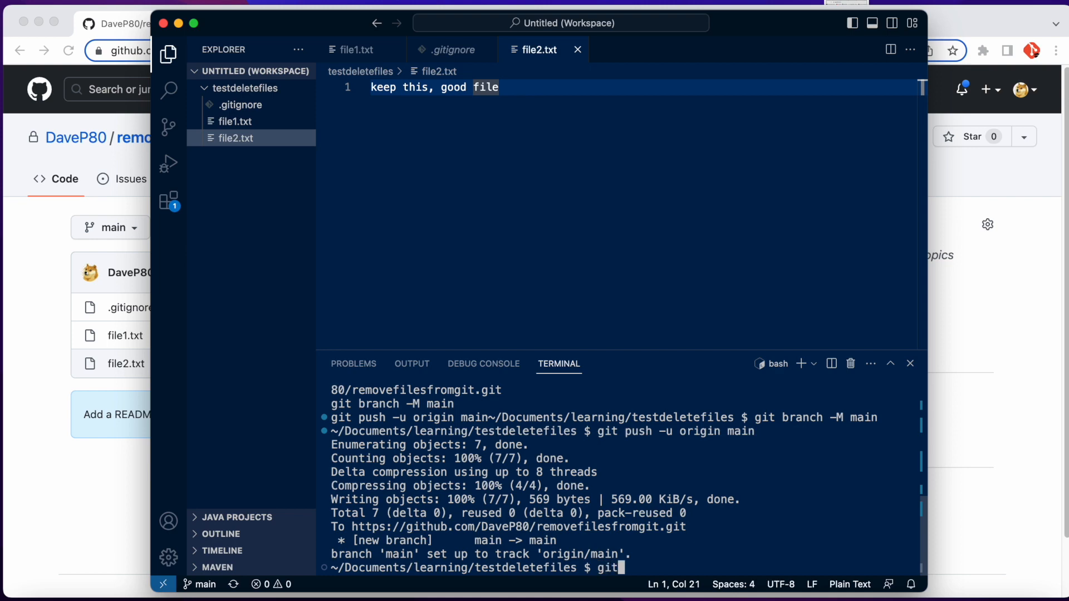
{"action": "type", "text": "rm"}
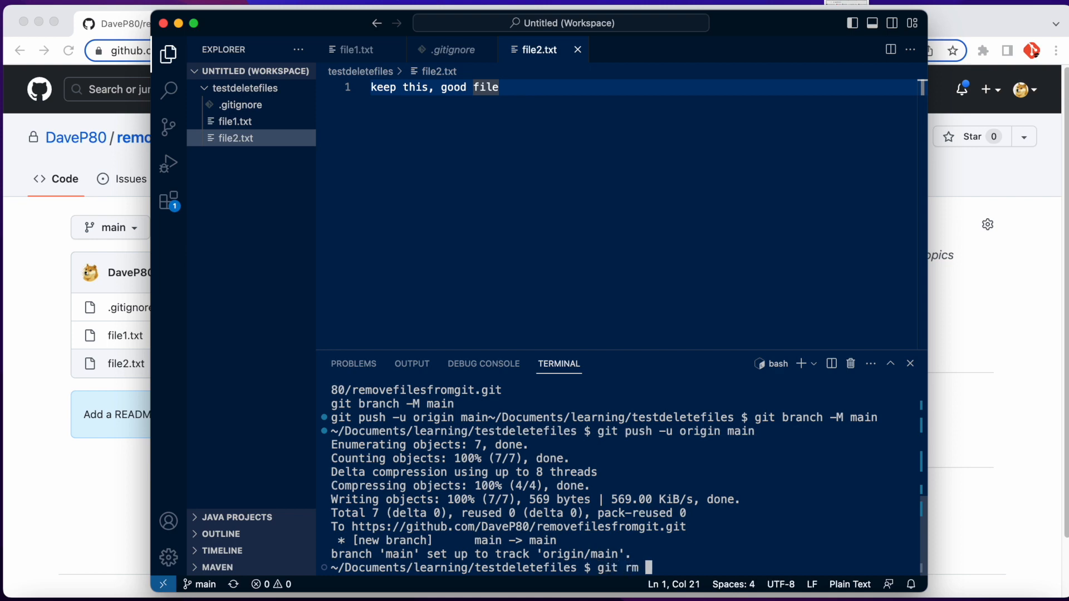
{"action": "type", "text": "--cached"}
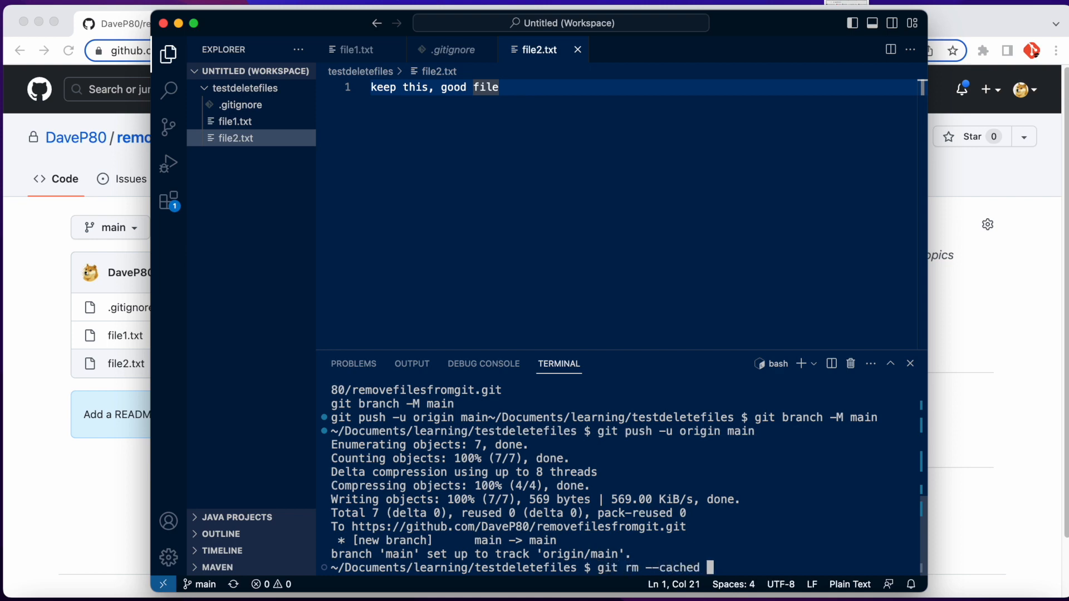
{"action": "type", "text": "file1"}
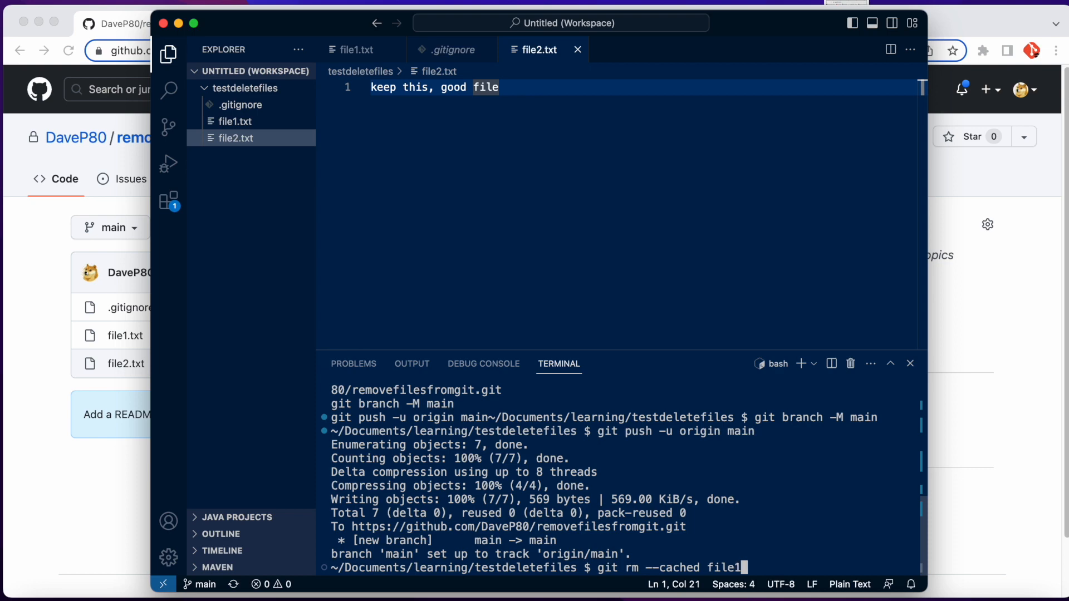
{"action": "type", "text": ".txt"}
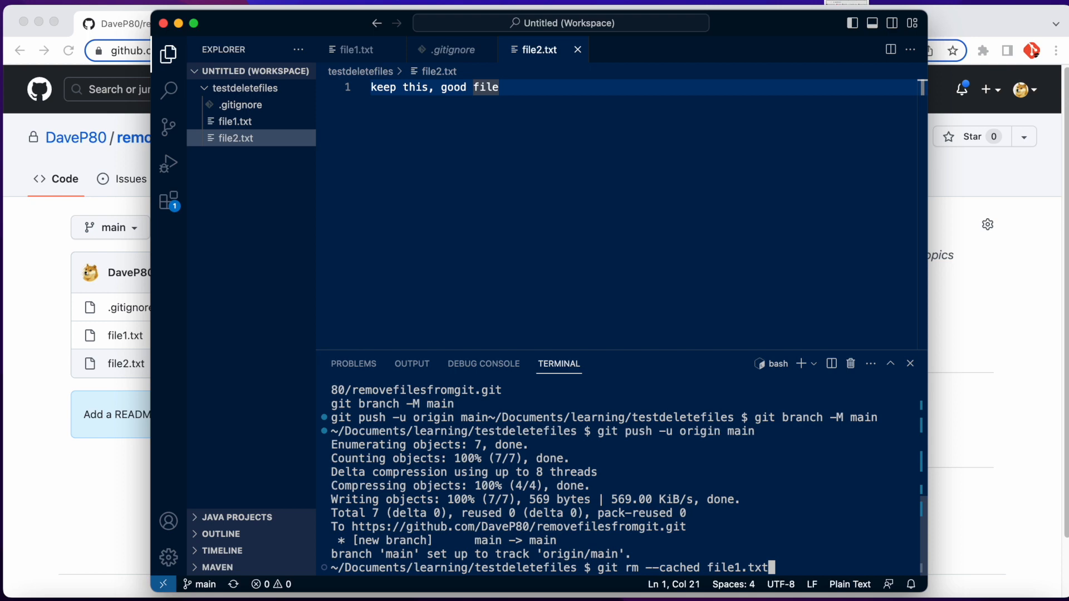
{"action": "key", "text": "Return"}
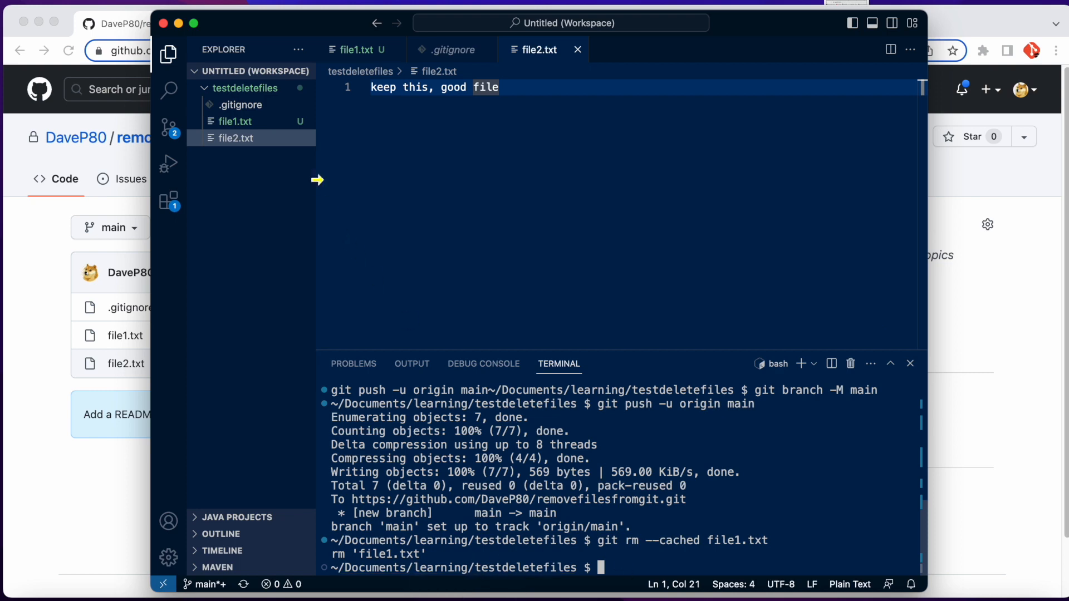
Step: View file1.txt and run git status, showing it staged as deleted and untracked
{"action": "left_click", "coordinate": [235, 120]}
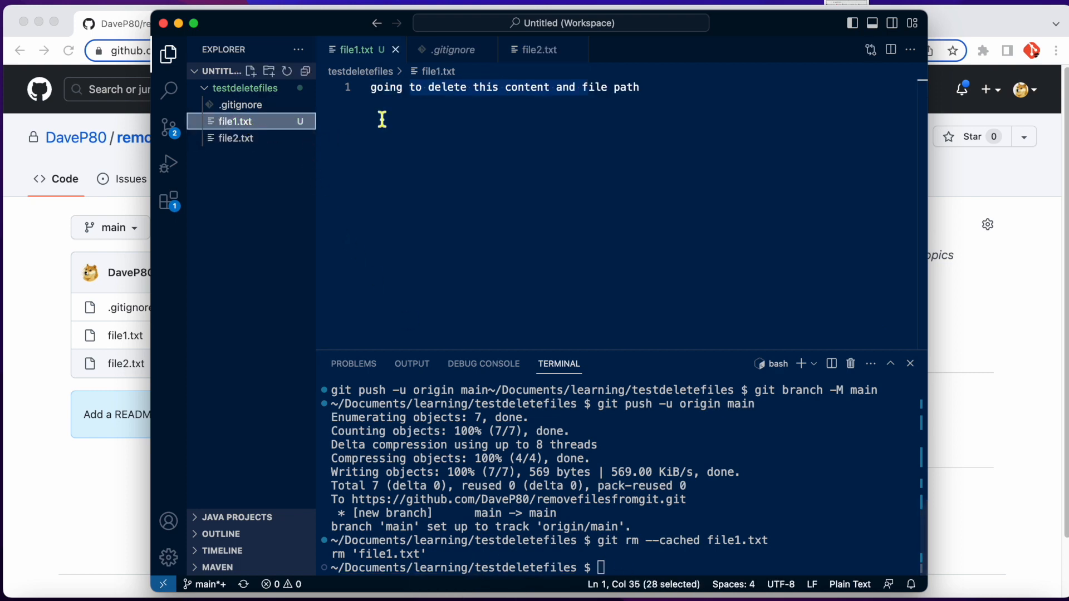
{"action": "mouse_move", "coordinate": [830, 379]}
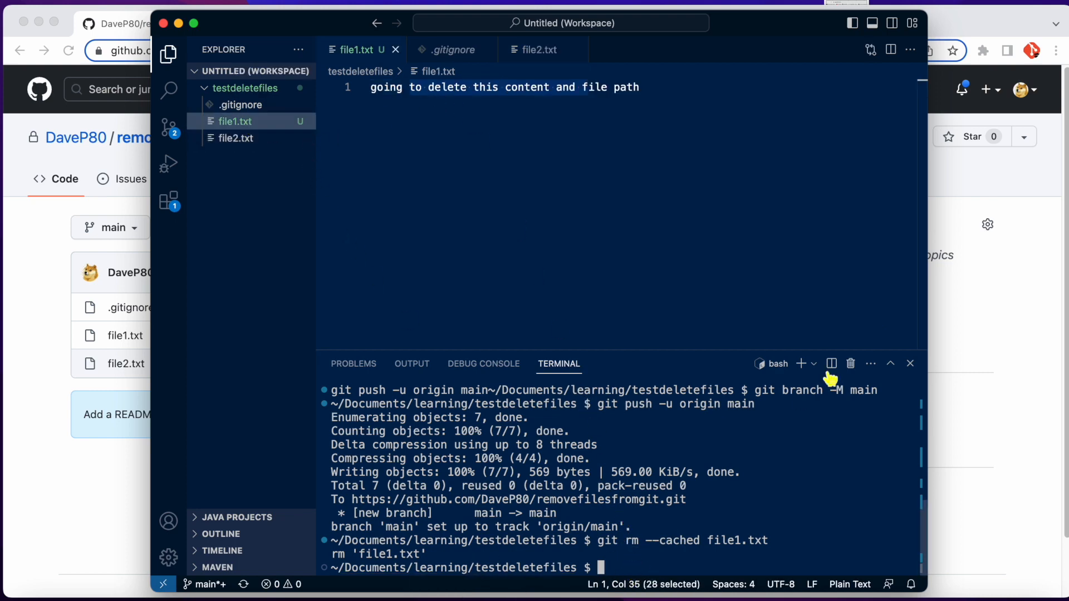
{"action": "type", "text": "git sta"}
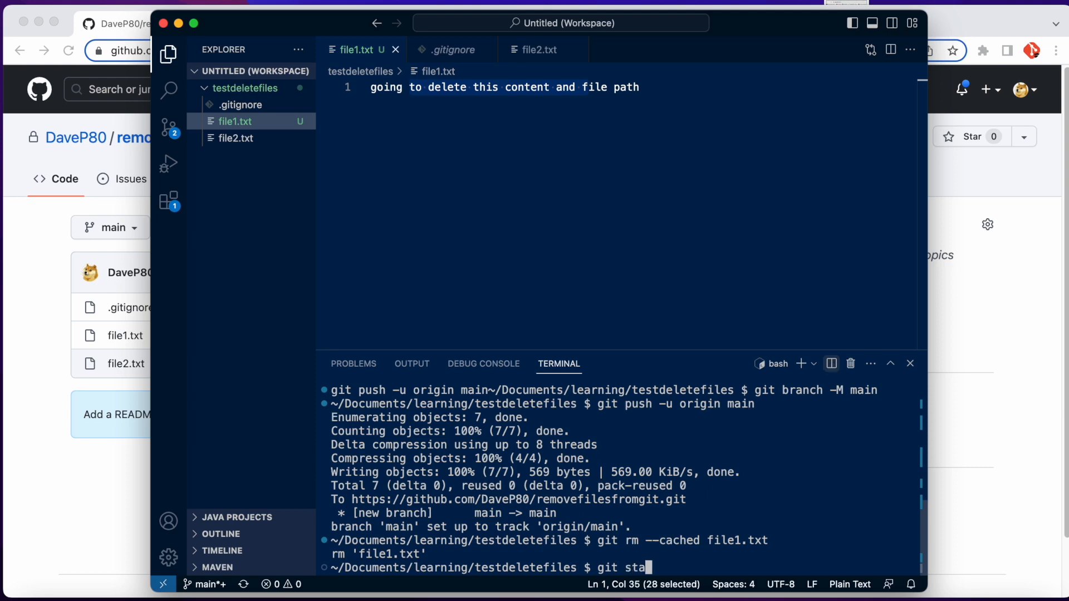
{"action": "key", "text": "Return"}
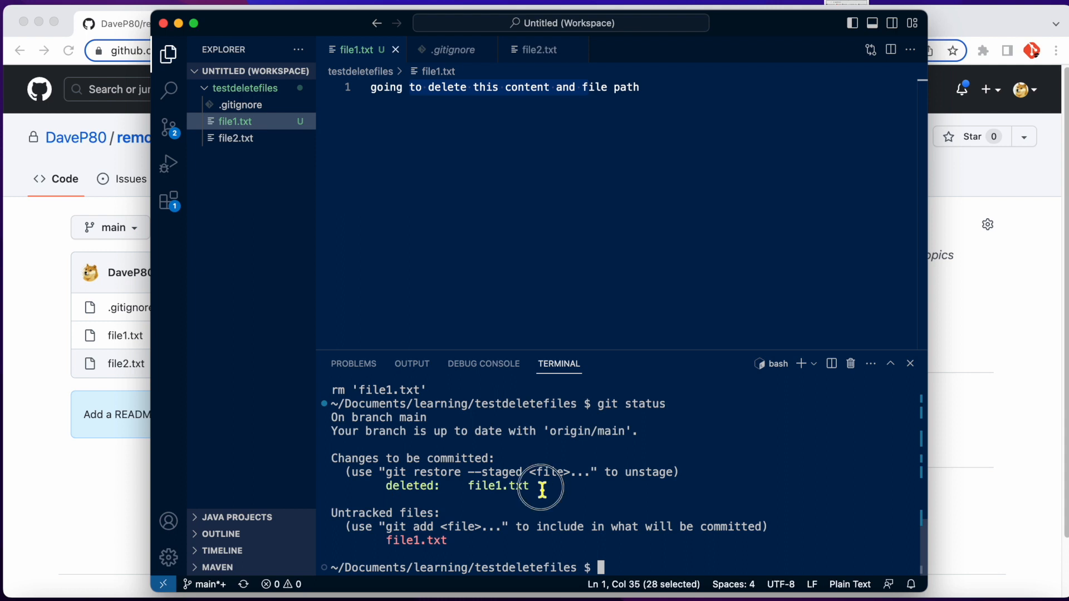
{"action": "mouse_move", "coordinate": [525, 508]}
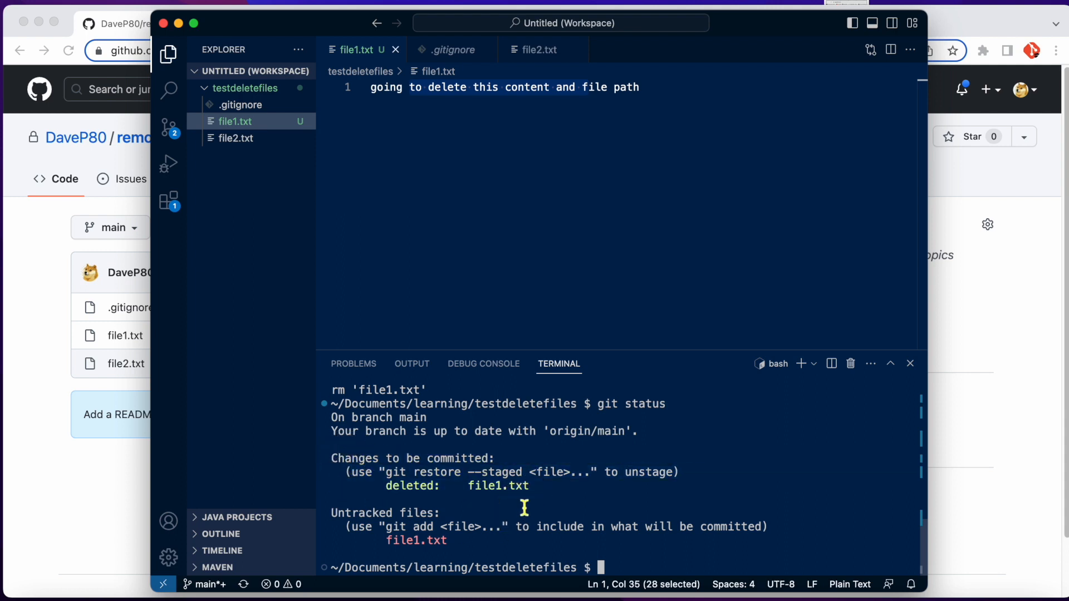
{"action": "mouse_move", "coordinate": [540, 492]}
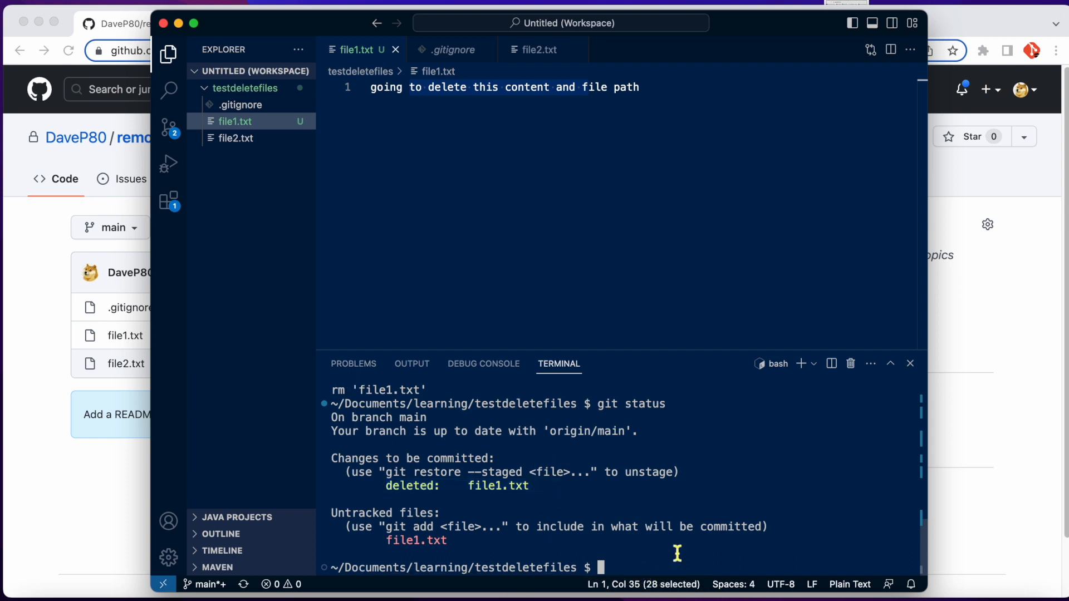
Step: Commit file1.txt's deletion with git commit -am 'n'
{"action": "type", "text": "git"}
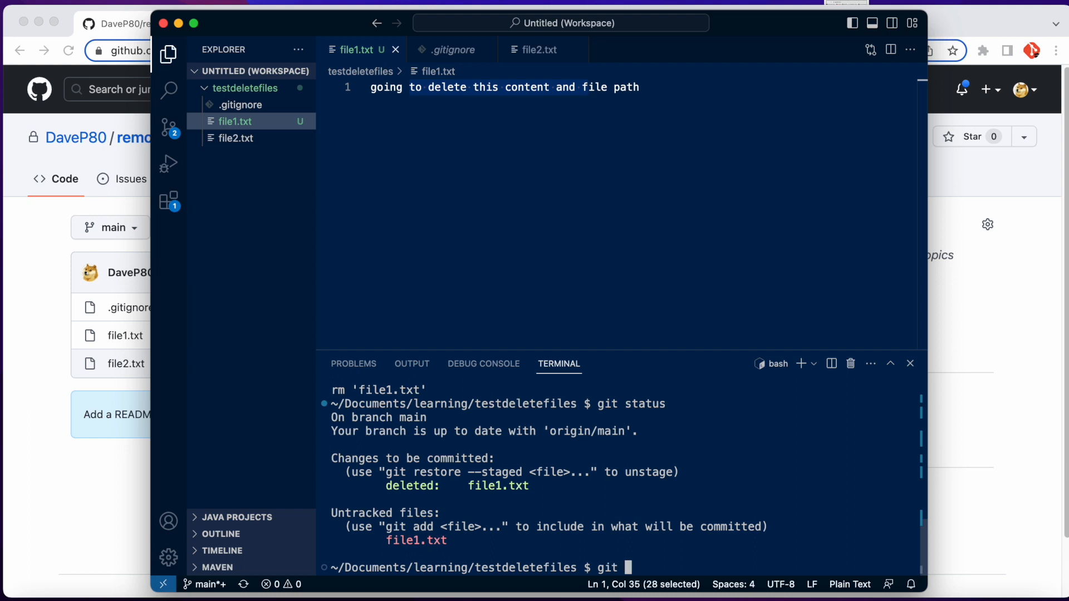
{"action": "type", "text": "commit"}
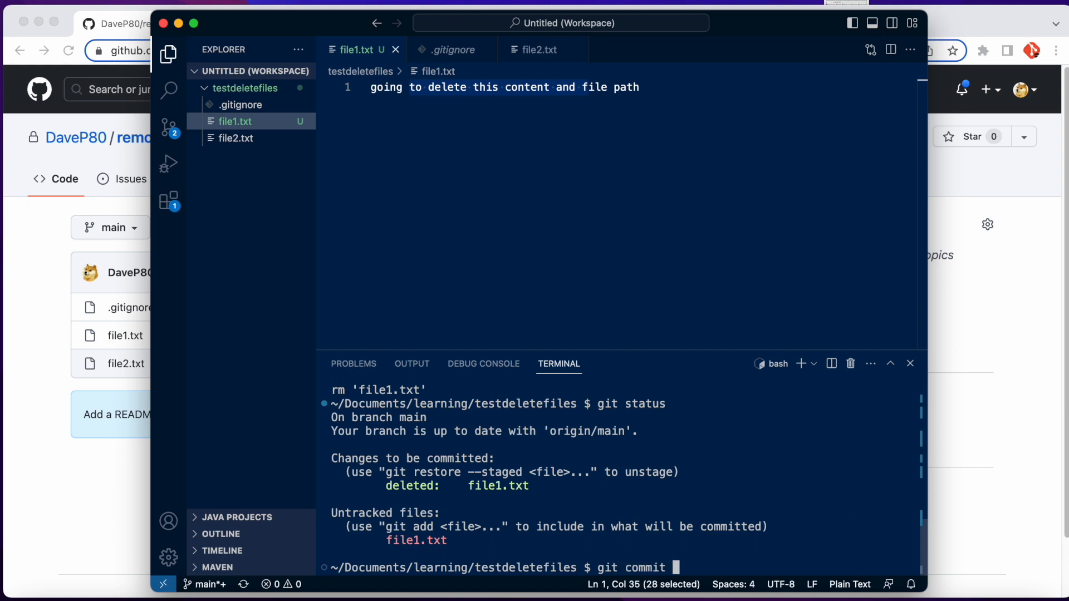
{"action": "key", "text": "BackSpace"}
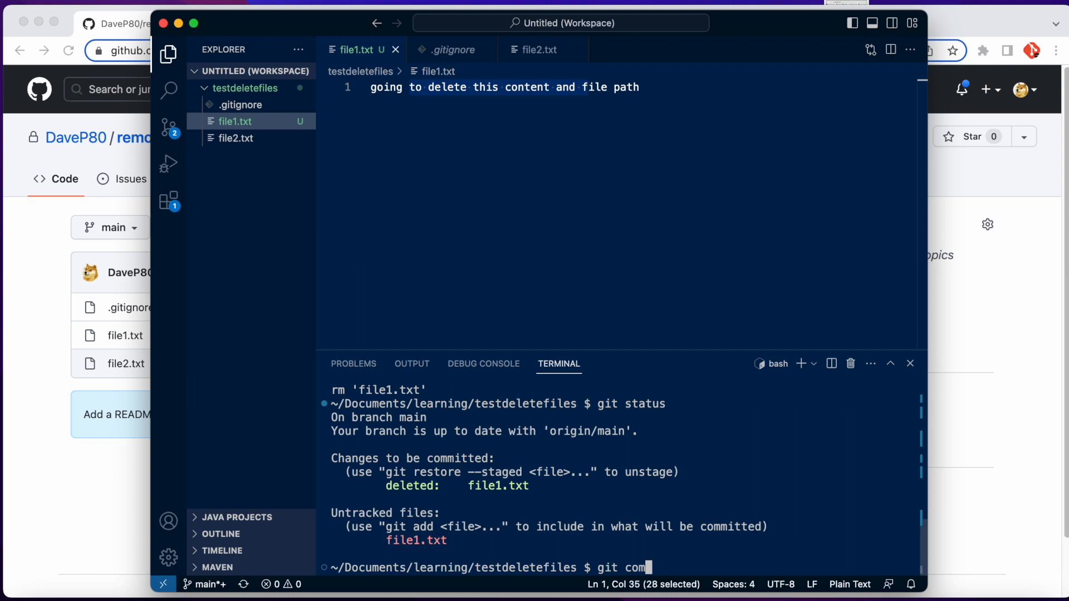
{"action": "type", "text": "mit -a"}
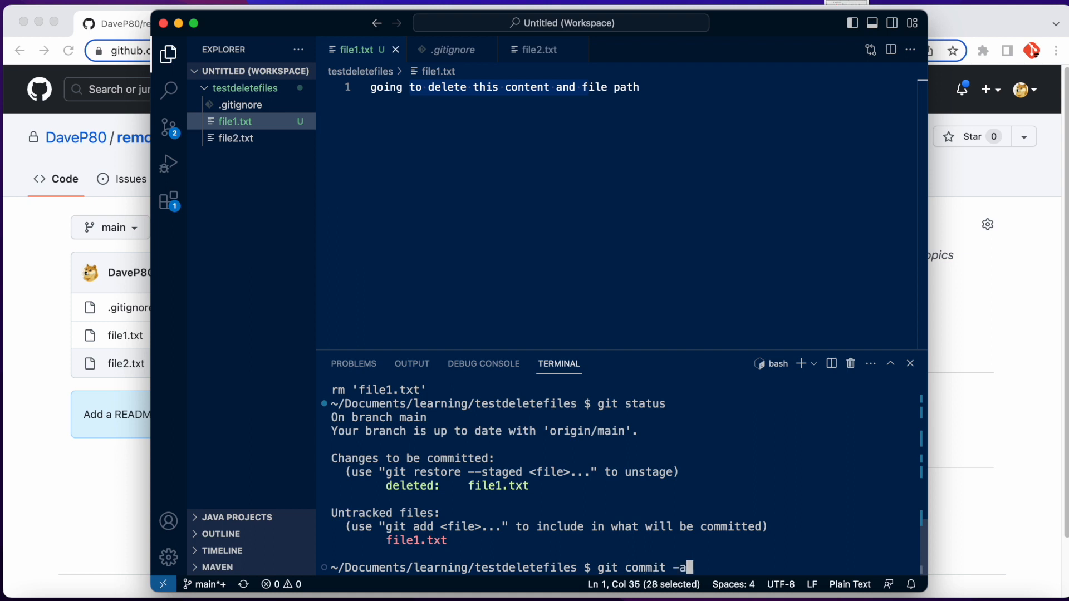
{"action": "type", "text": "m 'n'"}
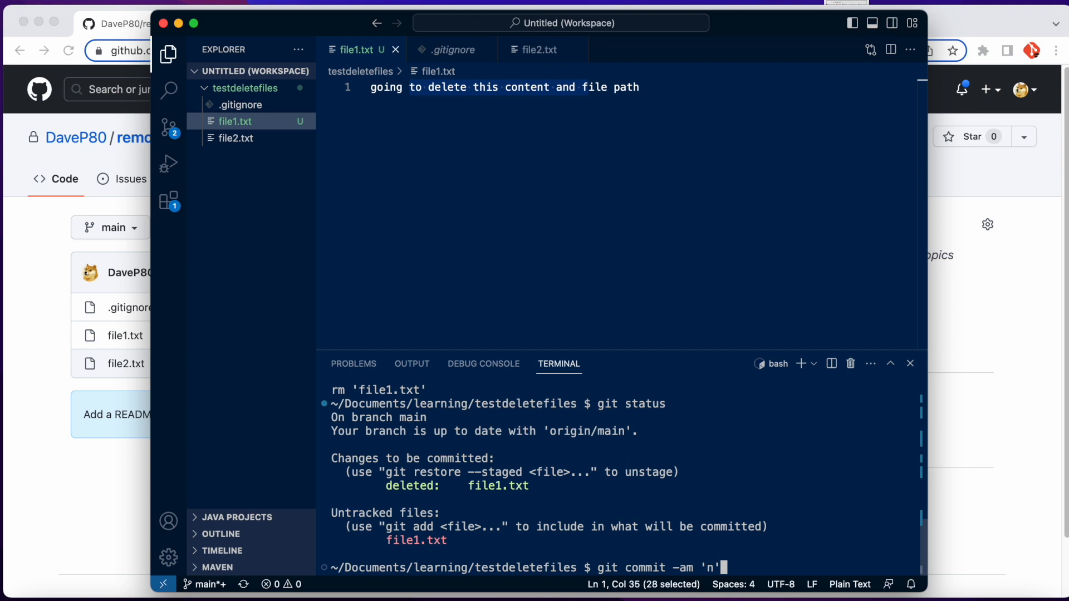
{"action": "key", "text": "Return"}
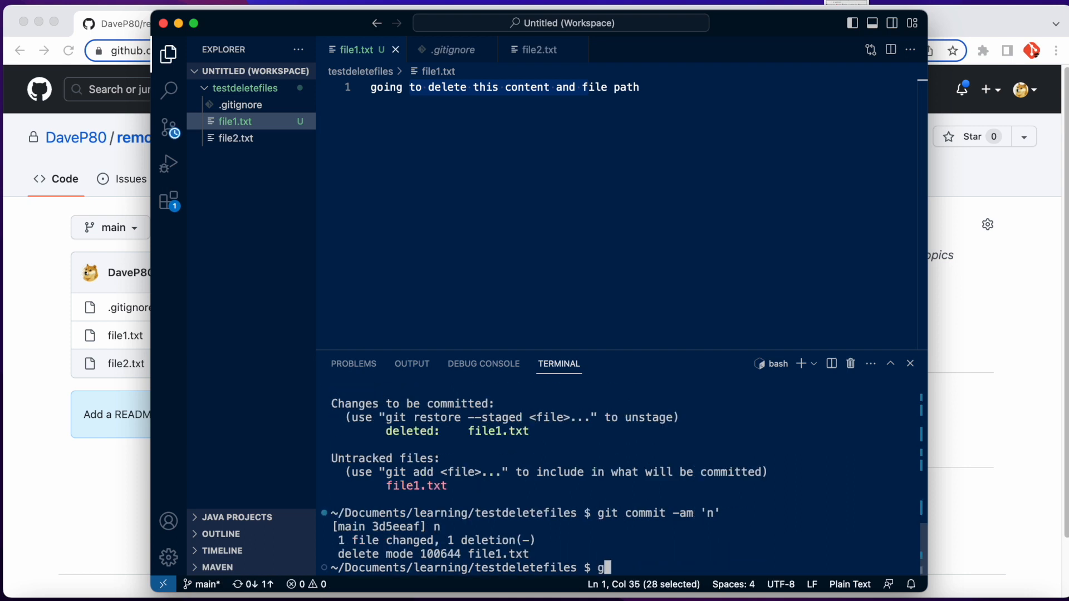
Step: Push the 'n' commit to GitHub with git push
{"action": "type", "text": "it push"}
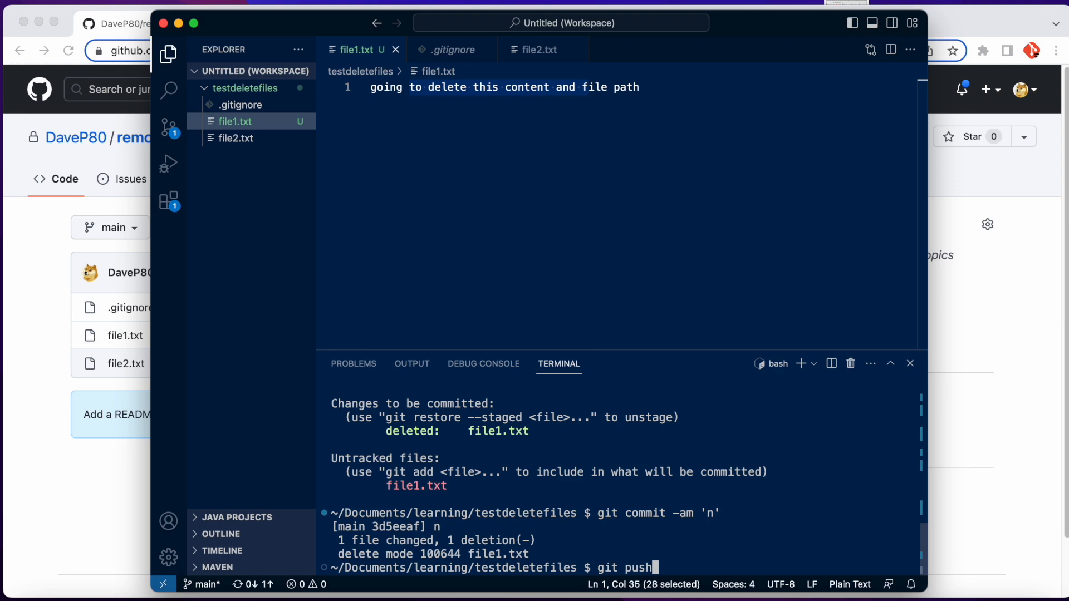
{"action": "key", "text": "Return"}
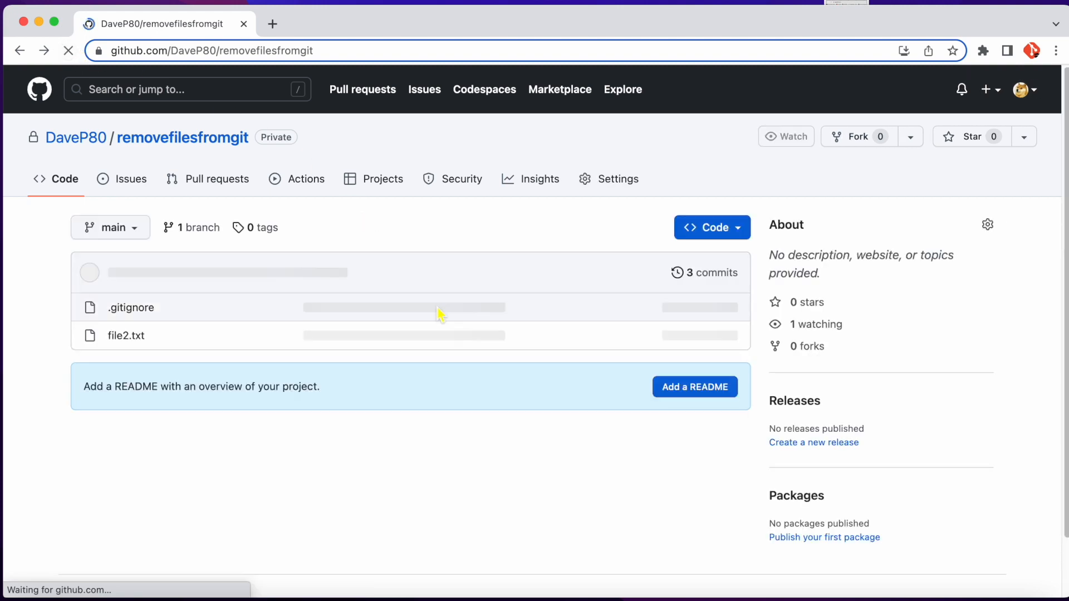
Step: Inspect commit n deleting file1.txt and the first commit's diff, then return to the commit list
{"action": "left_click", "coordinate": [711, 272]}
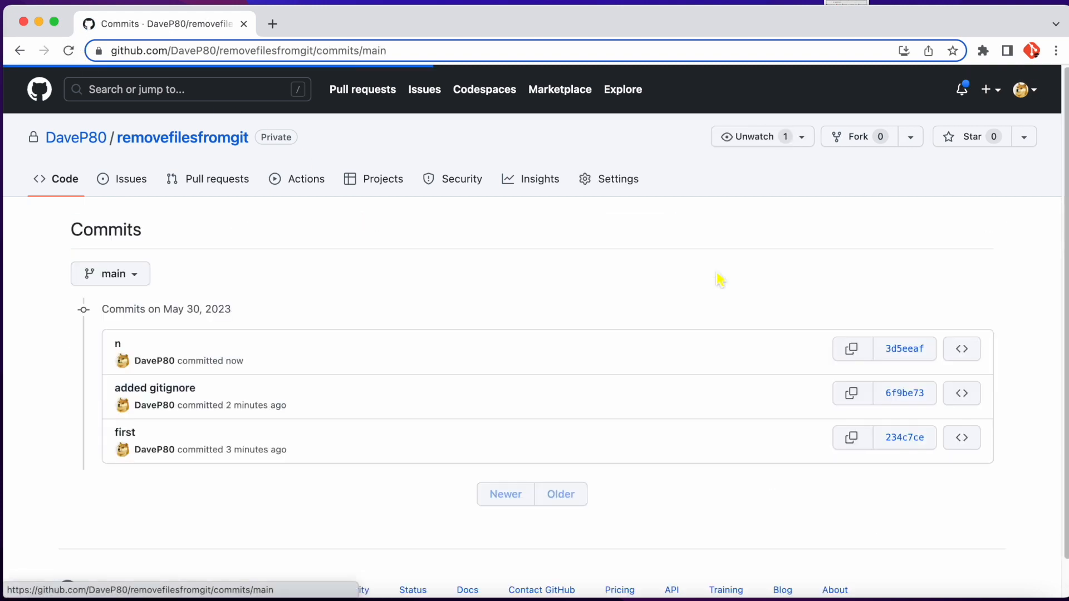
{"action": "mouse_move", "coordinate": [117, 344]}
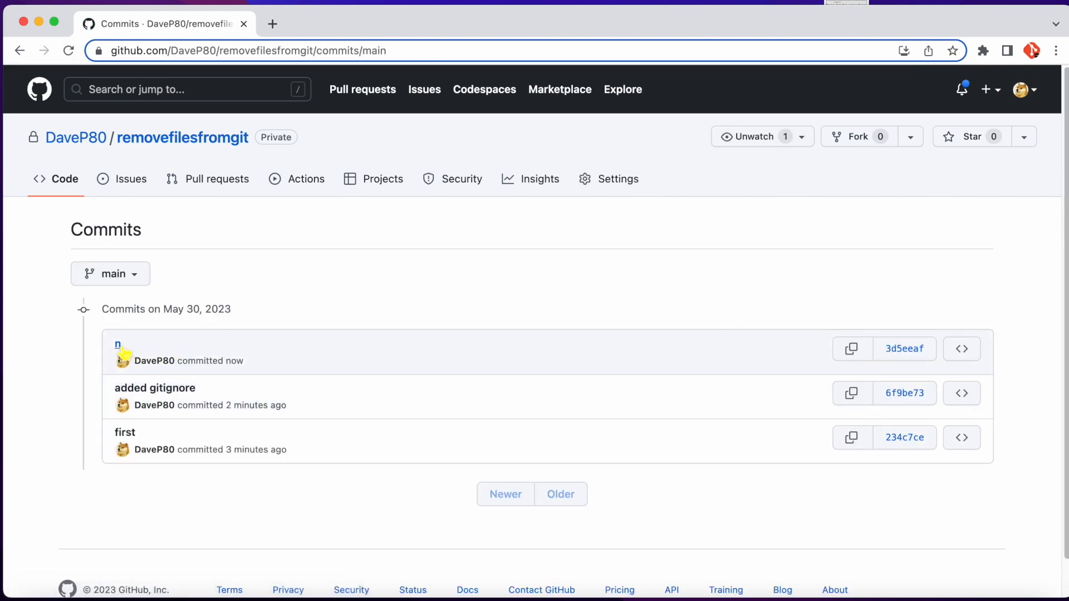
{"action": "left_click", "coordinate": [117, 344]}
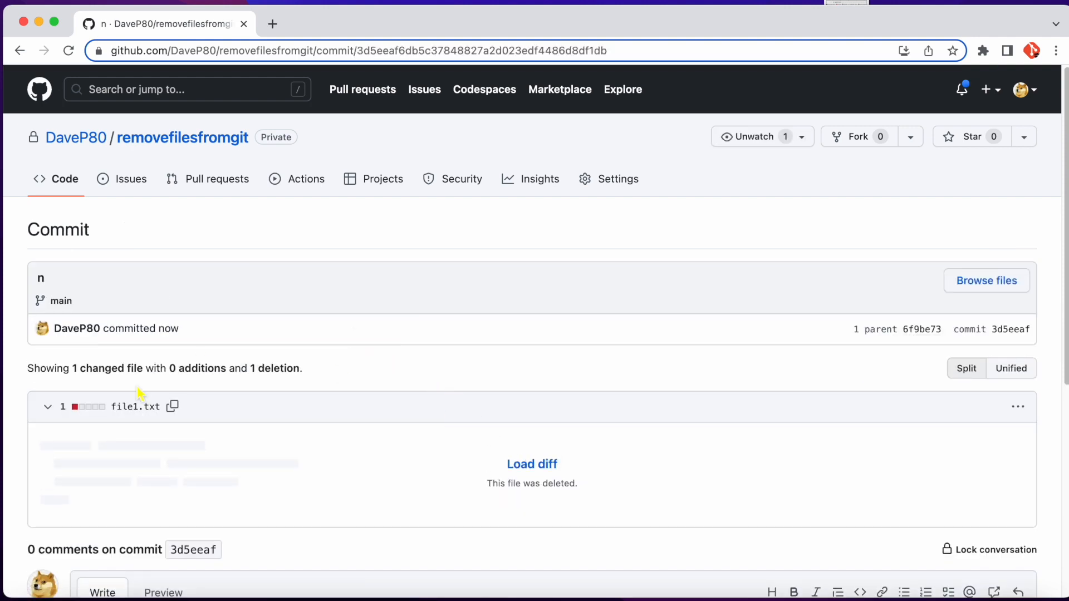
{"action": "mouse_move", "coordinate": [92, 189]}
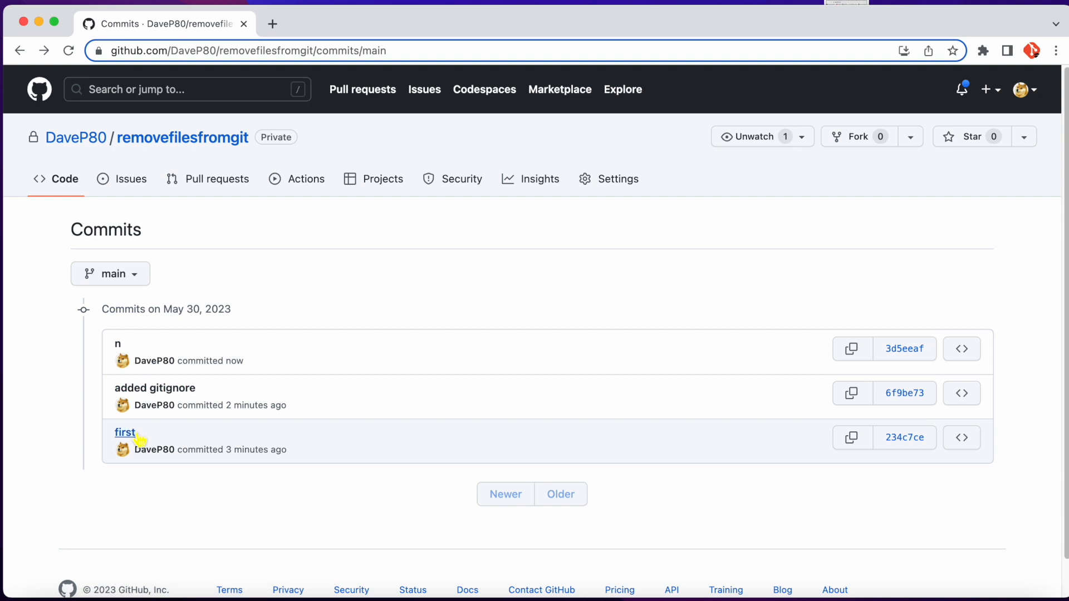
{"action": "left_click", "coordinate": [125, 432]}
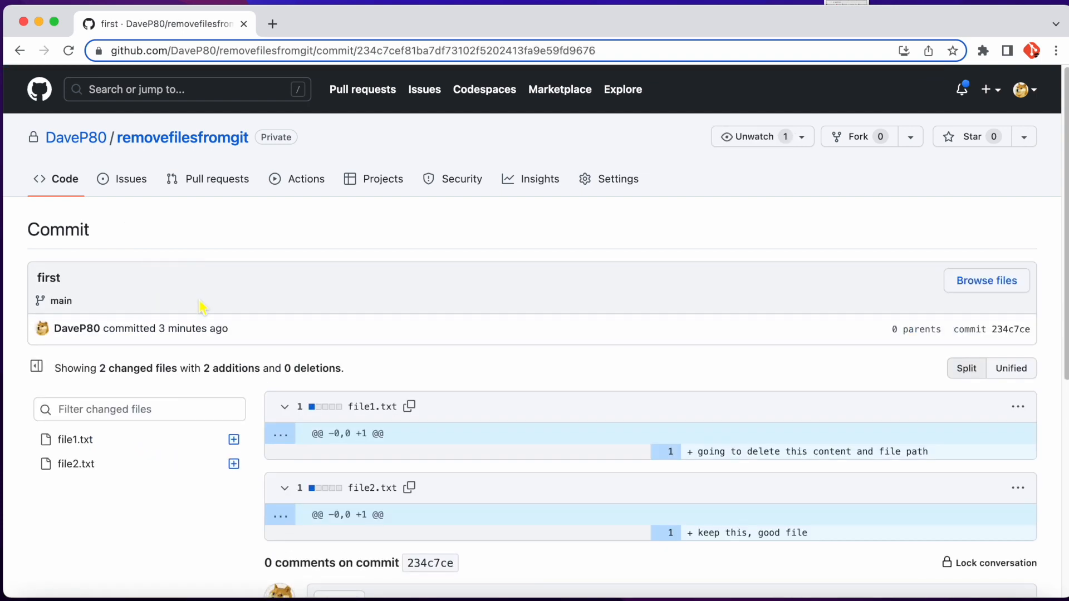
{"action": "scroll", "scroll_direction": "down", "scroll_amount": 3}
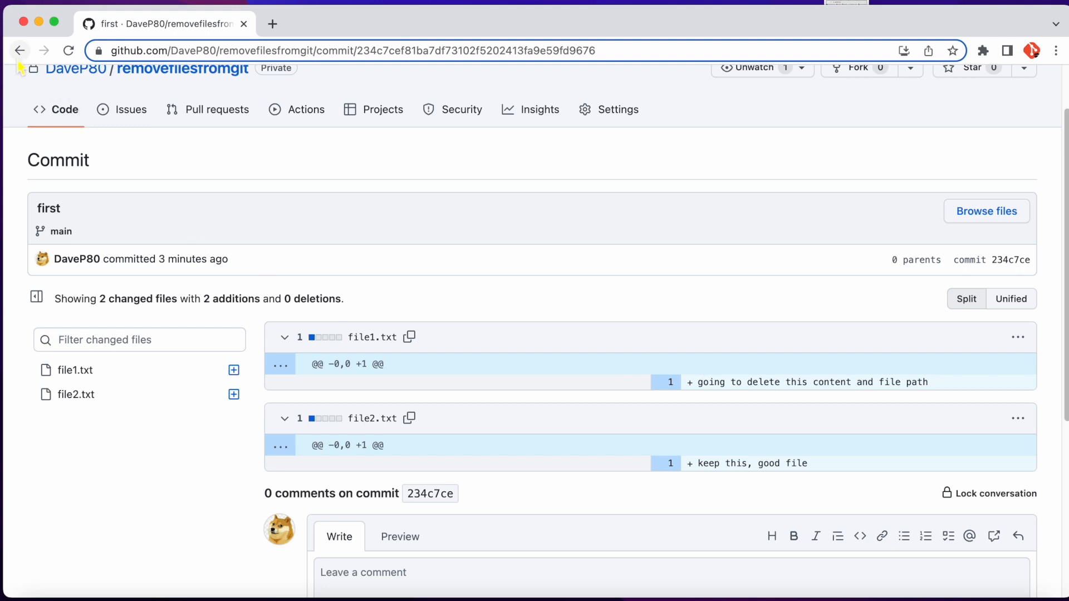
{"action": "left_click", "coordinate": [20, 50]}
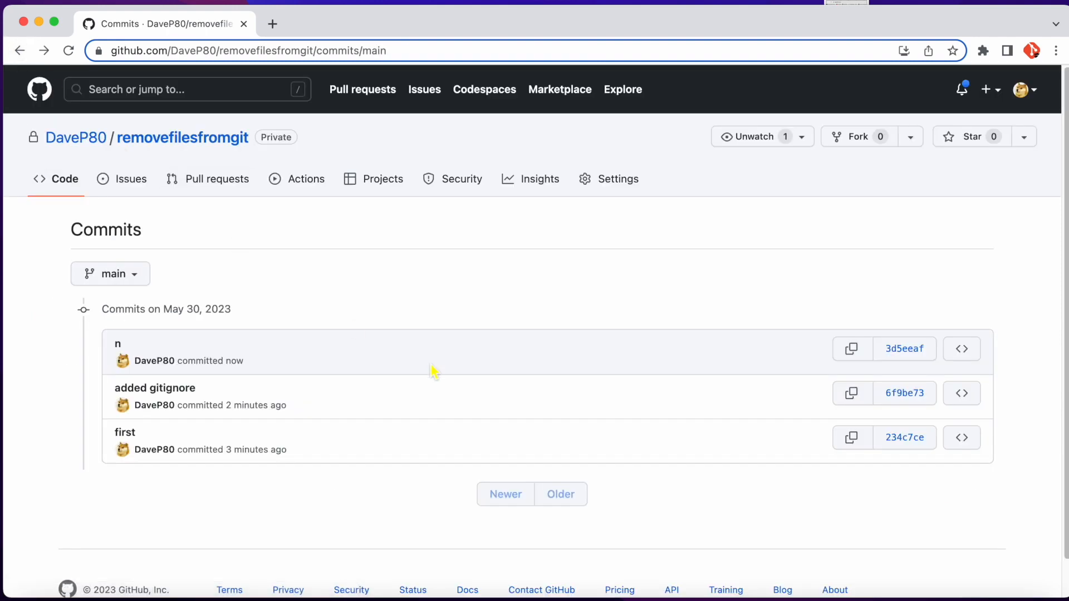
{"action": "mouse_move", "coordinate": [436, 371]}
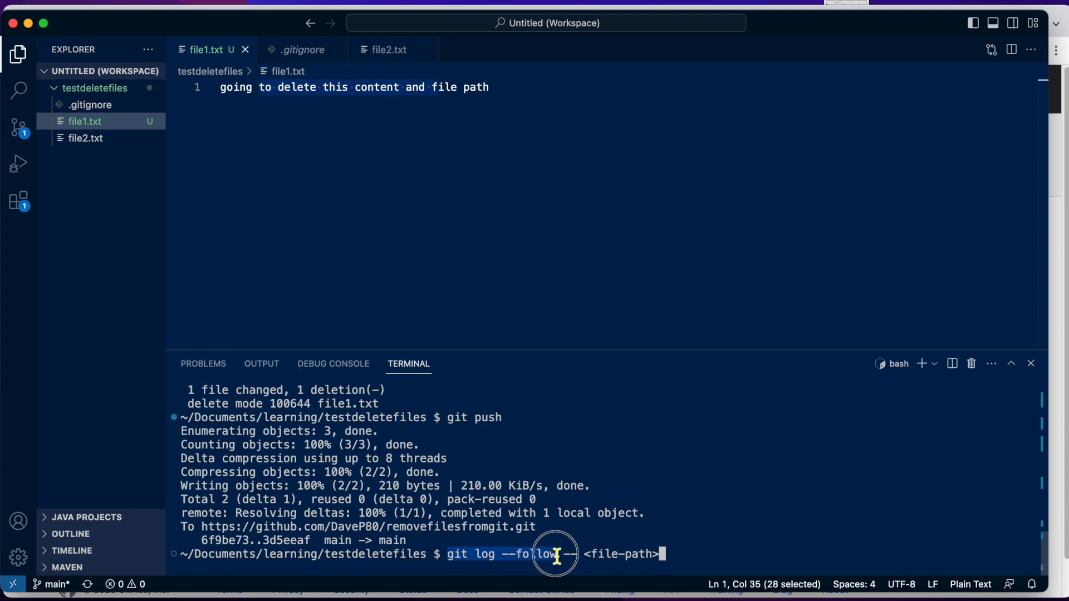
{"action": "mouse_move", "coordinate": [648, 553]}
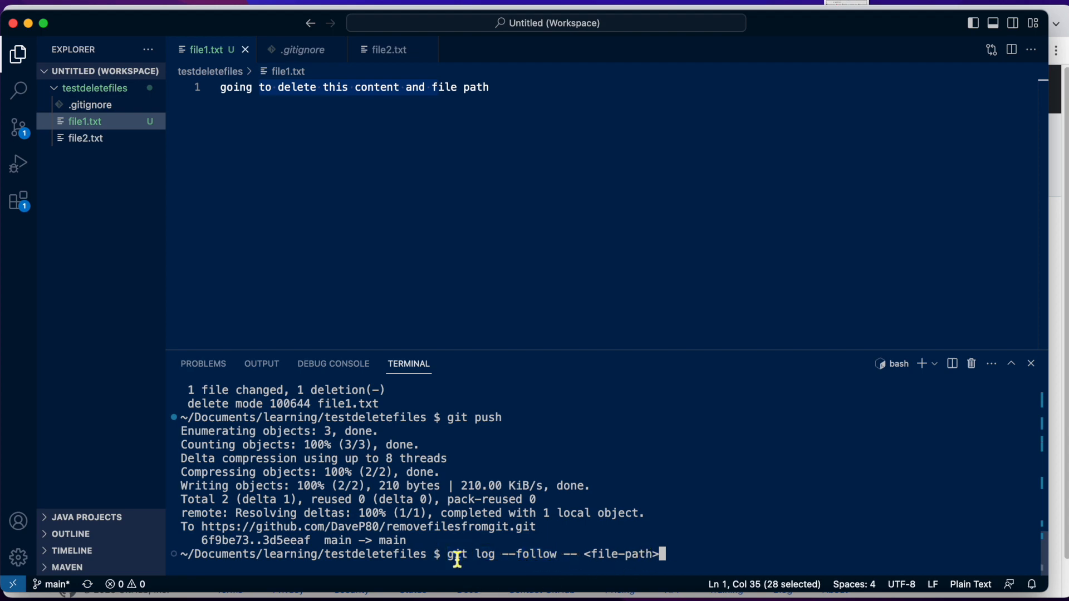
{"action": "mouse_move", "coordinate": [497, 553]}
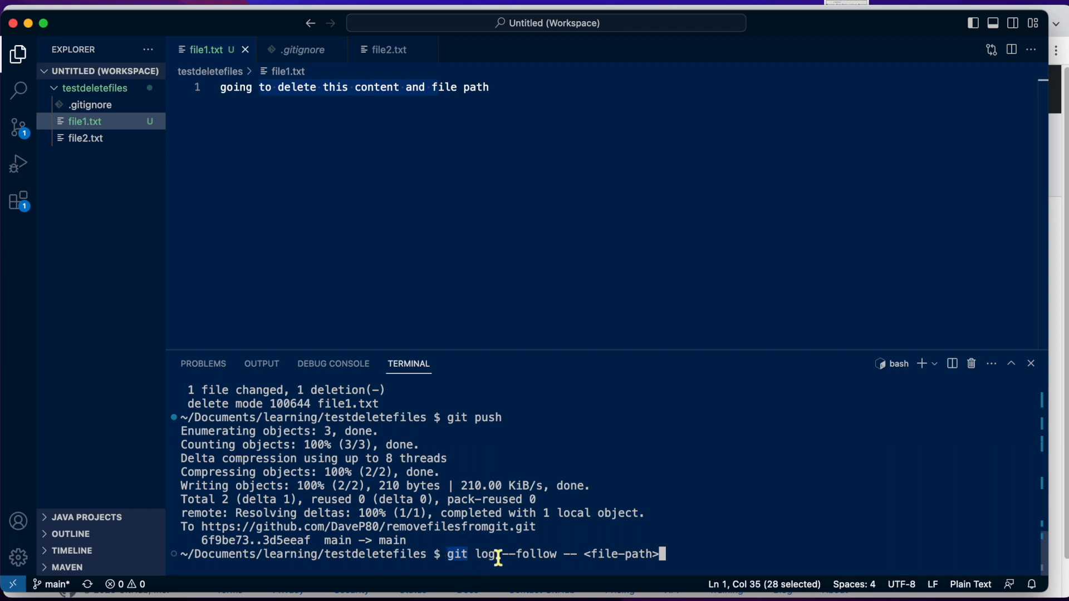
{"action": "mouse_move", "coordinate": [703, 553]}
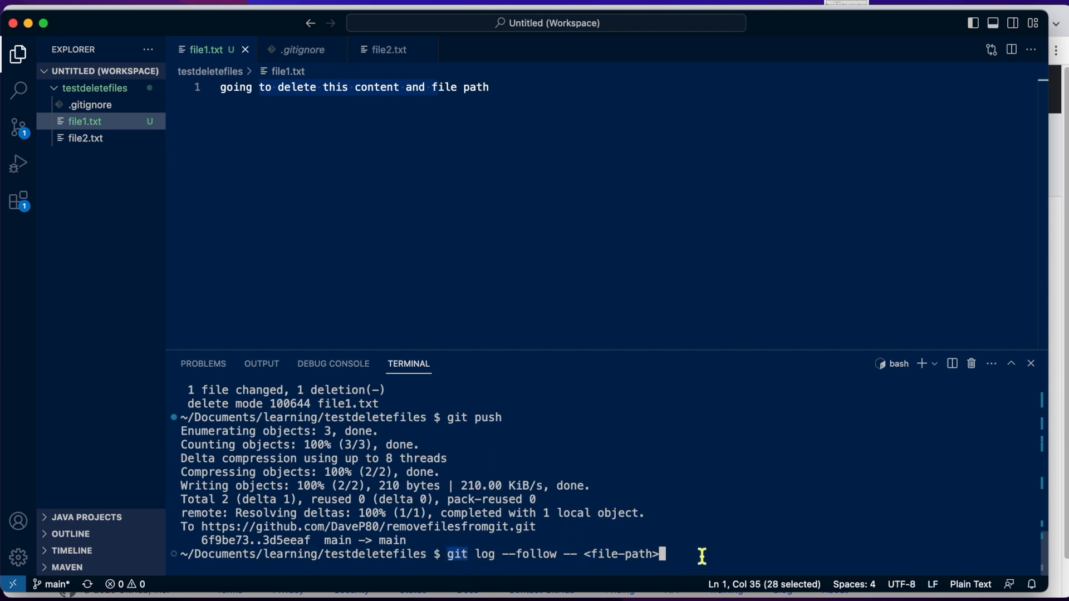
Step: Run git log --follow -- file1.txt to show file1.txt's full commit history
{"action": "key", "text": "Backspace"}
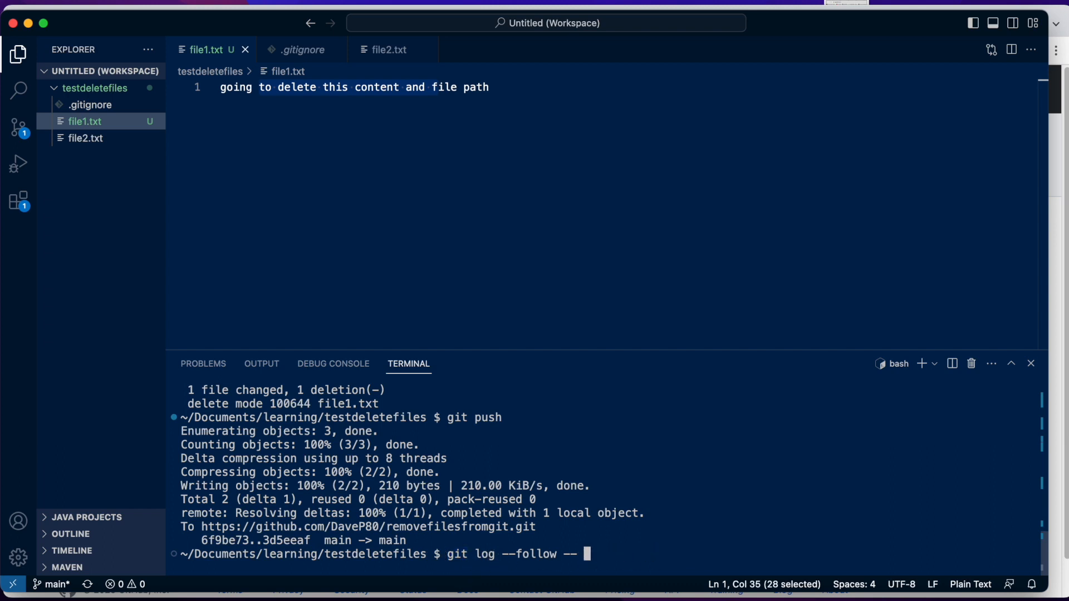
{"action": "type", "text": "file1.t"}
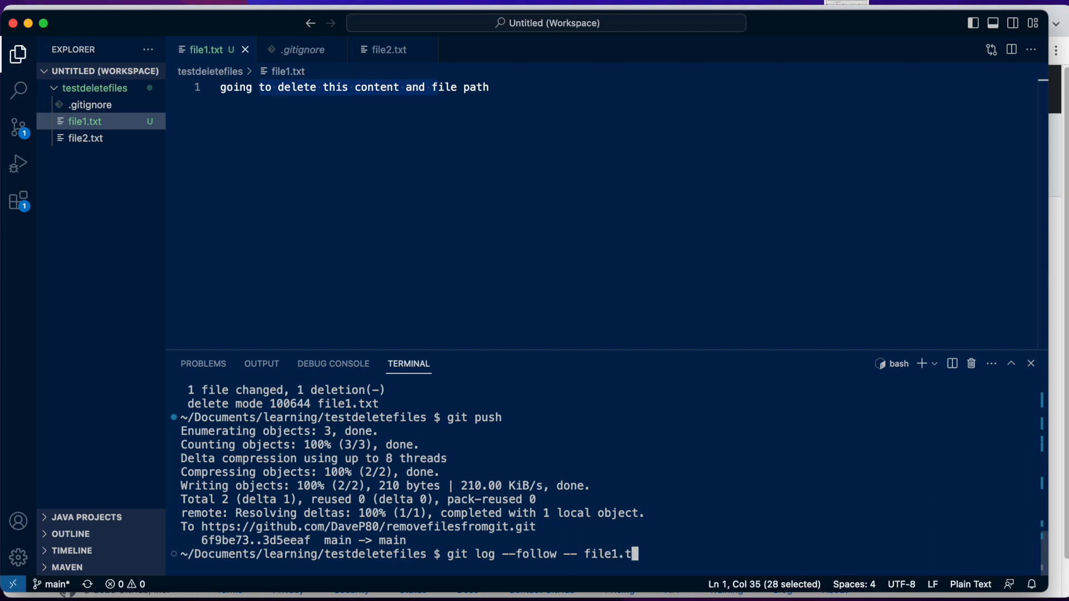
{"action": "type", "text": "xt"}
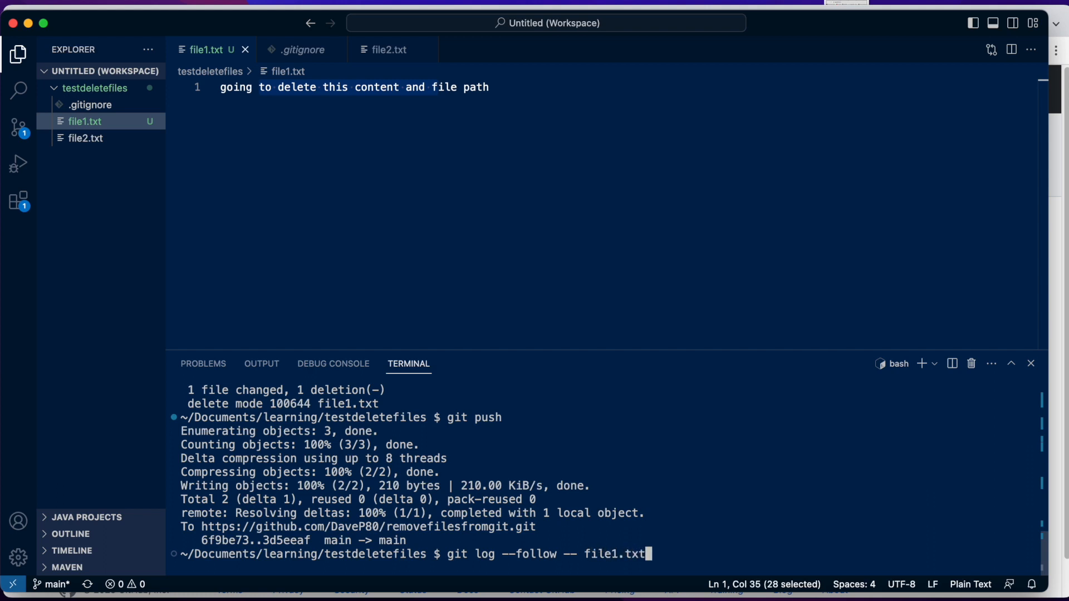
{"action": "key", "text": "Return"}
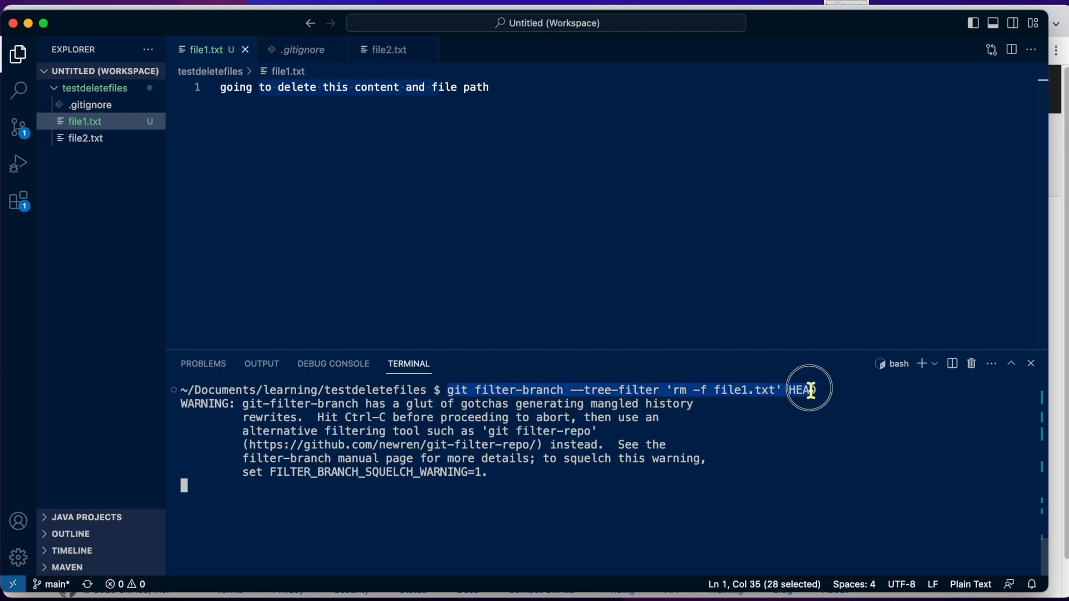
{"action": "mouse_move", "coordinate": [505, 485]}
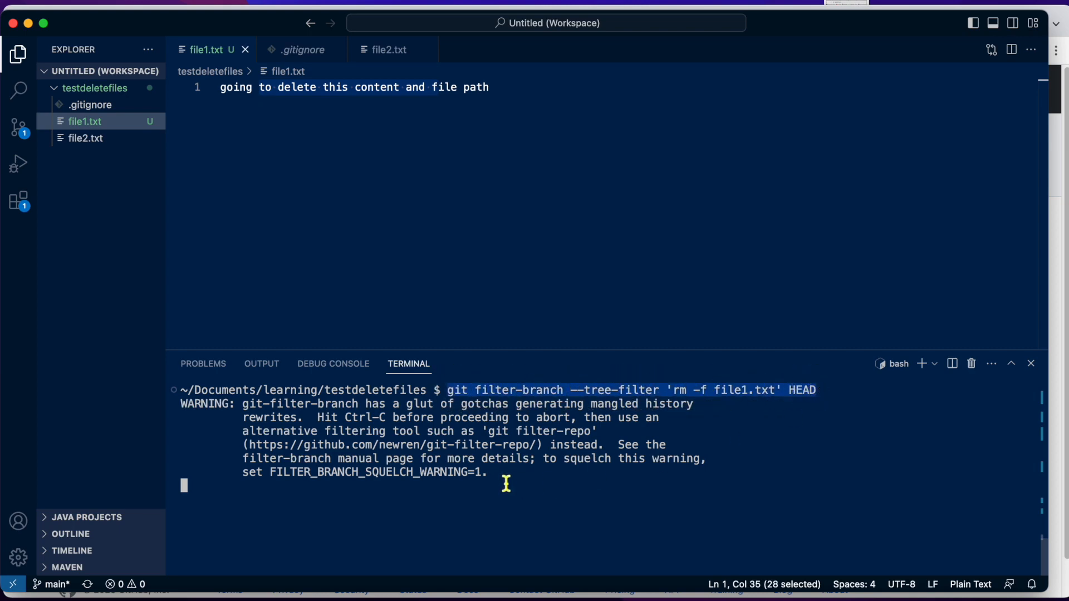
{"action": "mouse_move", "coordinate": [553, 233]}
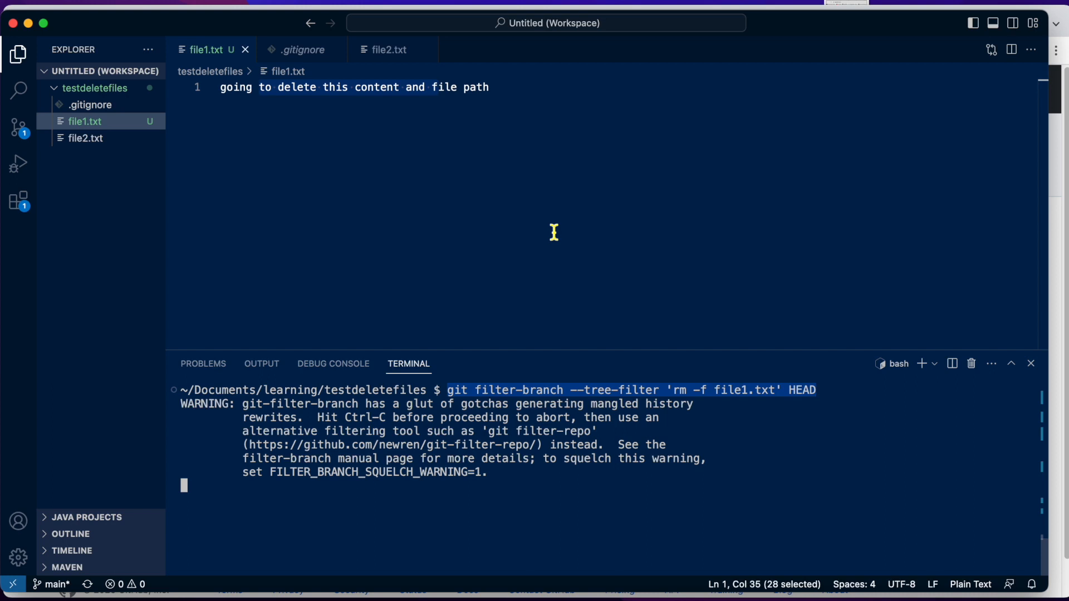
{"action": "mouse_move", "coordinate": [625, 457]}
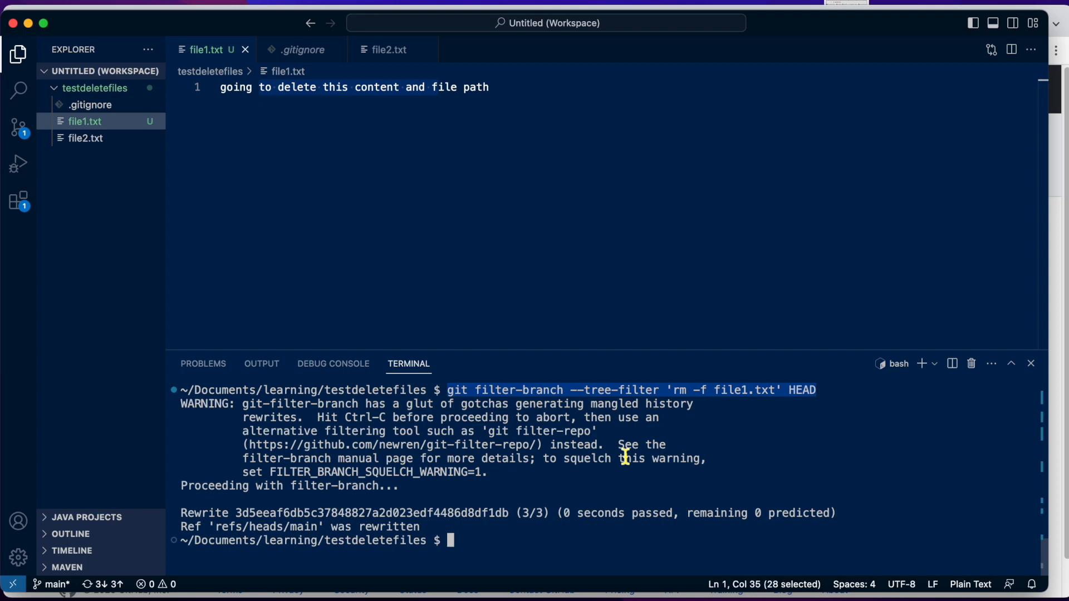
{"action": "mouse_move", "coordinate": [354, 539]}
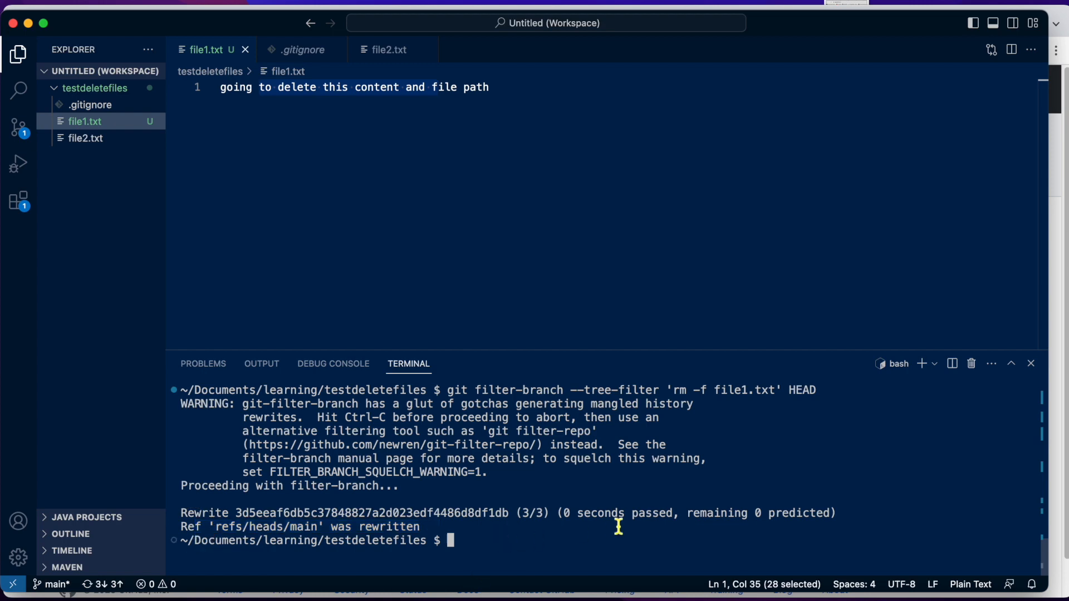
Step: Run git status to see the branch diverged from origin with file1.txt untracked
{"action": "type", "text": "git stat"}
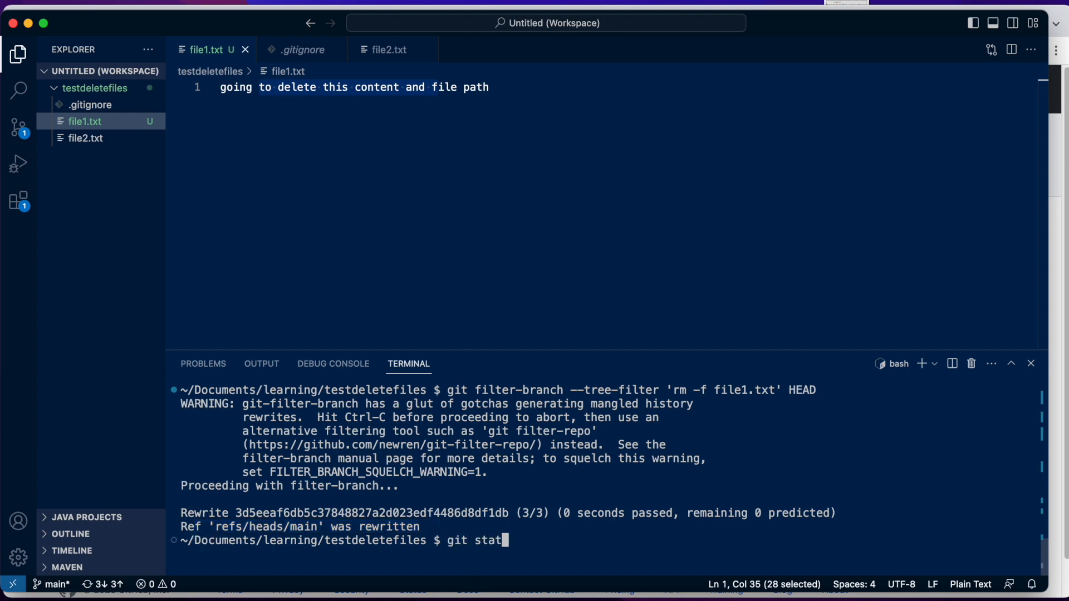
{"action": "key", "text": "Return"}
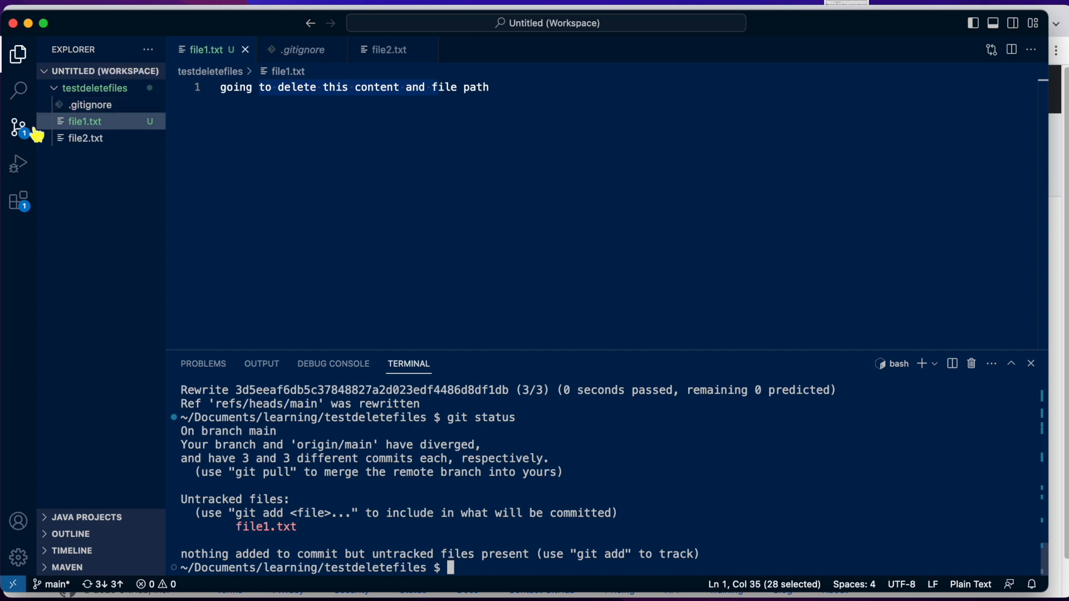
Step: Add file1.txt as line 1 of .gitignore, then return to file1.txt
{"action": "left_click", "coordinate": [90, 105]}
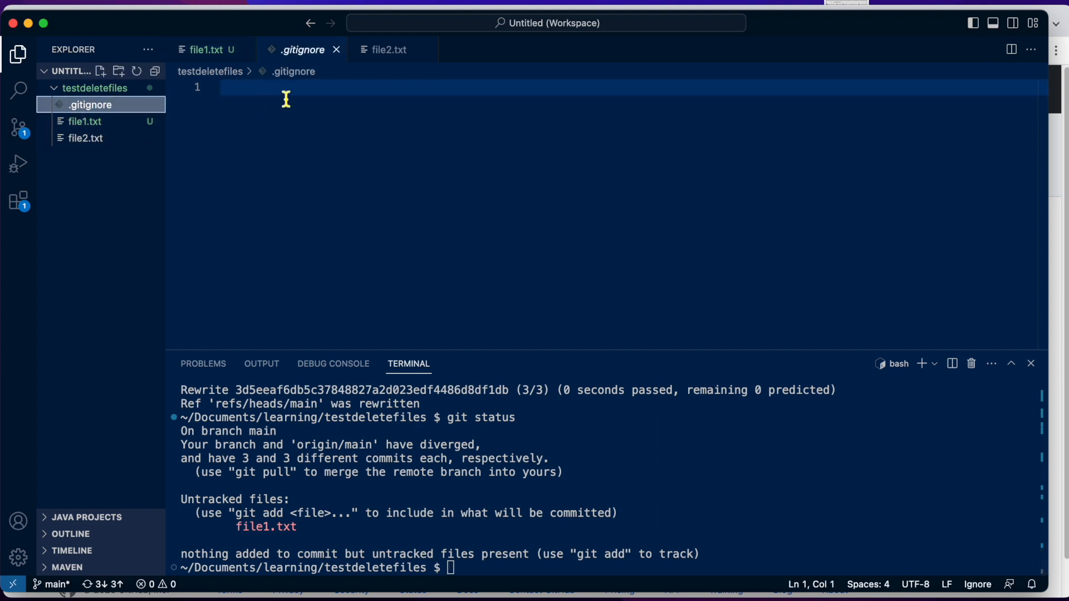
{"action": "type", "text": "file1.txt"}
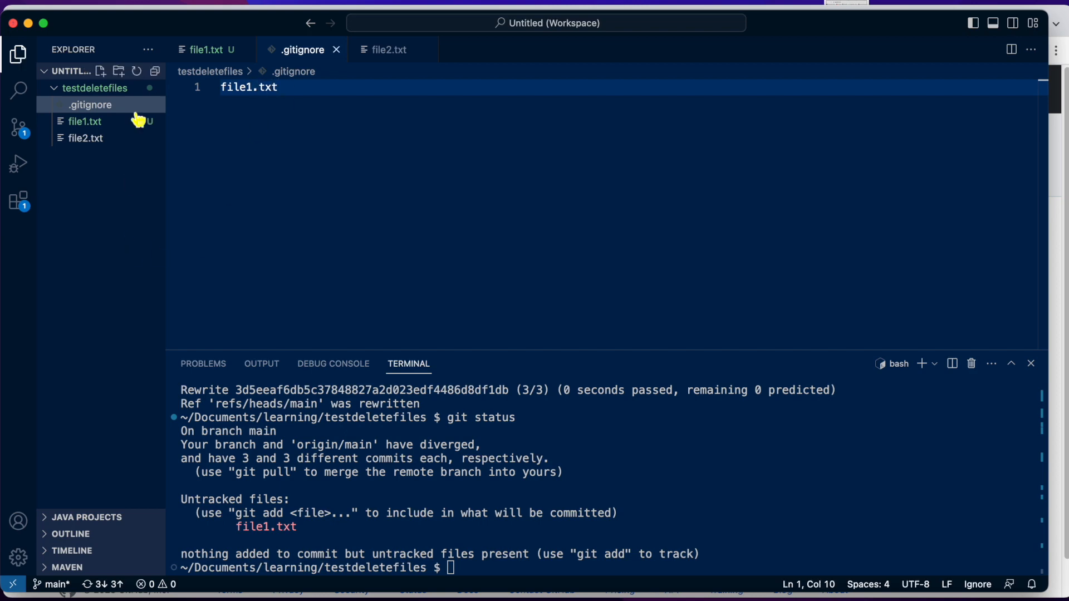
{"action": "left_click", "coordinate": [85, 138]}
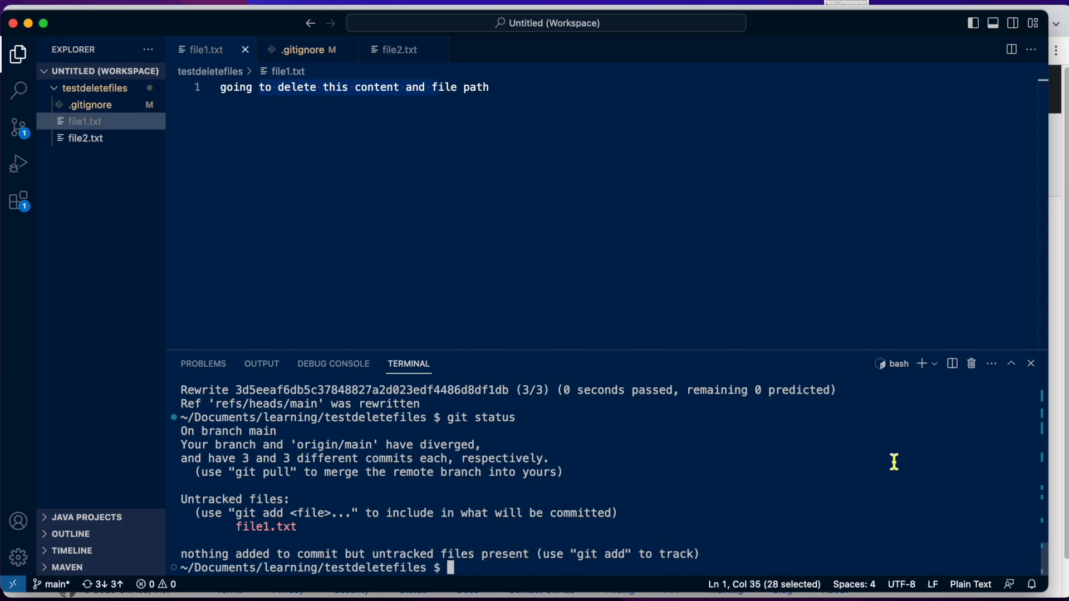
Step: Attempt a plain git push, which the remote rejects as non-fast-forward
{"action": "type", "text": "git"}
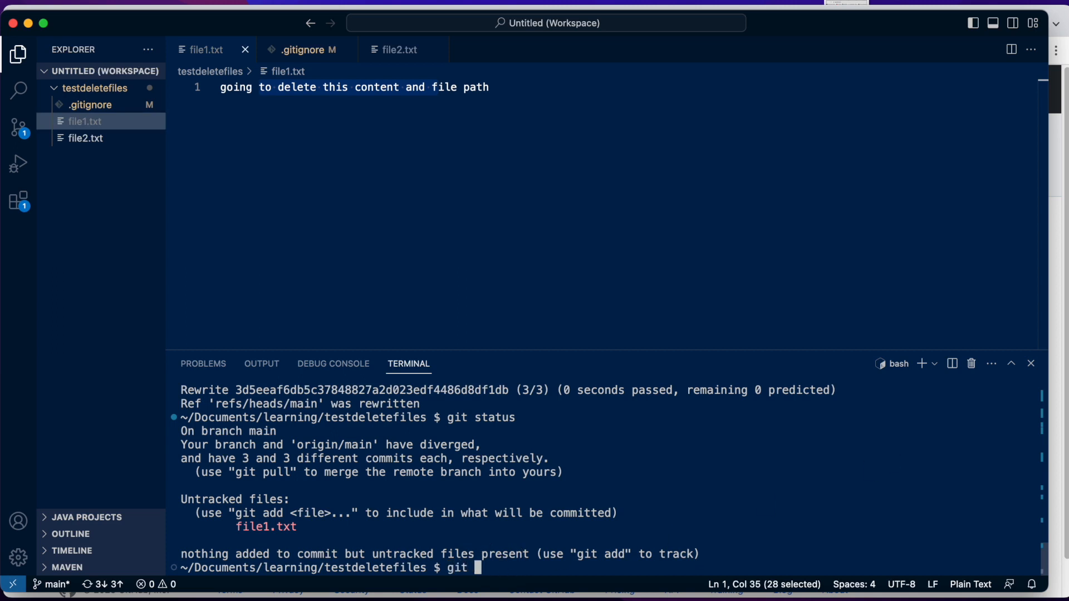
{"action": "type", "text": "push"}
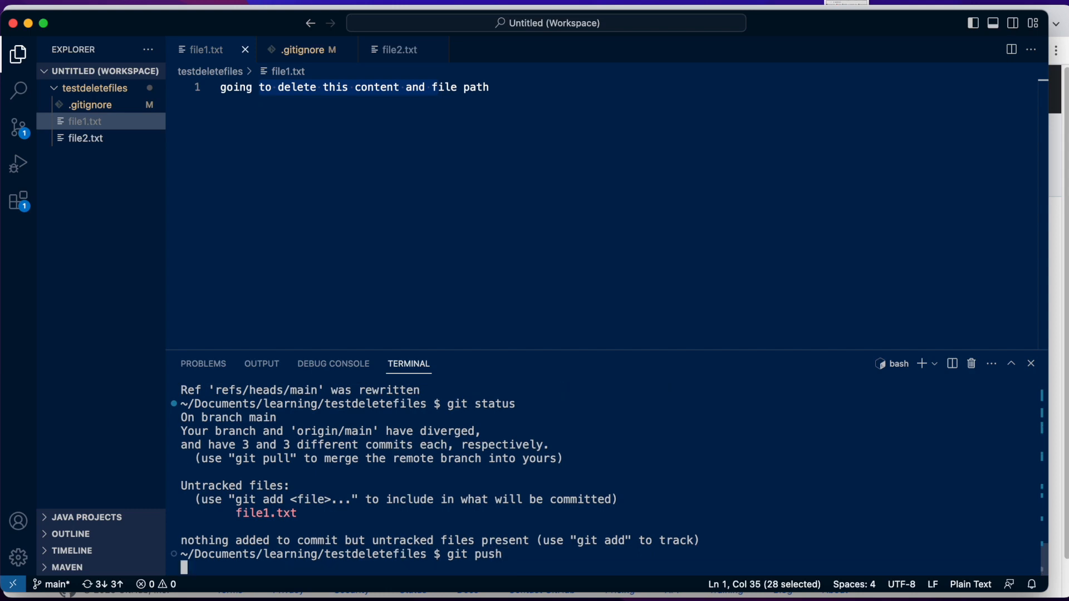
{"action": "key", "text": "Return"}
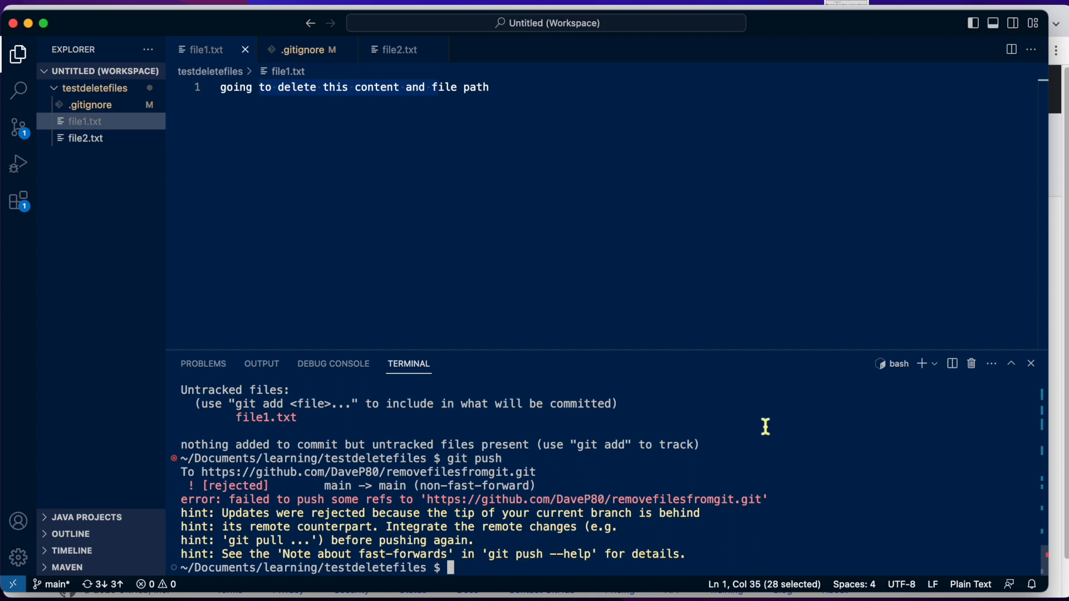
Step: Run git push --force to overwrite the remote history with the rewritten branch
{"action": "type", "text": "gi"}
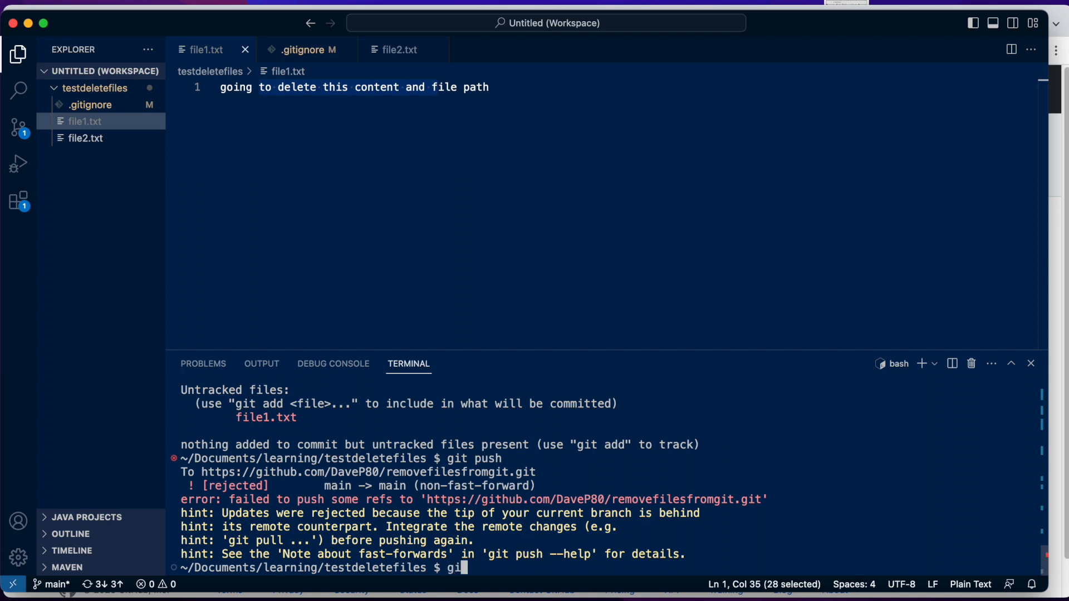
{"action": "type", "text": "t push --for"}
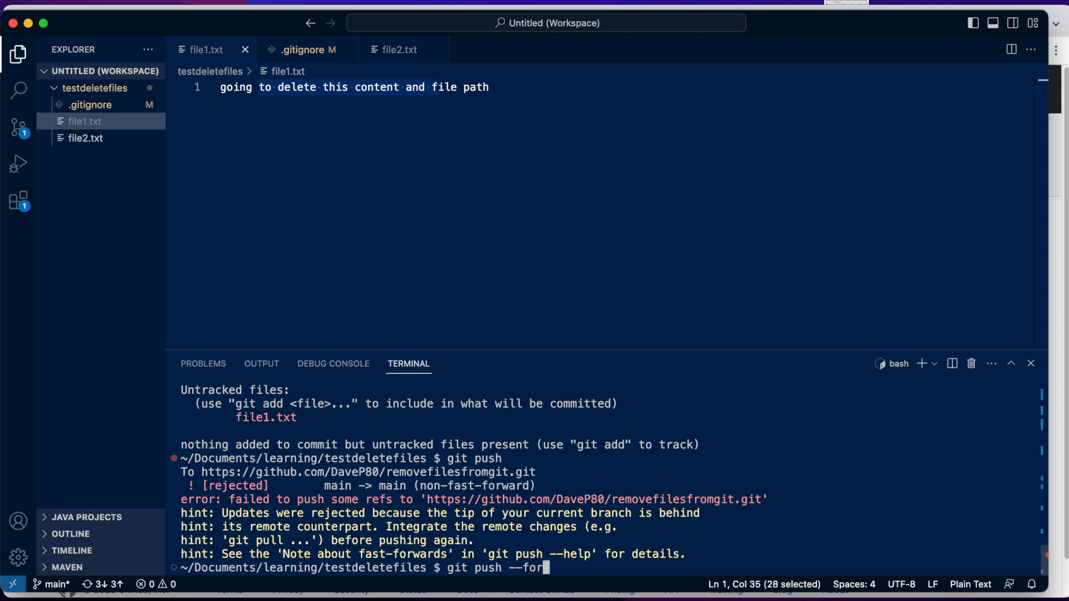
{"action": "type", "text": "ce"}
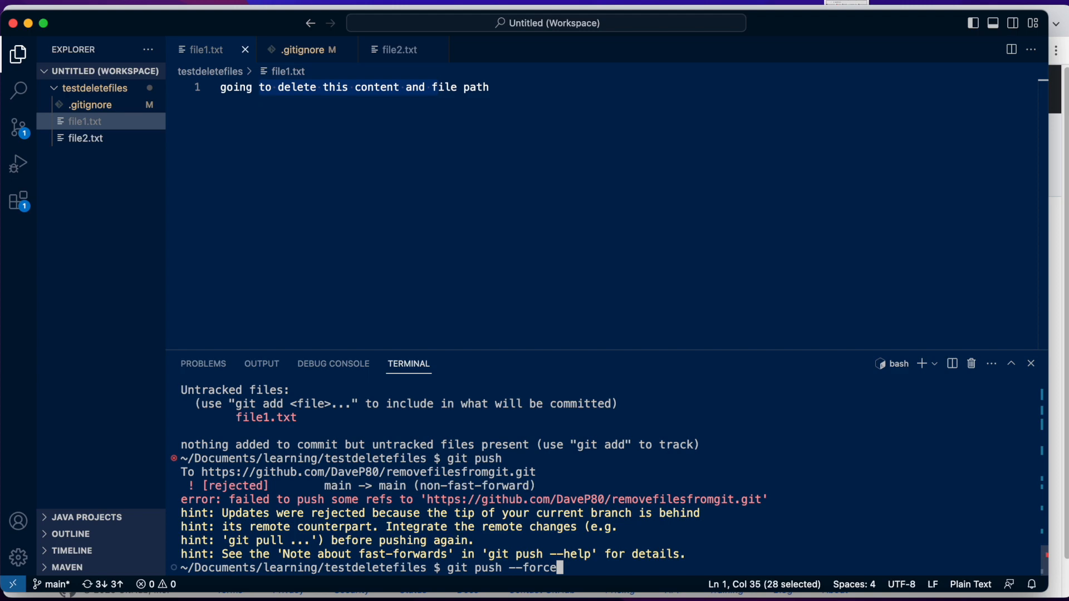
{"action": "key", "text": "Return"}
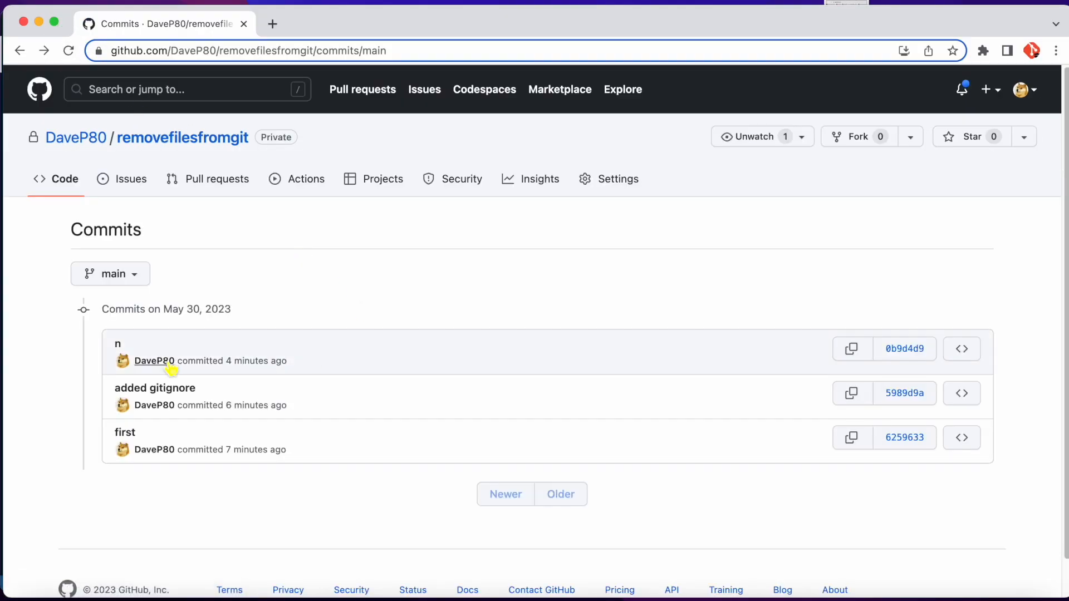
{"action": "mouse_move", "coordinate": [315, 497]}
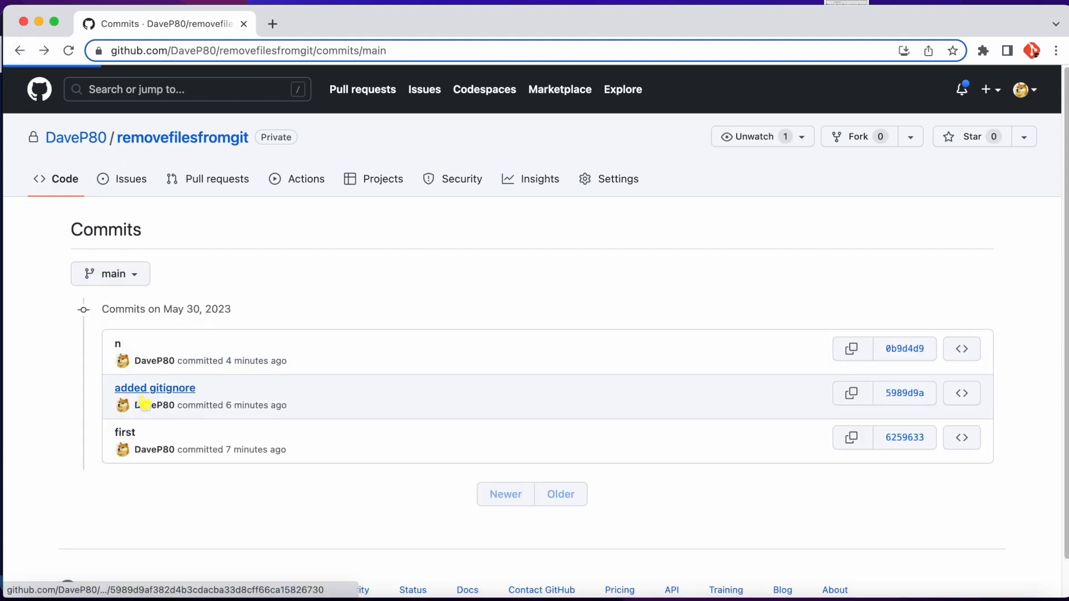
Step: View the 'added gitignore' commit details on GitHub and return to the commits list
{"action": "left_click", "coordinate": [154, 387]}
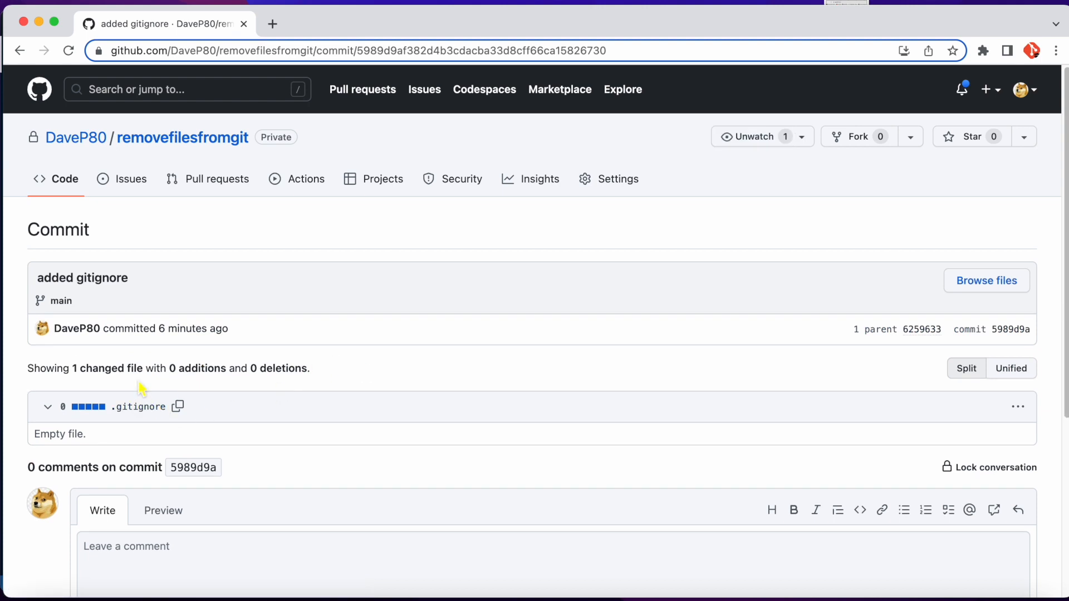
{"action": "mouse_move", "coordinate": [192, 305]}
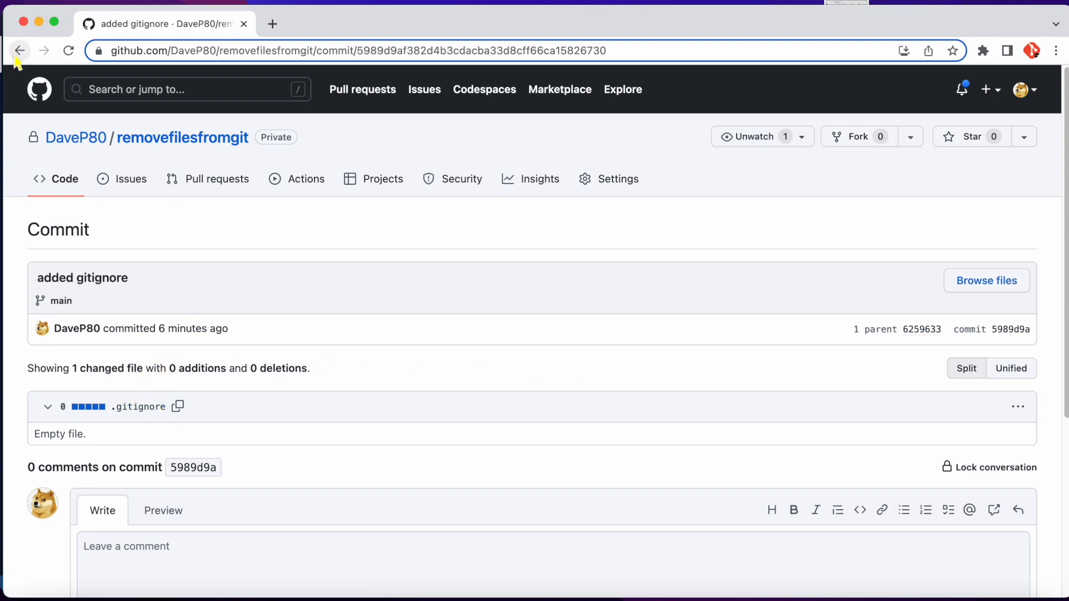
{"action": "left_click", "coordinate": [19, 50]}
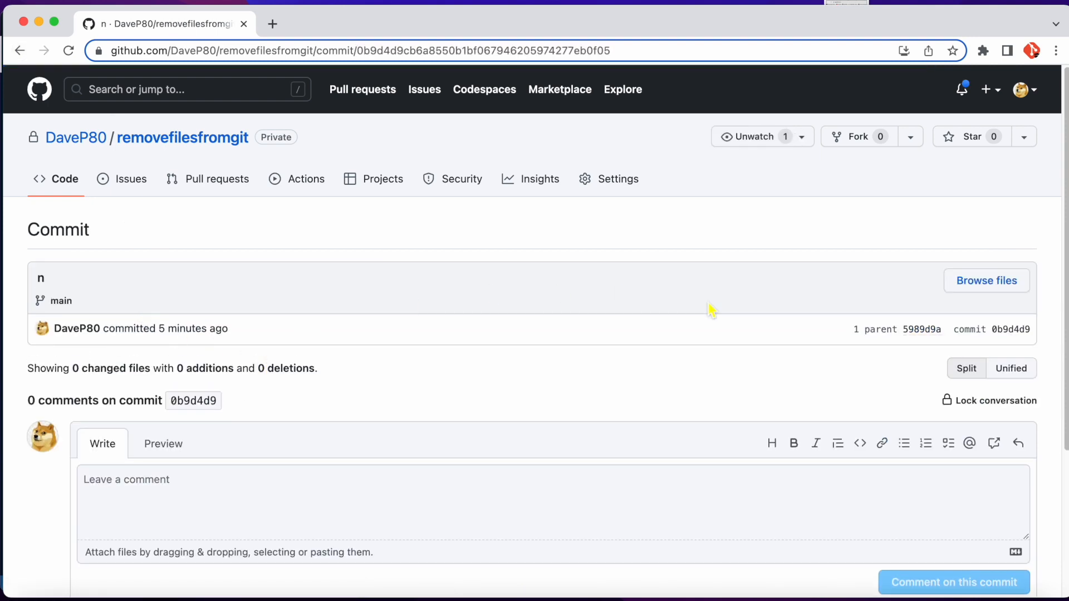
{"action": "mouse_move", "coordinate": [110, 164]}
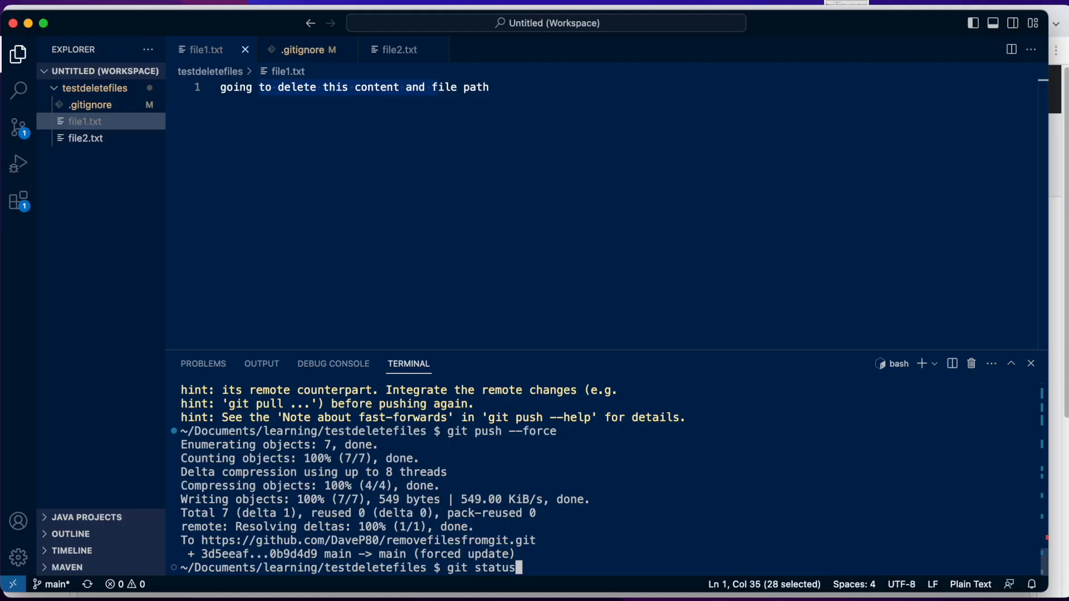
Step: Run git log --follow -- file1.txt, which returns no commits
{"action": "type", "text": "git log --follow -- file1.txt"}
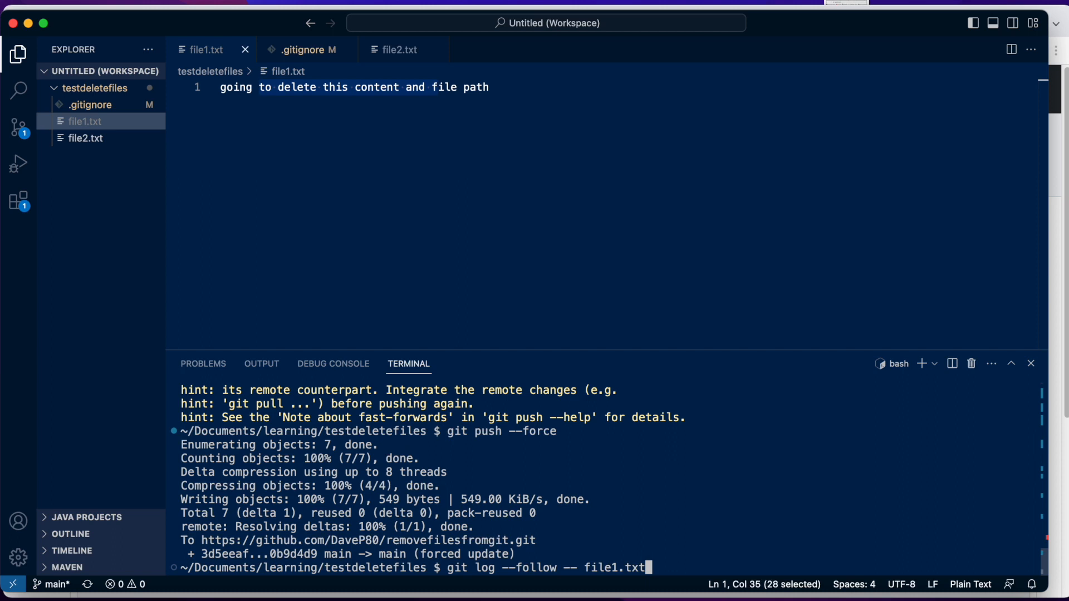
{"action": "key", "text": "Return"}
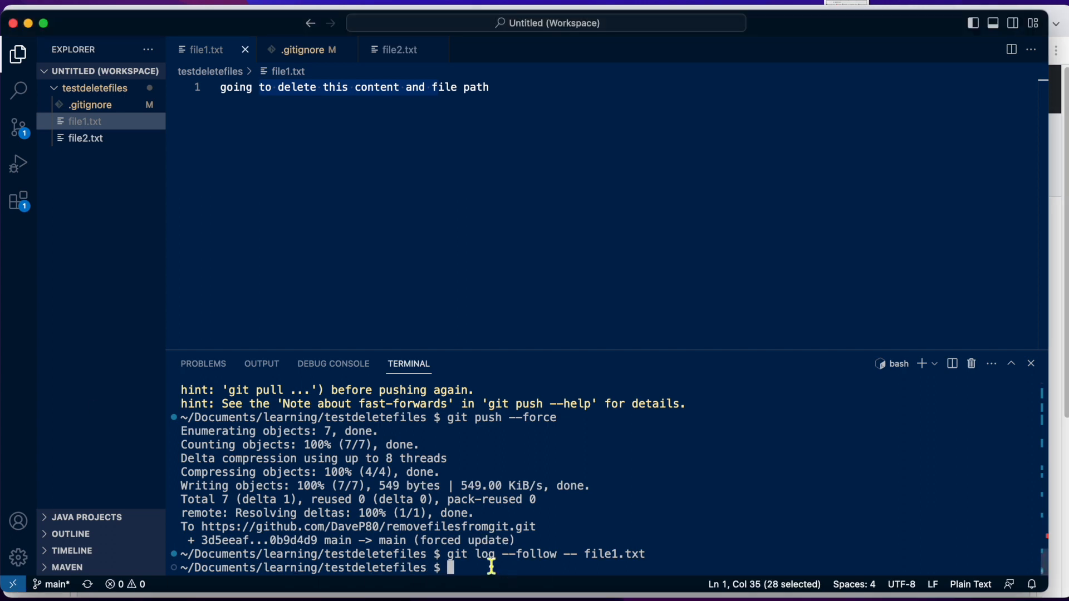
{"action": "type", "text": "git for-each-ref --format=\"%(refname)\" refs/original/ | xargs -n 1 git update-ref -d"}
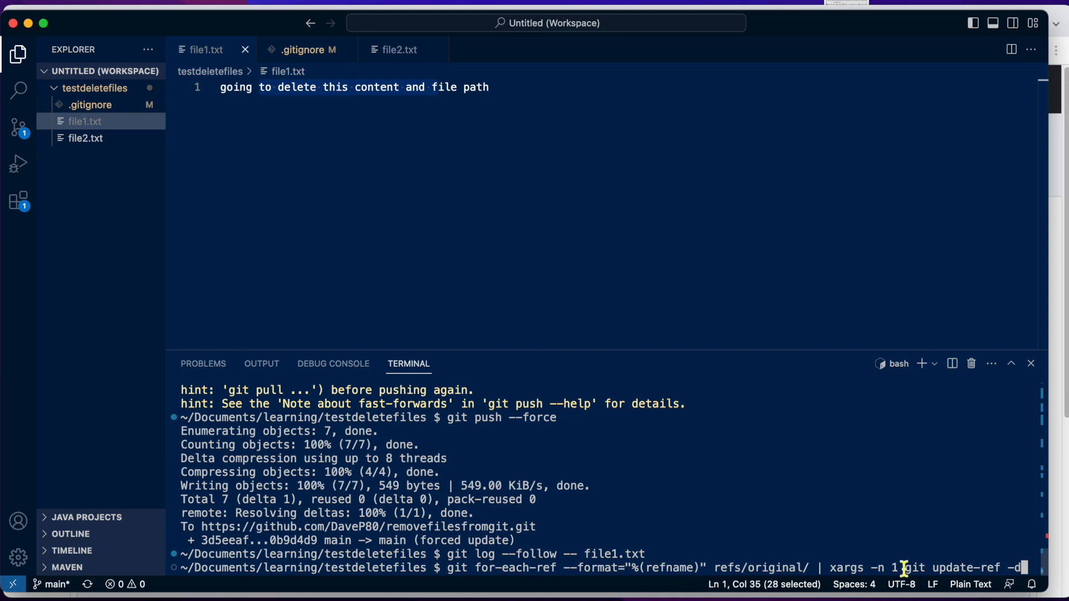
{"action": "mouse_move", "coordinate": [546, 572]}
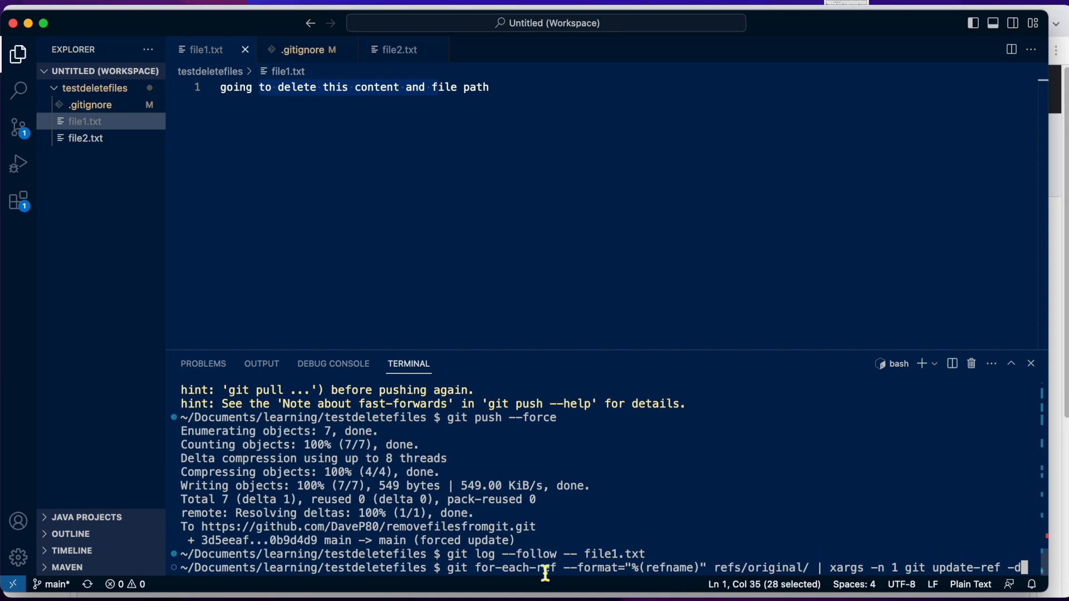
{"action": "mouse_move", "coordinate": [585, 543]}
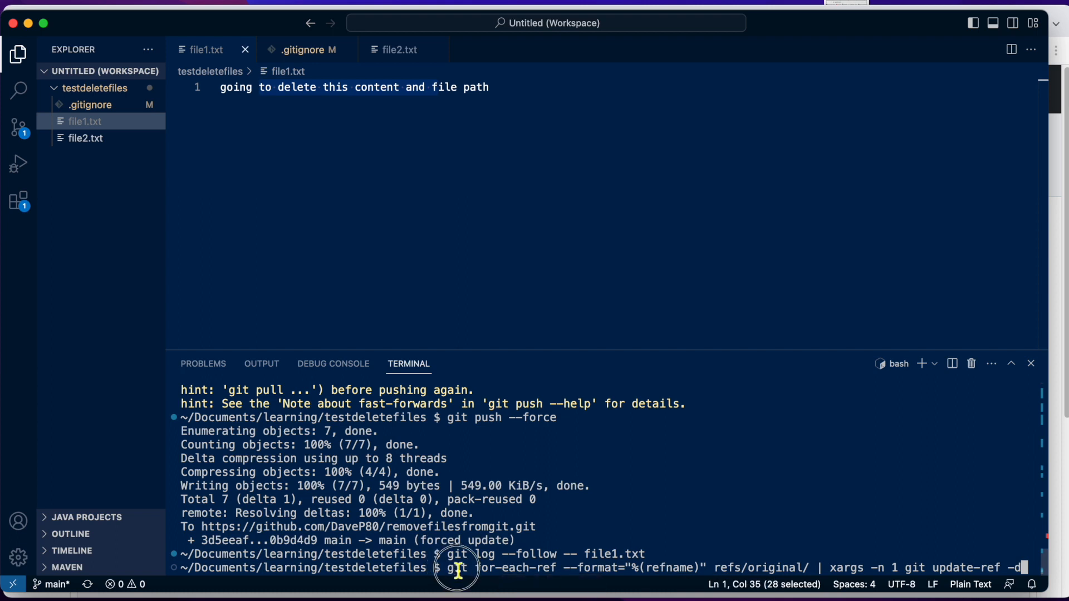
{"action": "mouse_move", "coordinate": [1036, 572]}
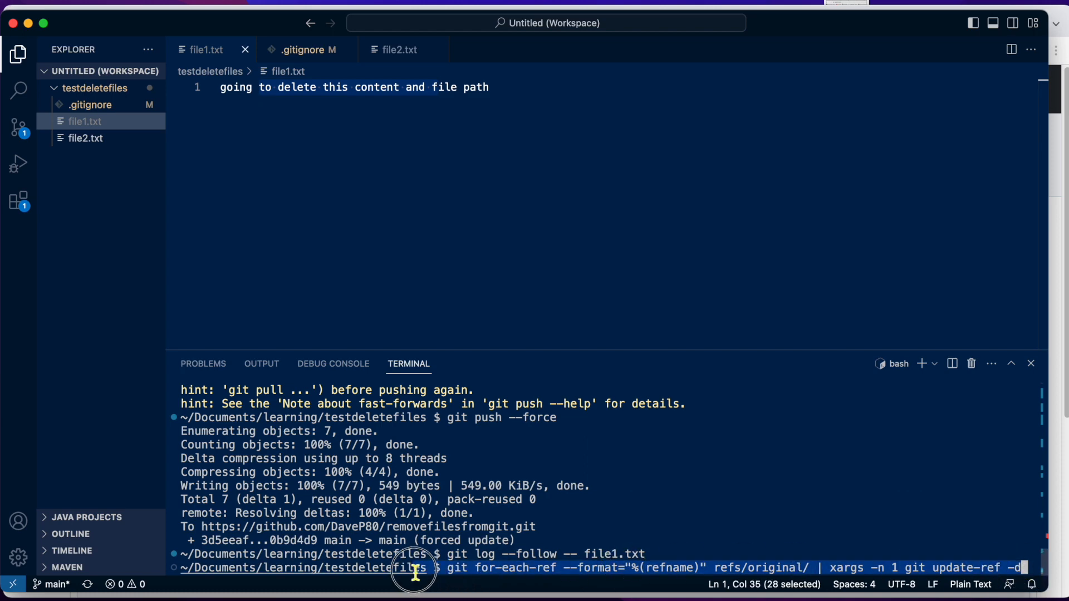
{"action": "mouse_move", "coordinate": [768, 572]}
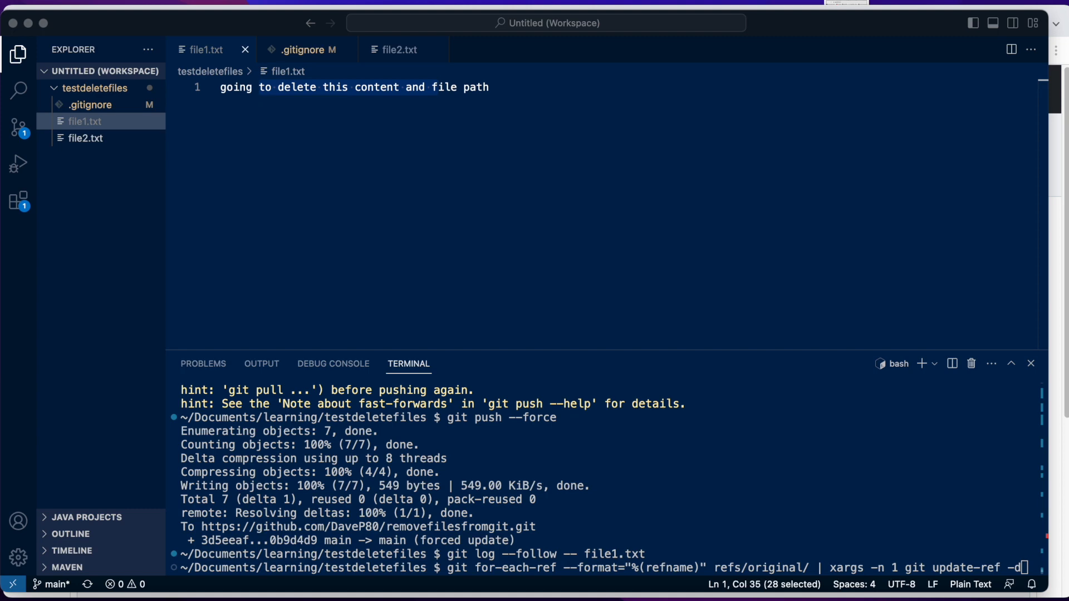
{"action": "mouse_move", "coordinate": [520, 292]}
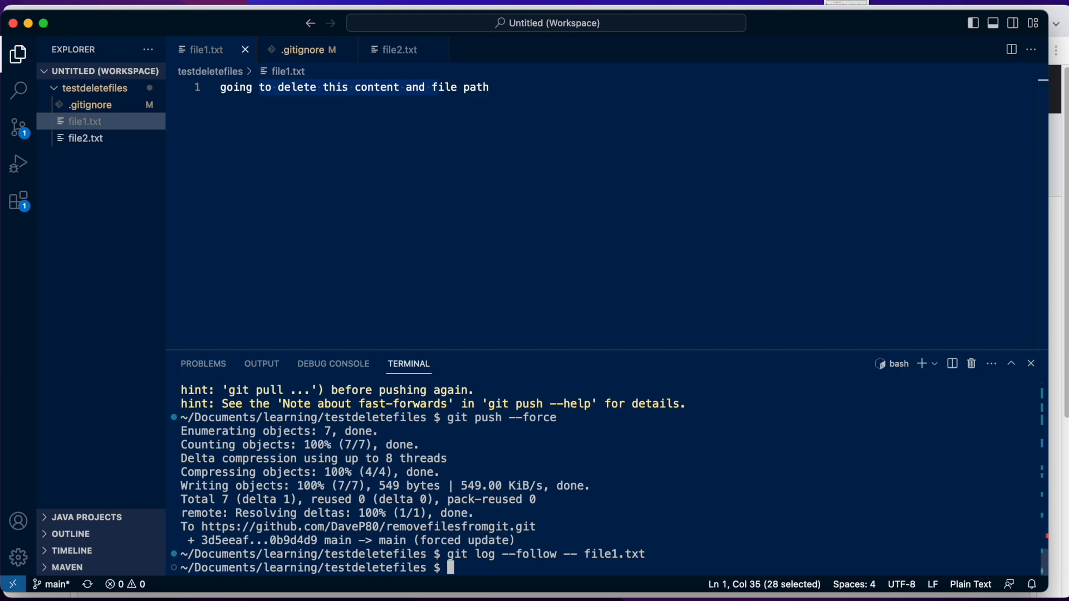
{"action": "type", "text": "git filter-branch --index-filter 'git rm --cached --ignore-unmatch filename' HEAD"}
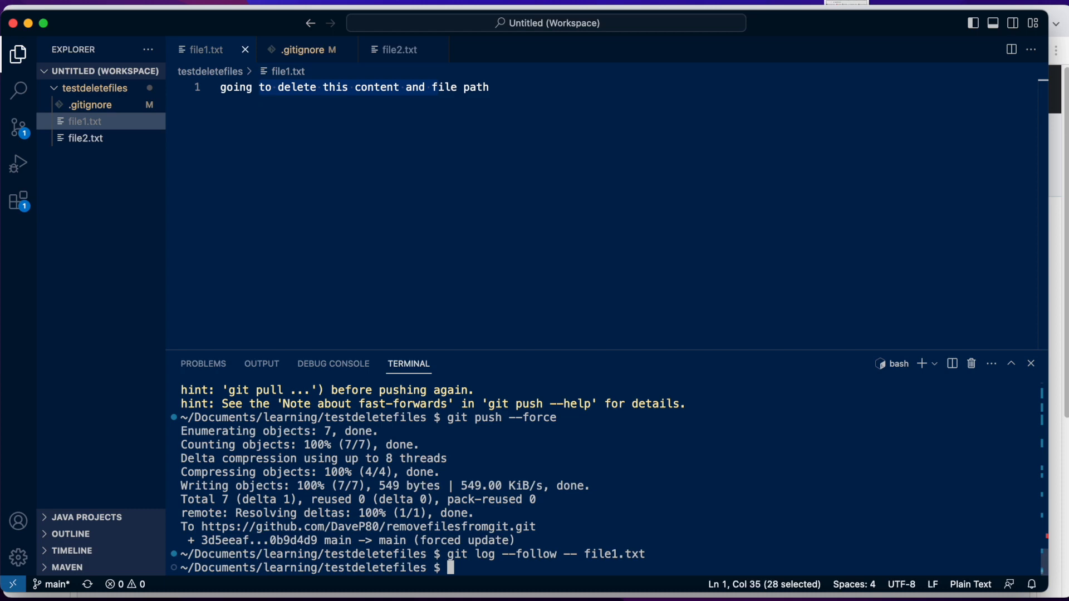
{"action": "mouse_move", "coordinate": [617, 144]}
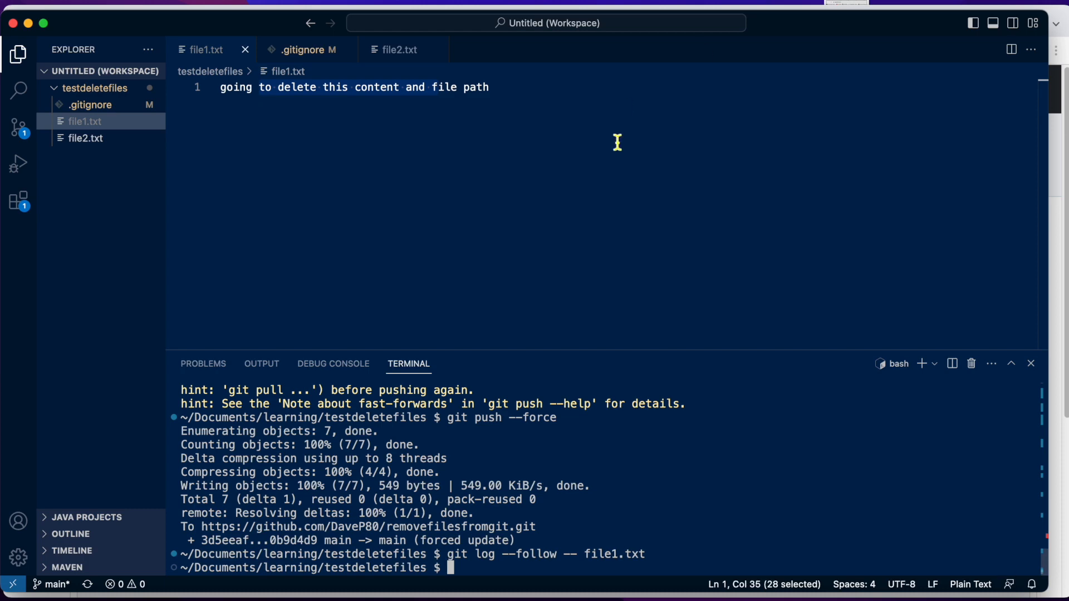
{"action": "mouse_move", "coordinate": [618, 143]}
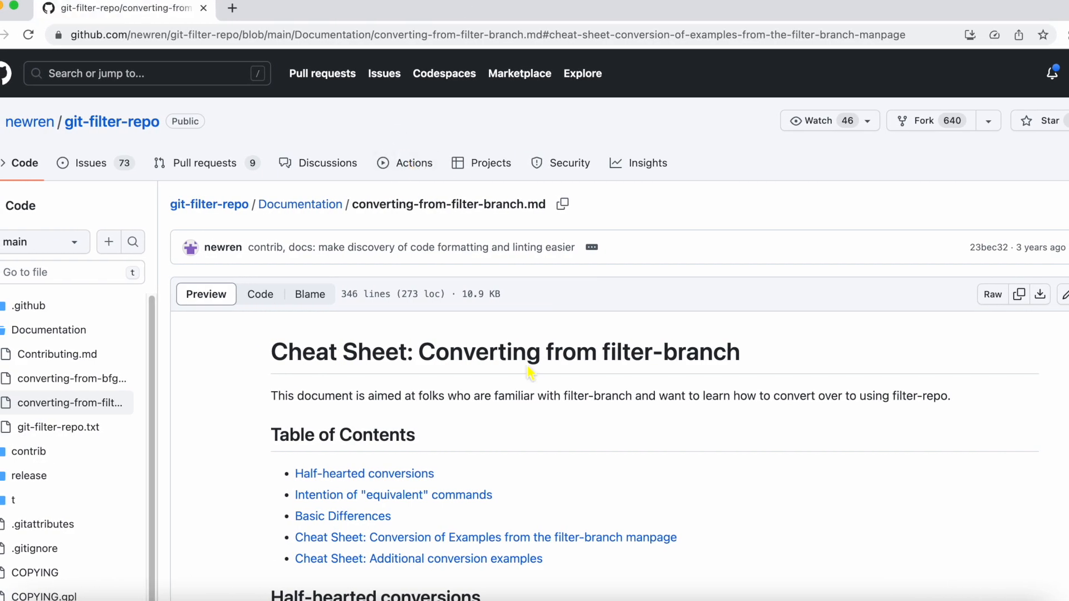
Step: Scroll to Cheat Sheet: Removing a file, select an example command, and return to VS Code
{"action": "scroll", "scroll_direction": "down", "scroll_amount": 3}
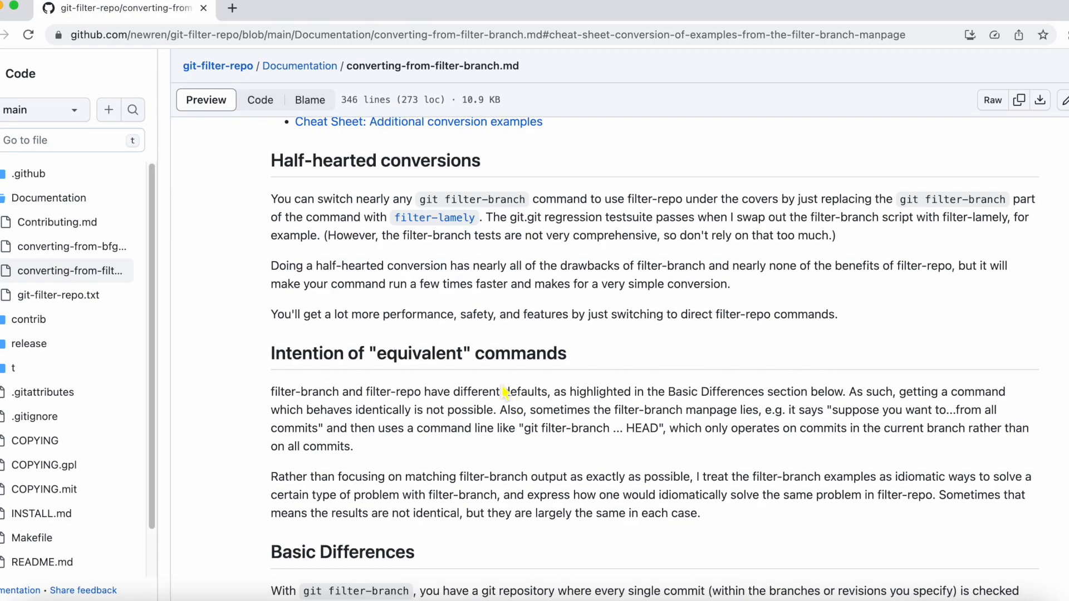
{"action": "scroll", "scroll_direction": "down", "scroll_amount": 3}
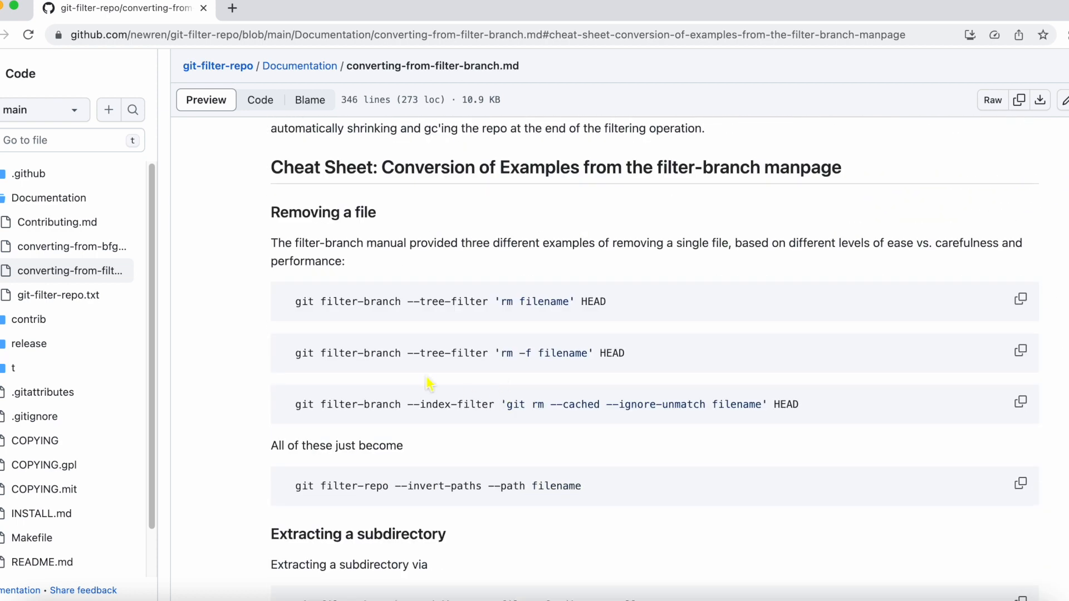
{"action": "mouse_move", "coordinate": [984, 309]}
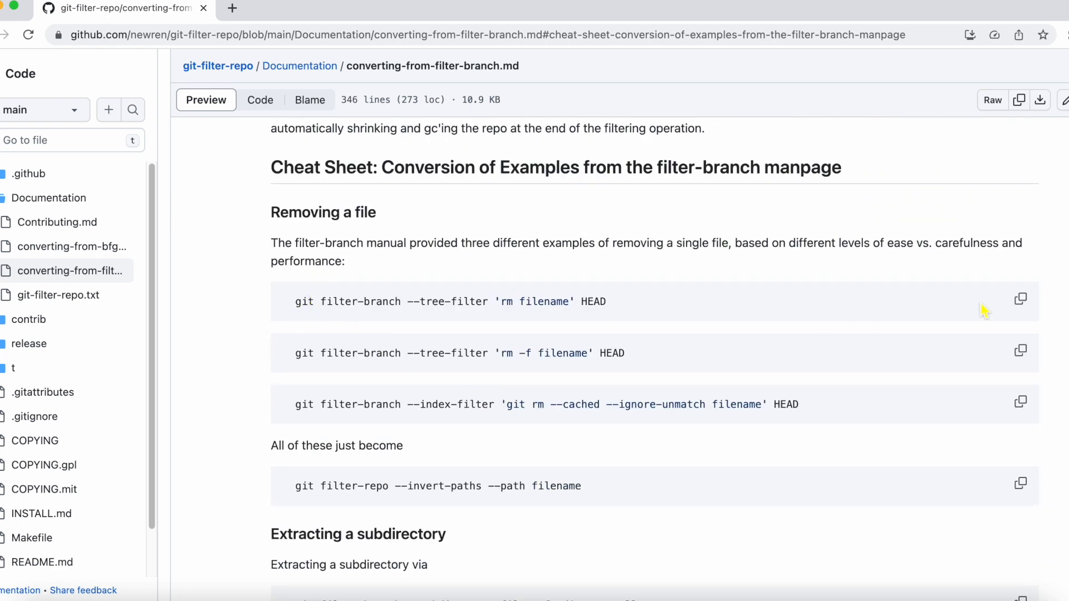
{"action": "mouse_move", "coordinate": [293, 353]}
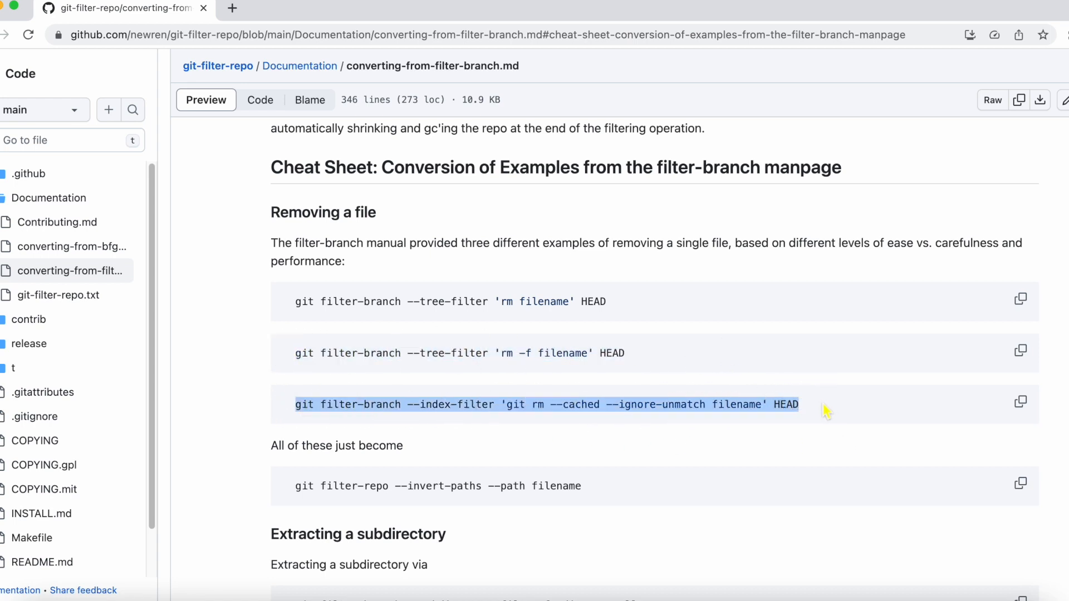
{"action": "double_click", "coordinate": [578, 404]}
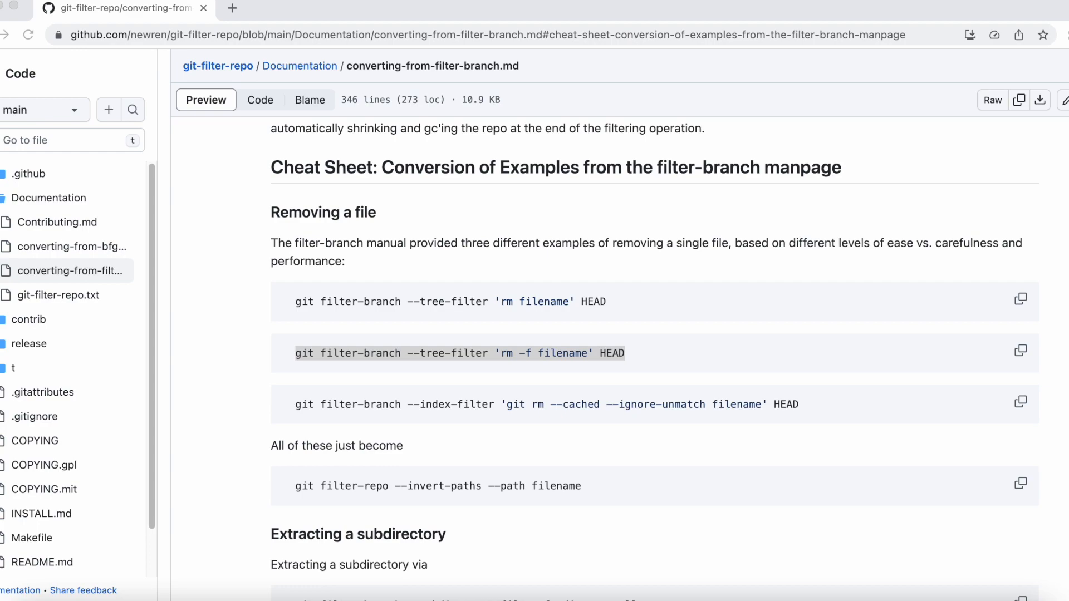
{"action": "mouse_move", "coordinate": [480, 599]}
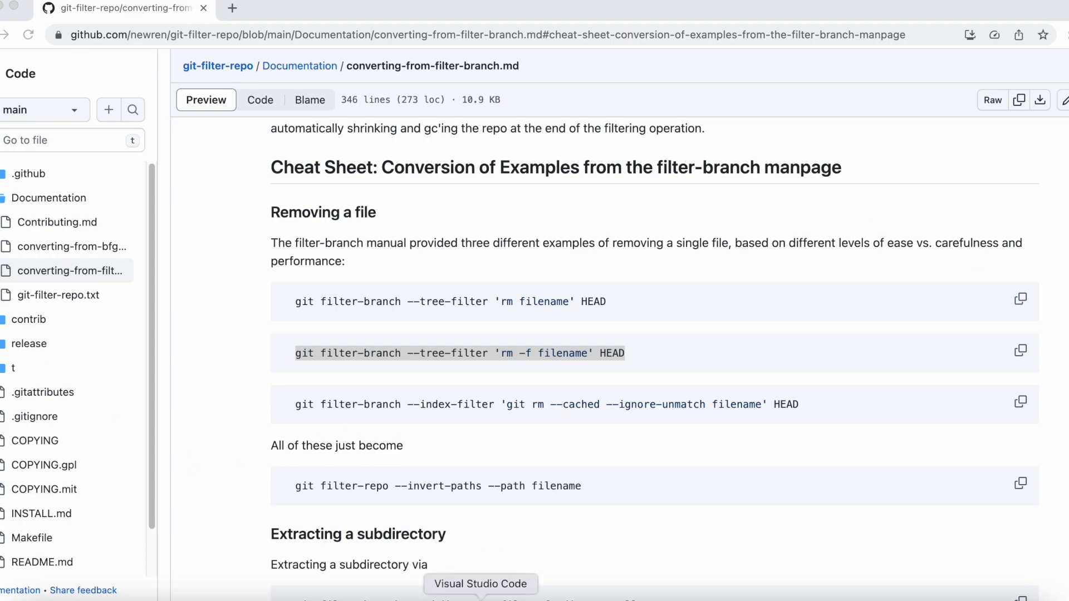
{"action": "left_click", "coordinate": [479, 584]}
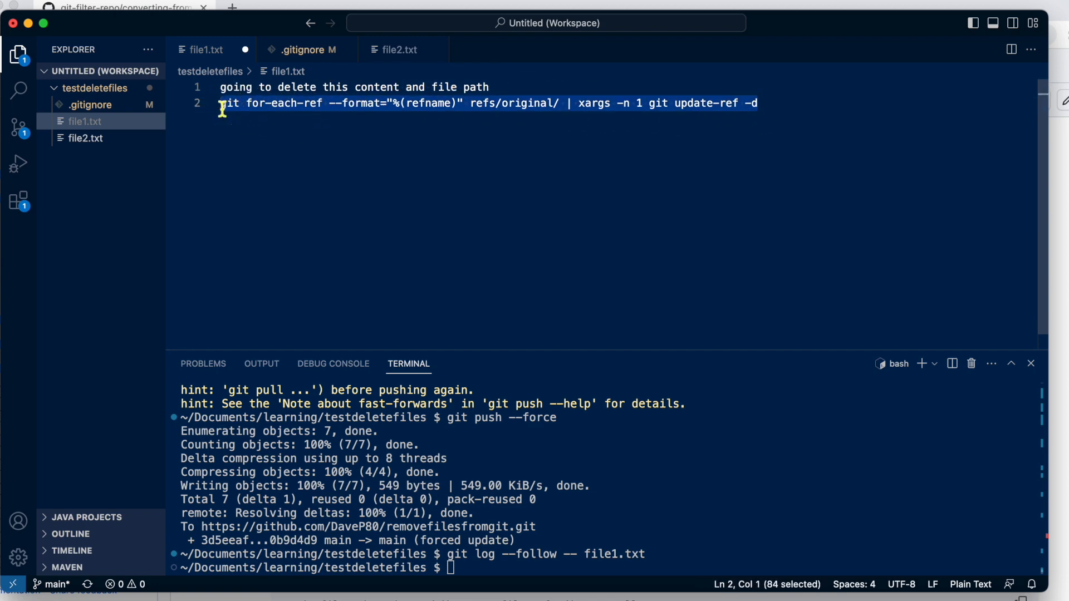
{"action": "mouse_move", "coordinate": [448, 122]}
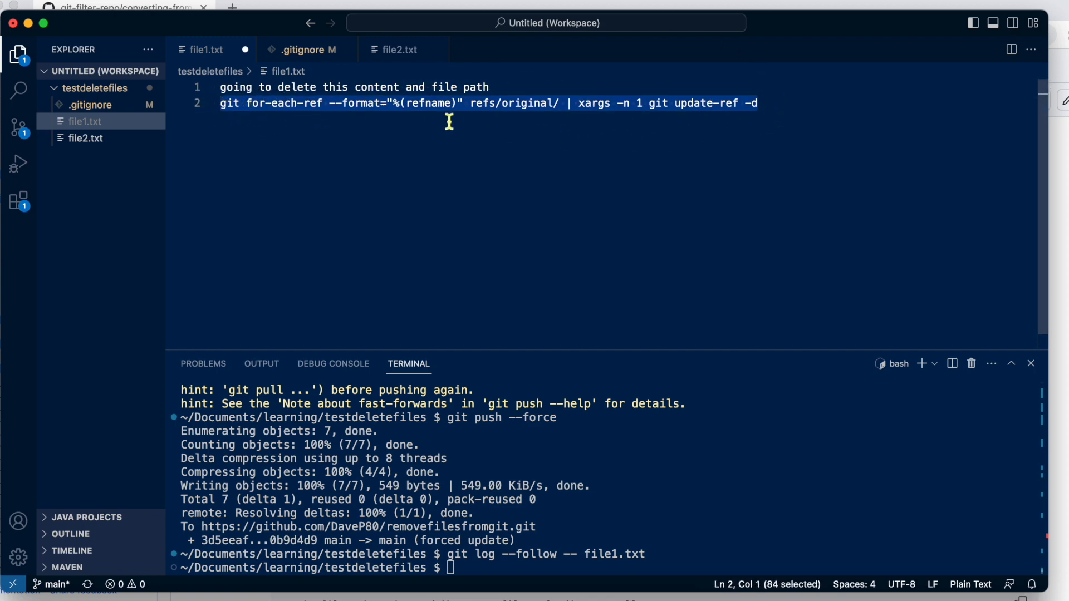
{"action": "mouse_move", "coordinate": [1035, 284]}
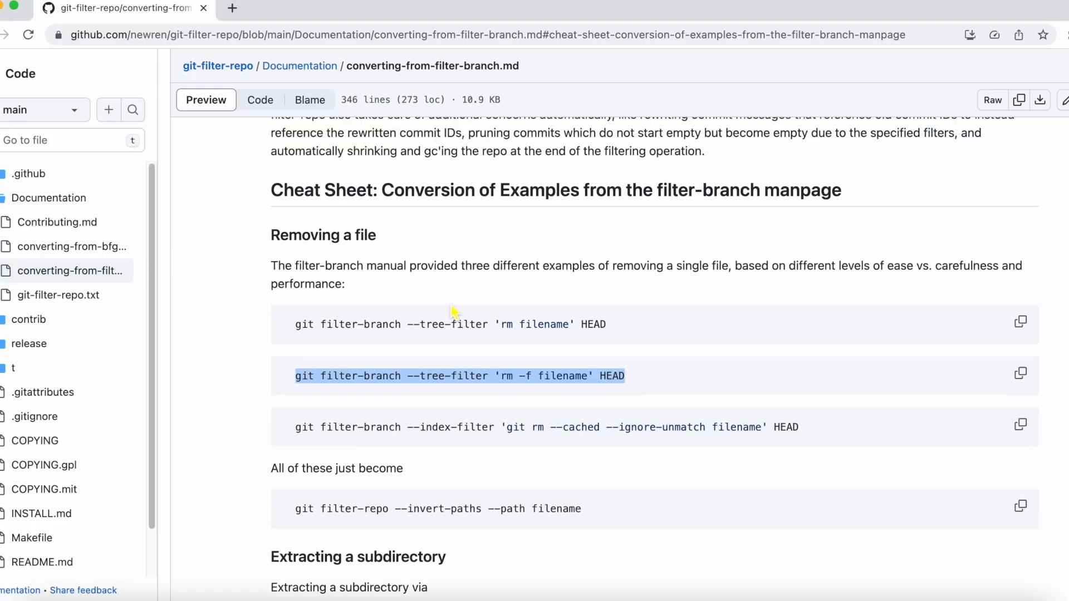
Step: Scroll the git-filter-repo conversion guide up to its table of contents
{"action": "scroll", "scroll_direction": "up", "scroll_amount": 3}
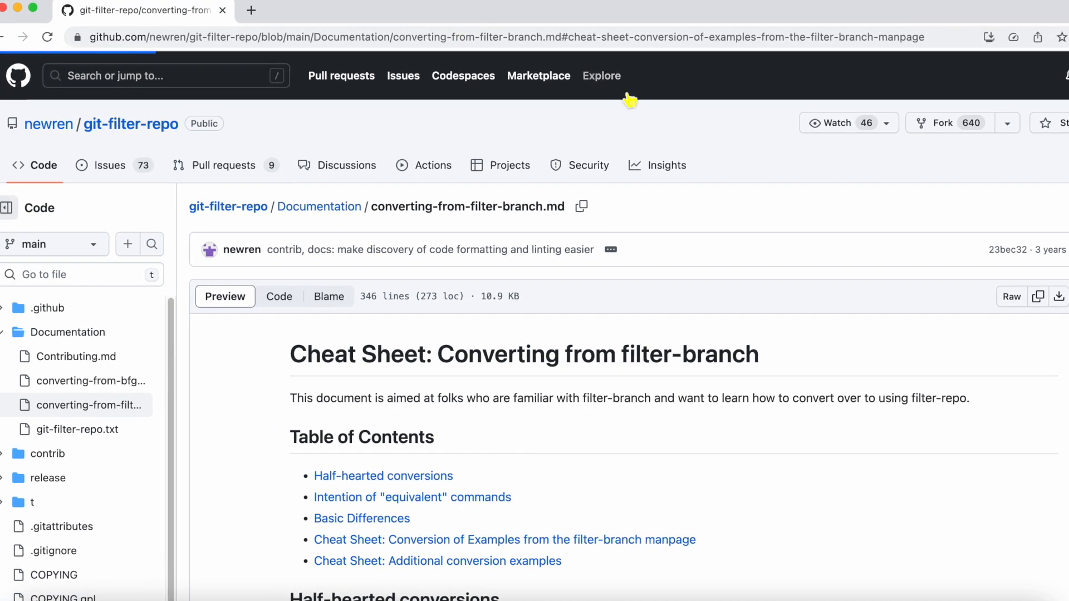
{"action": "mouse_move", "coordinate": [305, 235]}
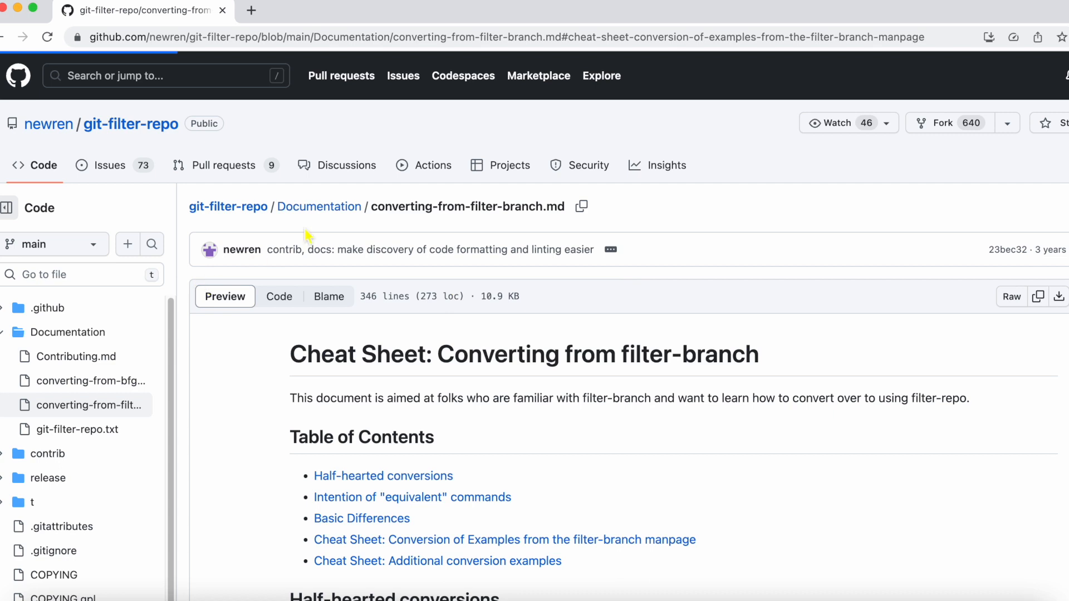
{"action": "mouse_move", "coordinate": [415, 247]}
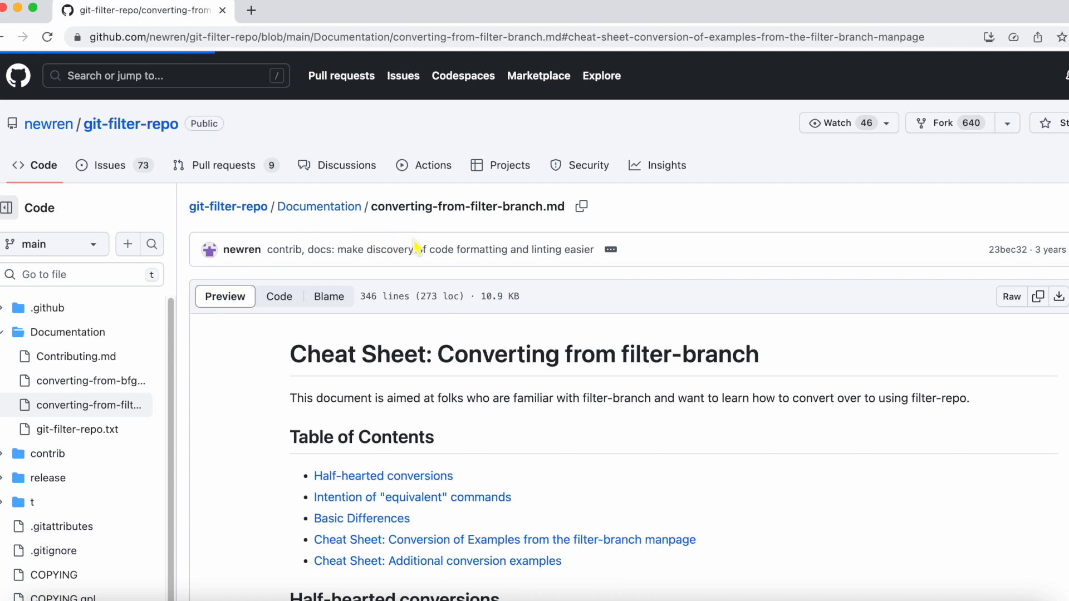
{"action": "mouse_move", "coordinate": [122, 196]}
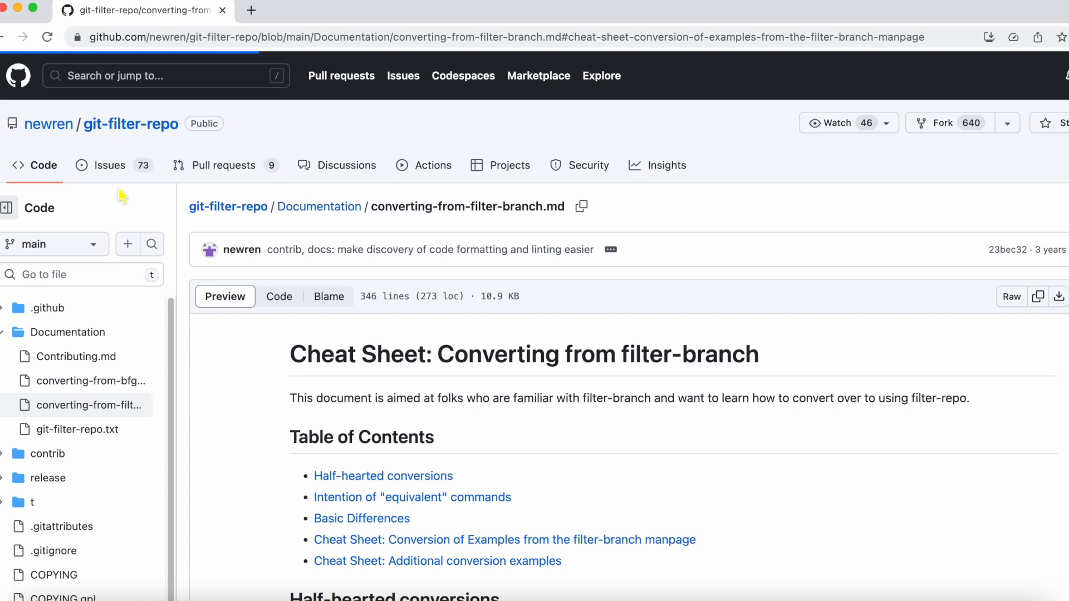
{"action": "mouse_move", "coordinate": [131, 124]}
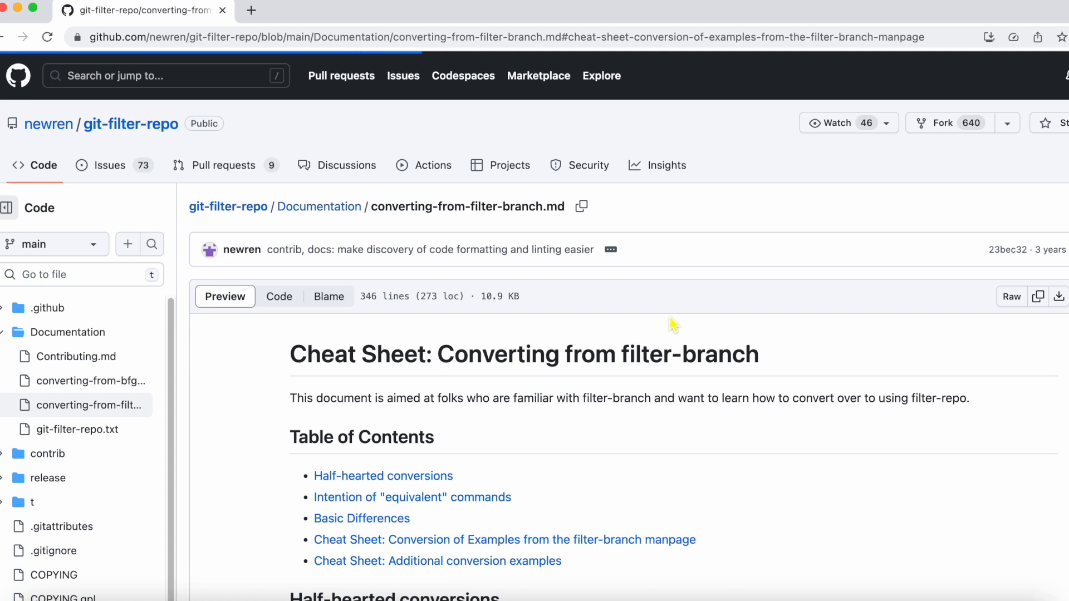
{"action": "mouse_move", "coordinate": [115, 165]}
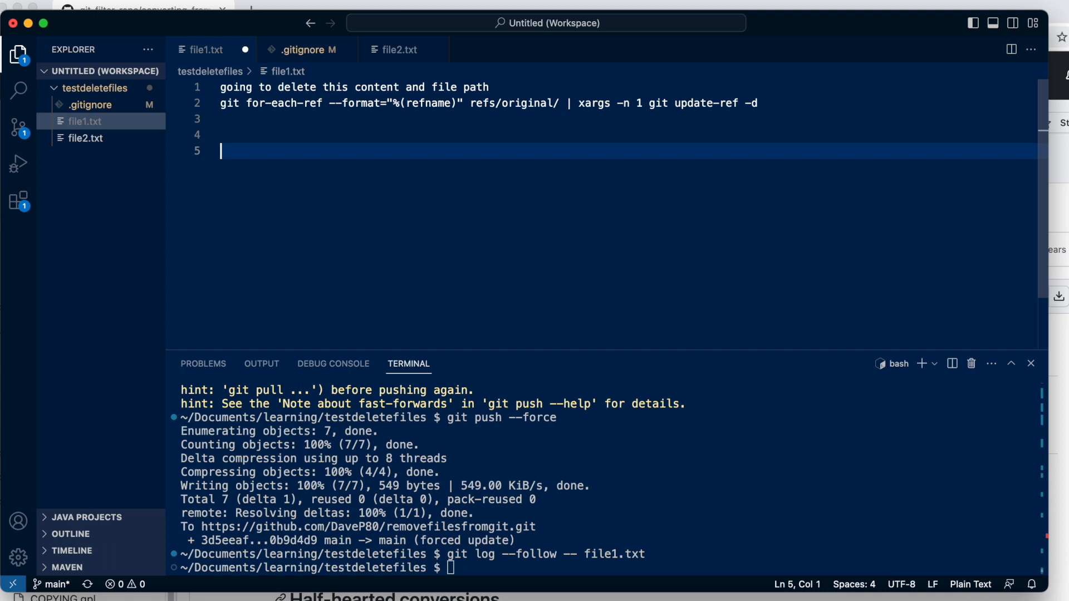
Step: Add 'brew install git-filter-repo' as line 5 of the notes file
{"action": "type", "text": "brew install git-f"}
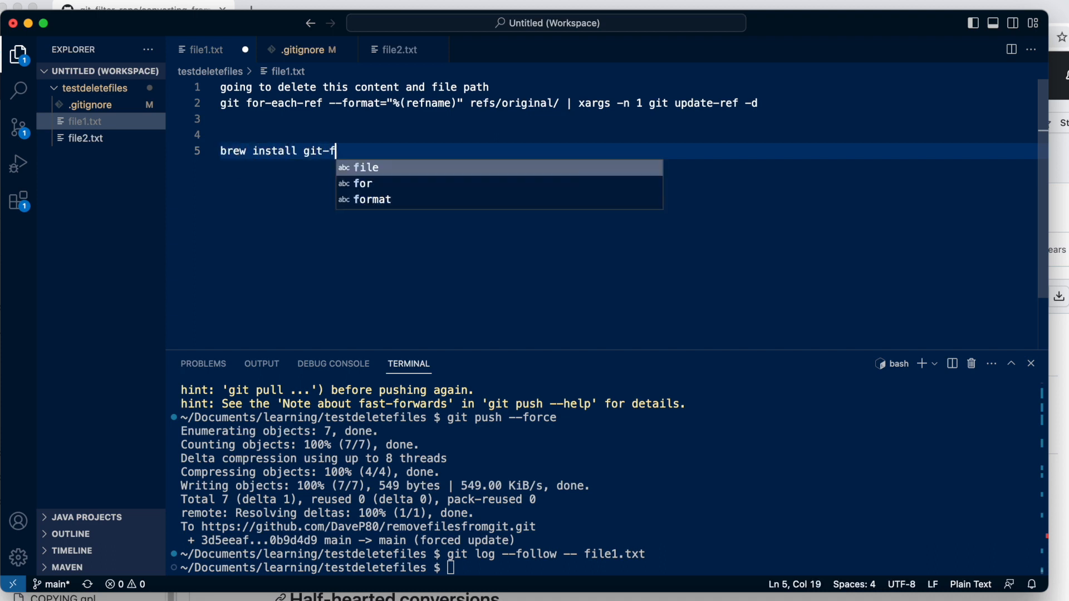
{"action": "type", "text": "ilter-re"}
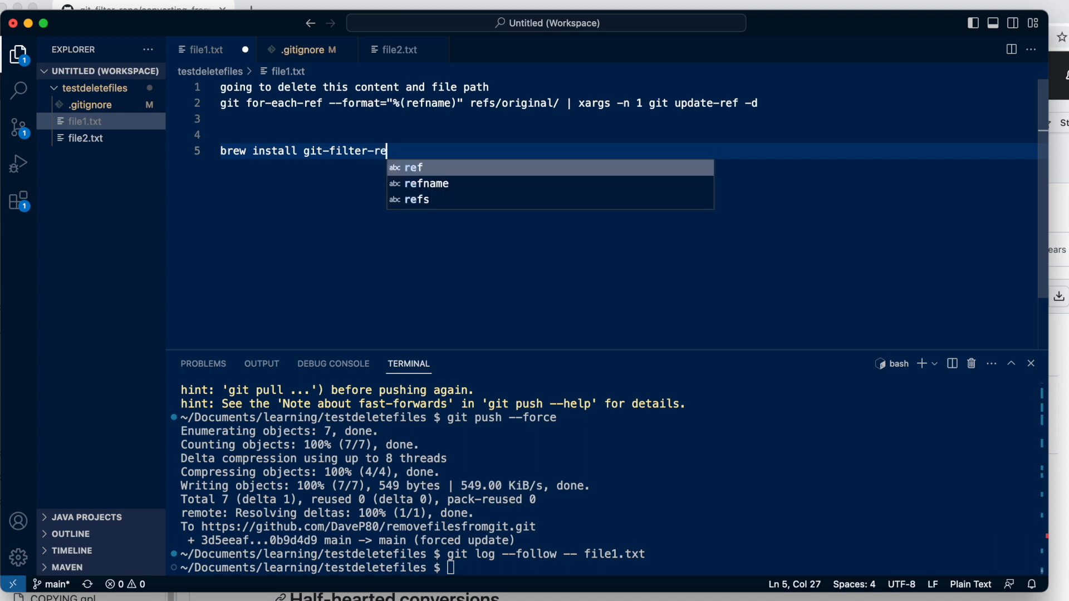
{"action": "type", "text": "po"}
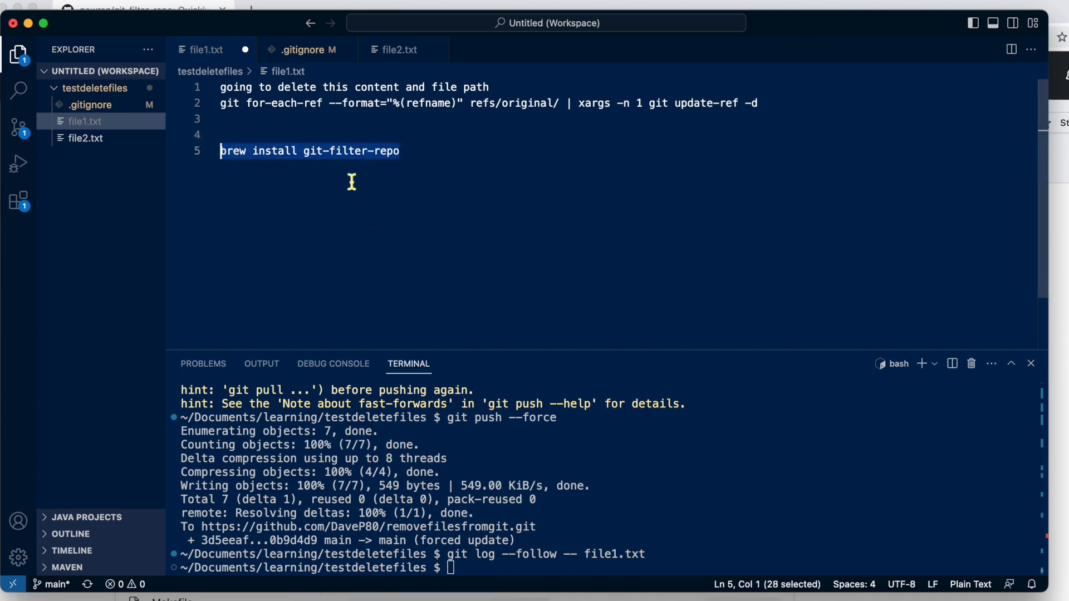
{"action": "mouse_move", "coordinate": [838, 239]}
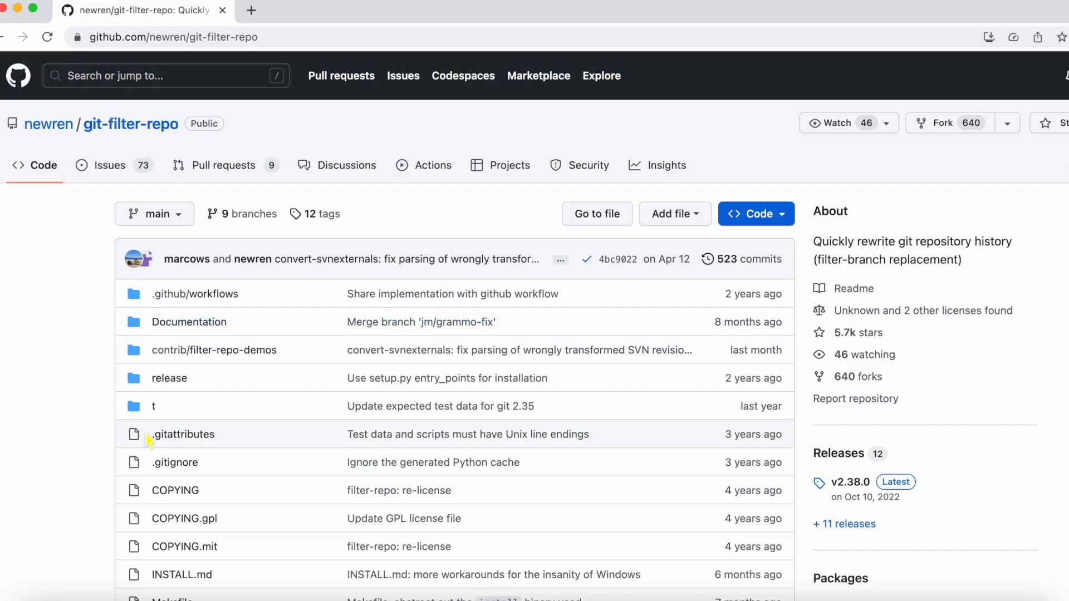
Step: Scroll through the README and search it for 'cheat' to highlight the cheat sheet links
{"action": "scroll", "scroll_direction": "down", "scroll_amount": 3}
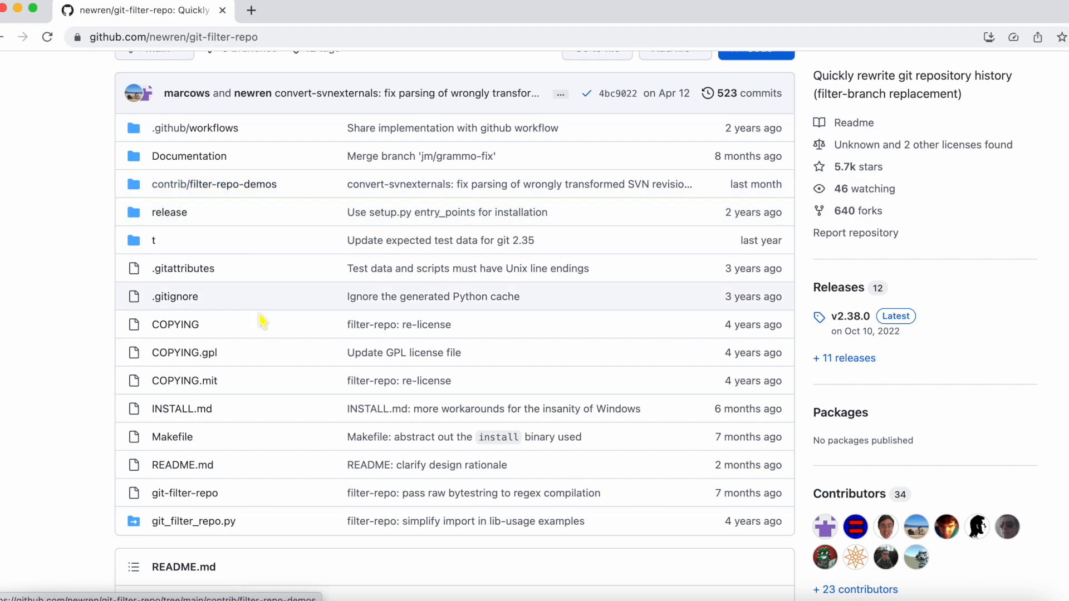
{"action": "scroll", "scroll_direction": "down", "scroll_amount": 3}
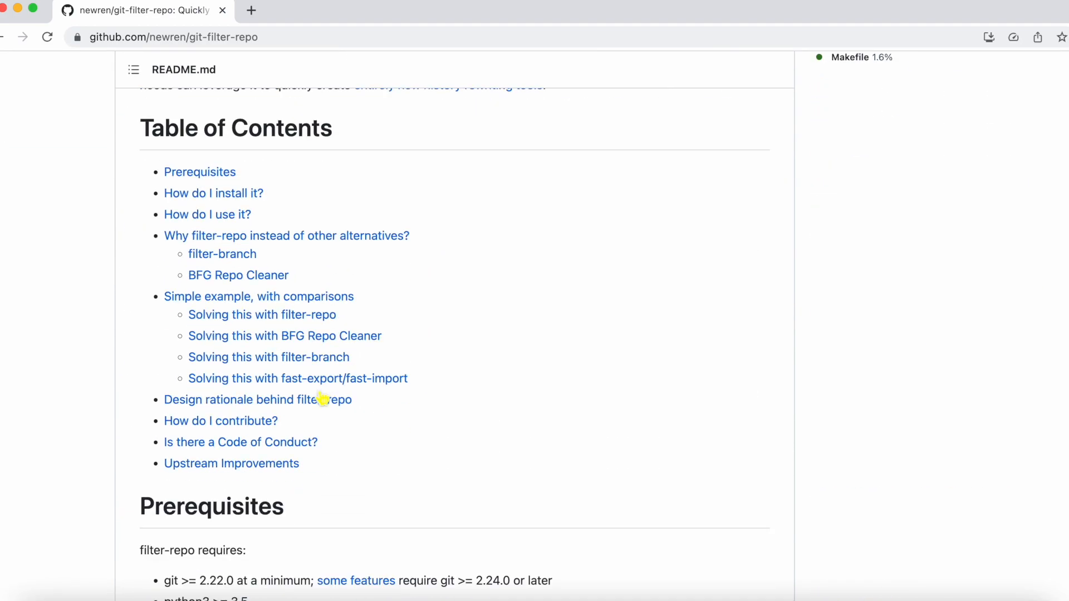
{"action": "scroll", "scroll_direction": "down", "scroll_amount": 3}
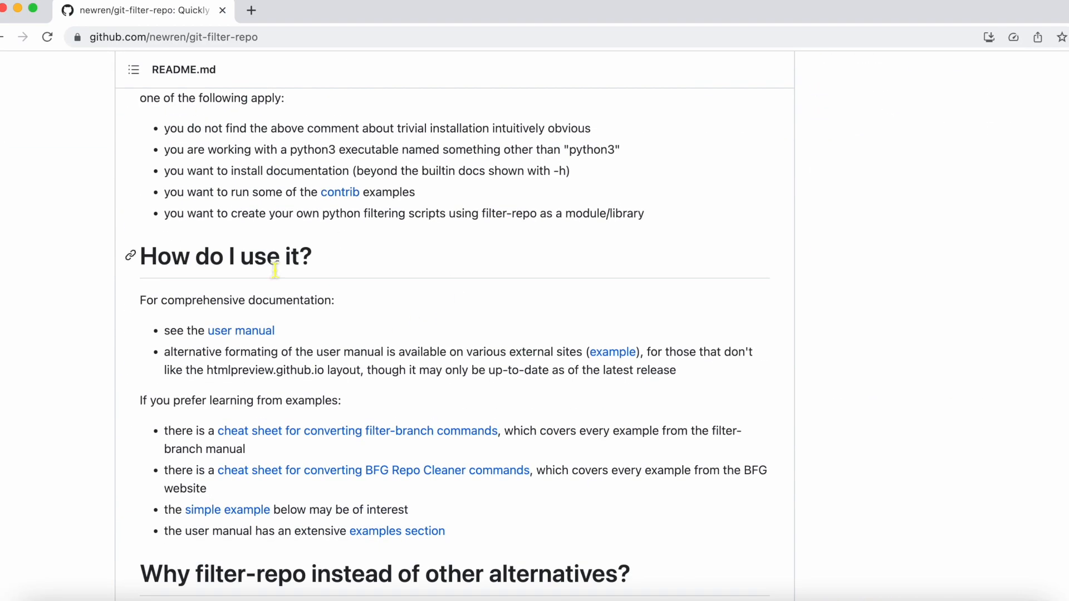
{"action": "scroll", "scroll_direction": "down", "scroll_amount": 3}
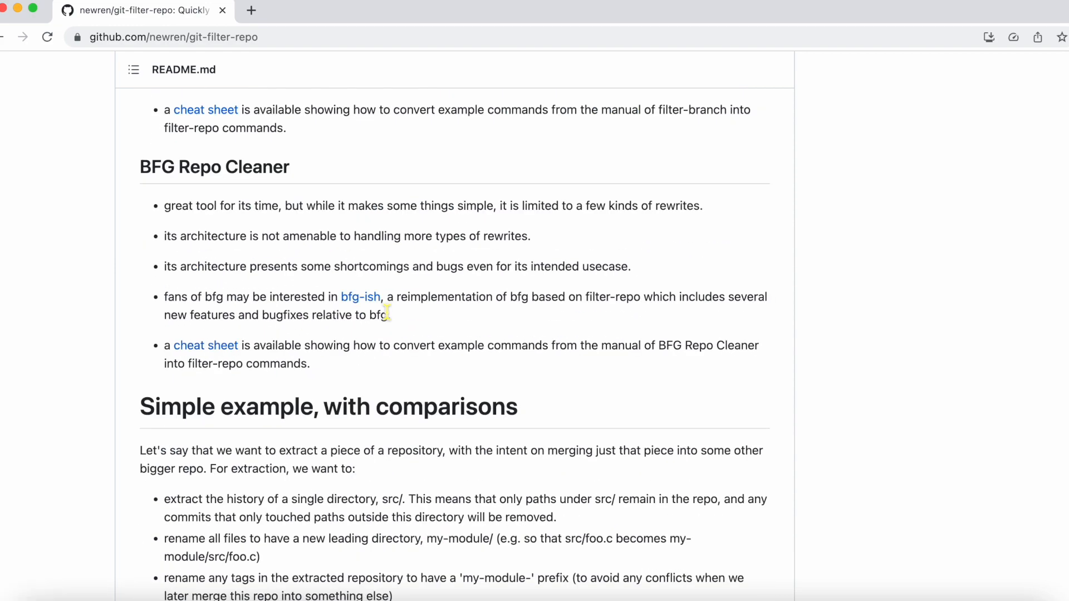
{"action": "scroll", "scroll_direction": "down", "scroll_amount": 3}
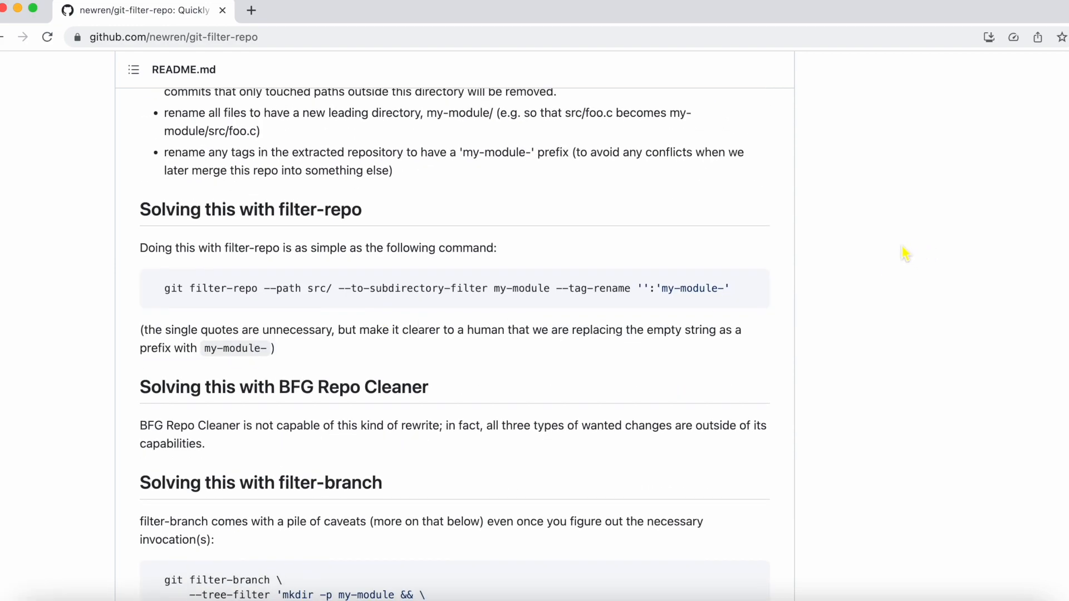
{"action": "mouse_move", "coordinate": [448, 257]}
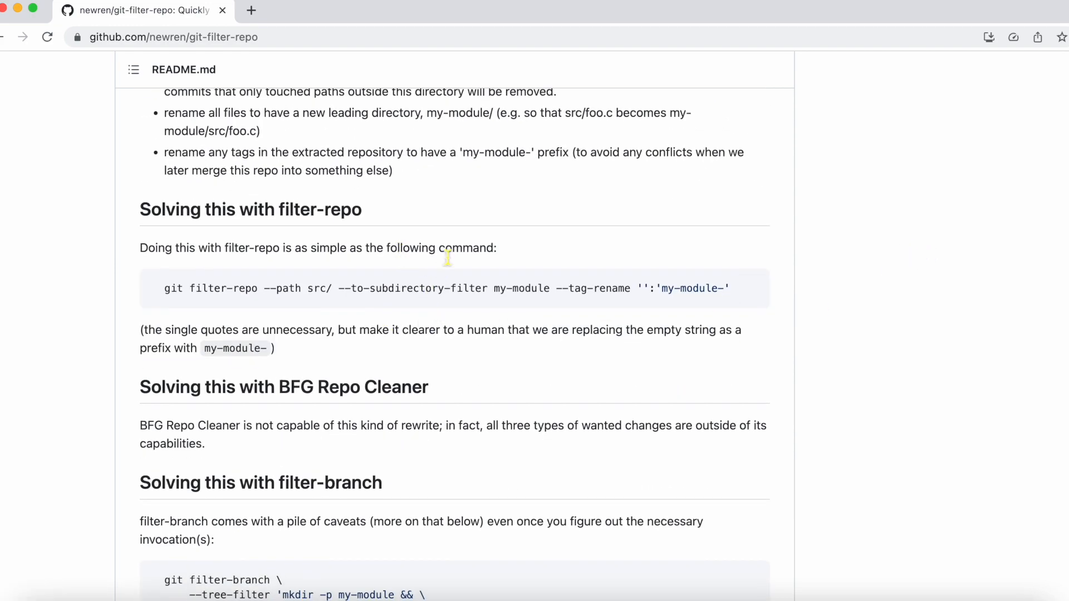
{"action": "mouse_move", "coordinate": [424, 113]}
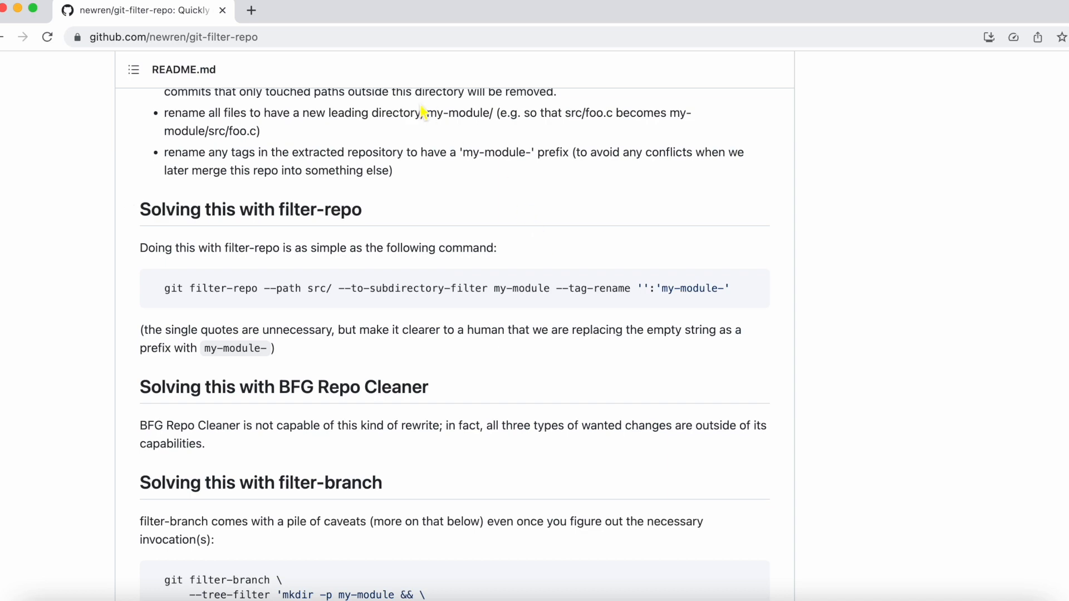
{"action": "scroll", "scroll_direction": "down", "scroll_amount": 3}
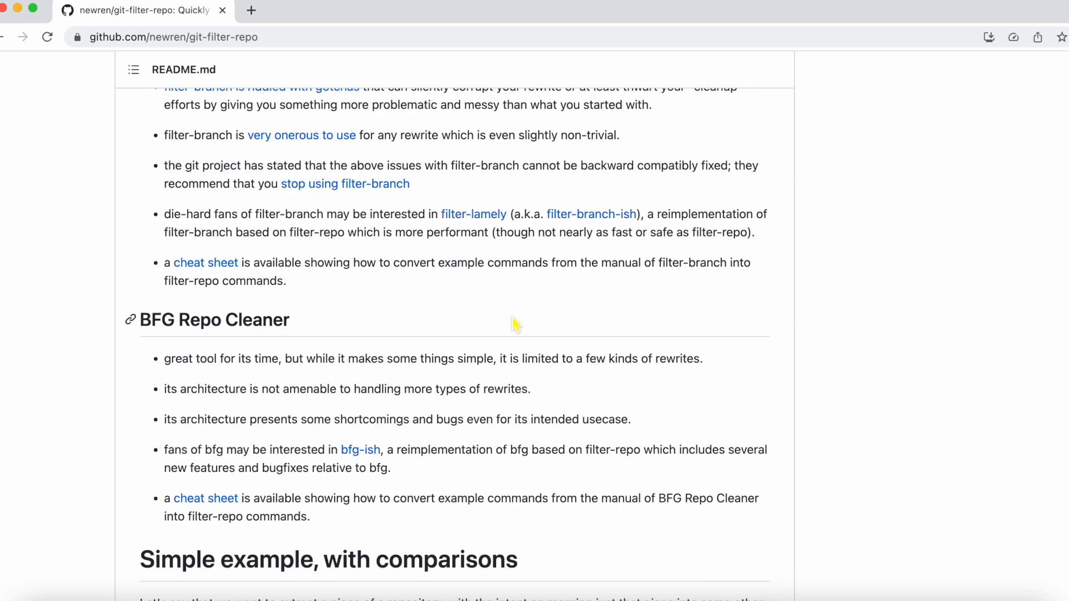
{"action": "scroll", "scroll_direction": "up", "scroll_amount": 3}
{"action": "type", "text": "che"}
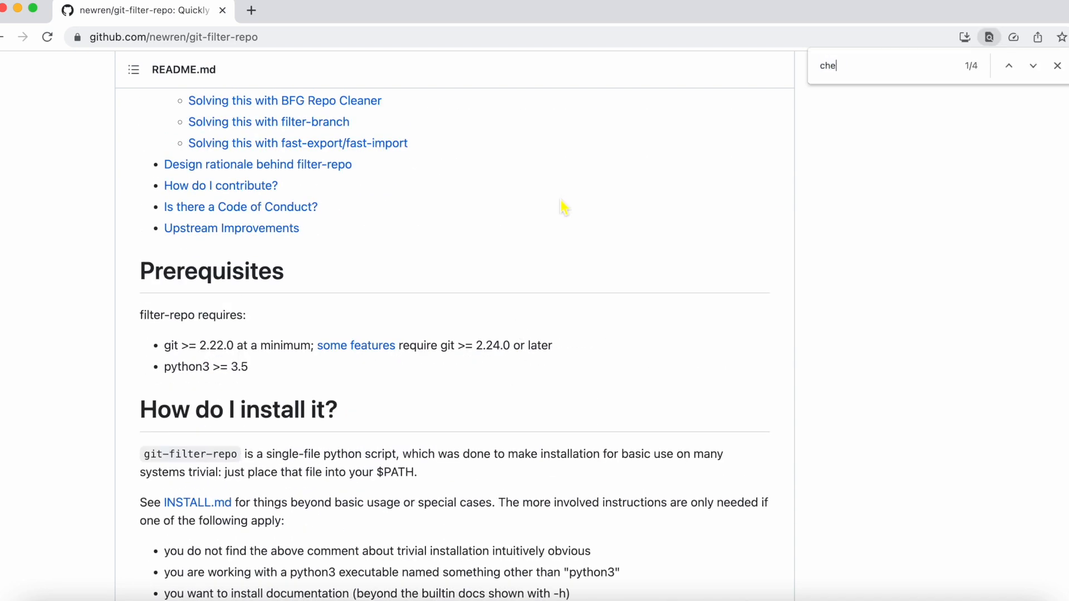
{"action": "type", "text": "at"}
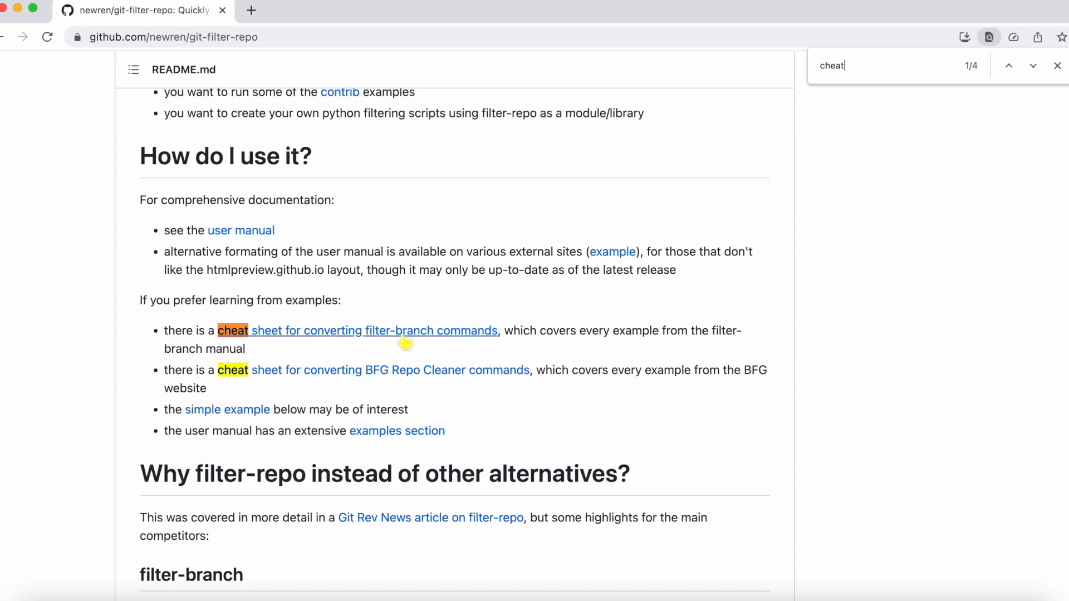
{"action": "mouse_move", "coordinate": [340, 337]}
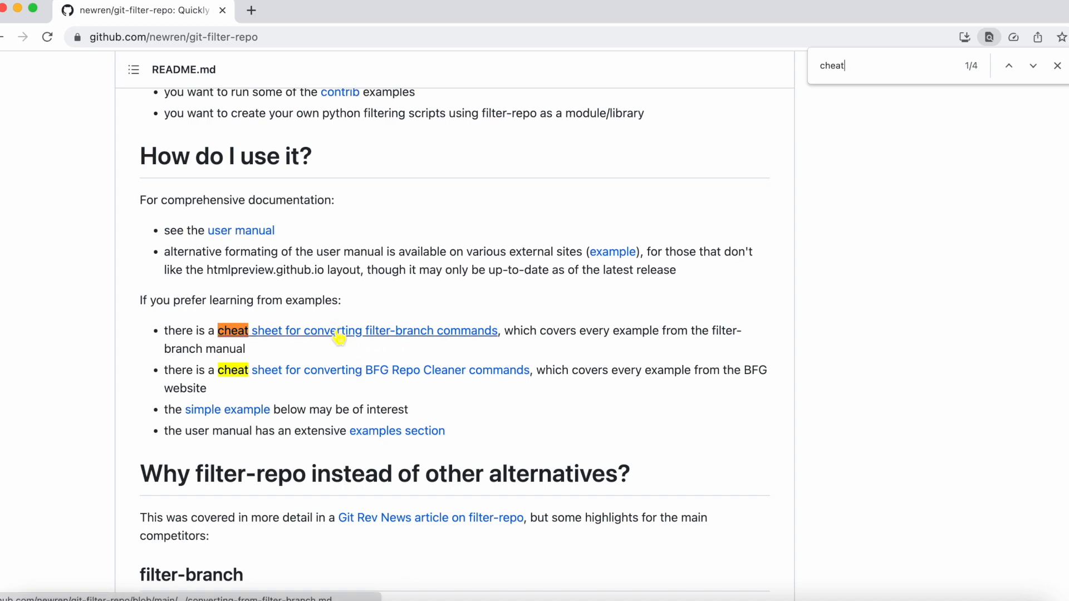
Step: Open the filter-branch conversion cheat sheet and examine its Removing a file commands and --invert-paths equivalent
{"action": "left_click", "coordinate": [357, 331]}
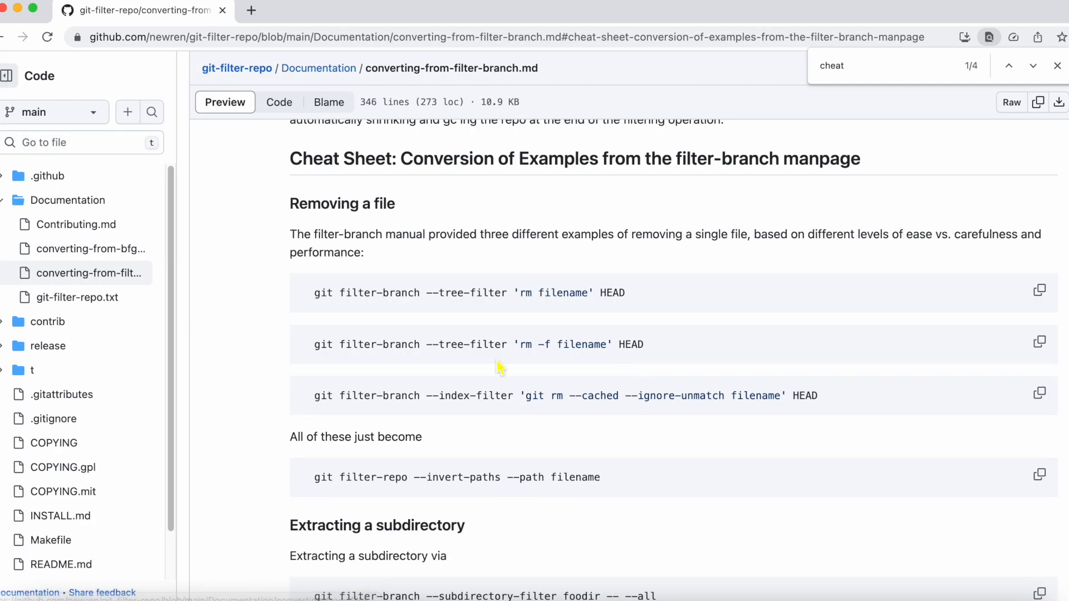
{"action": "scroll", "scroll_direction": "up", "scroll_amount": 3}
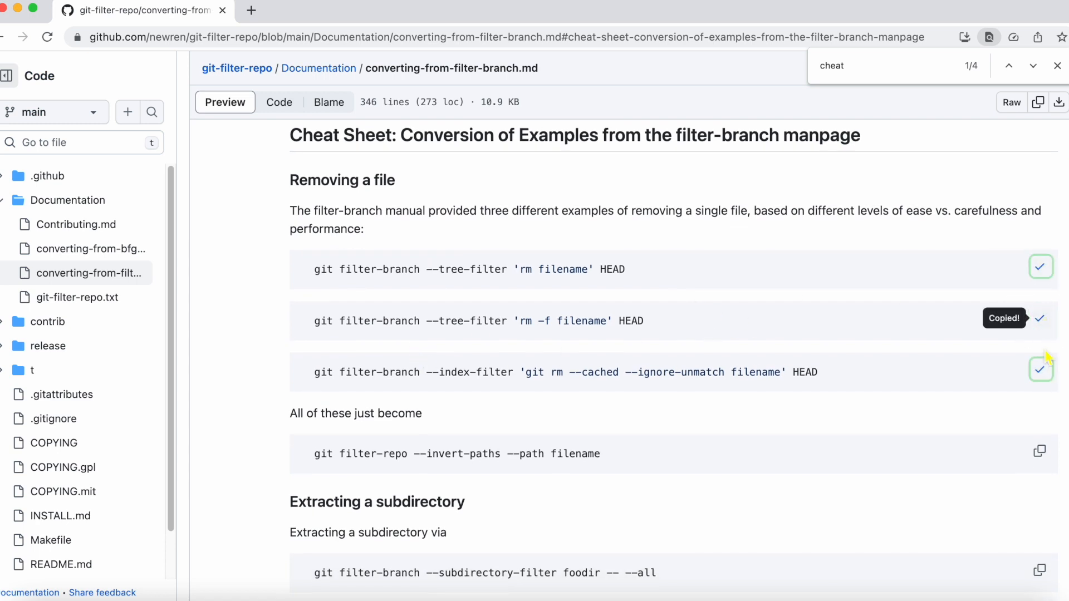
{"action": "scroll", "scroll_direction": "down", "scroll_amount": 3}
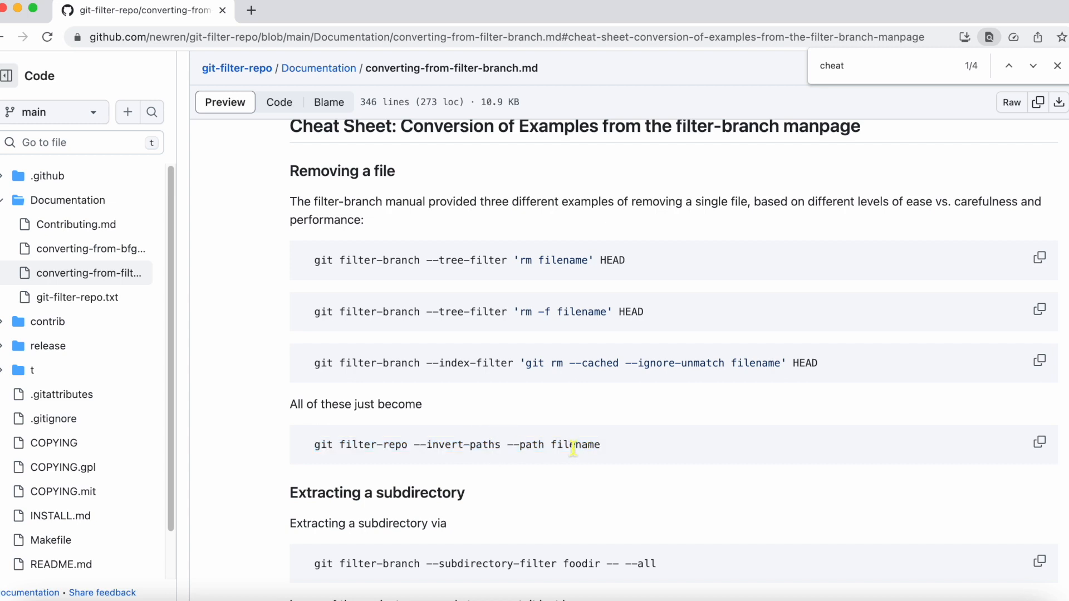
{"action": "double_click", "coordinate": [575, 444]}
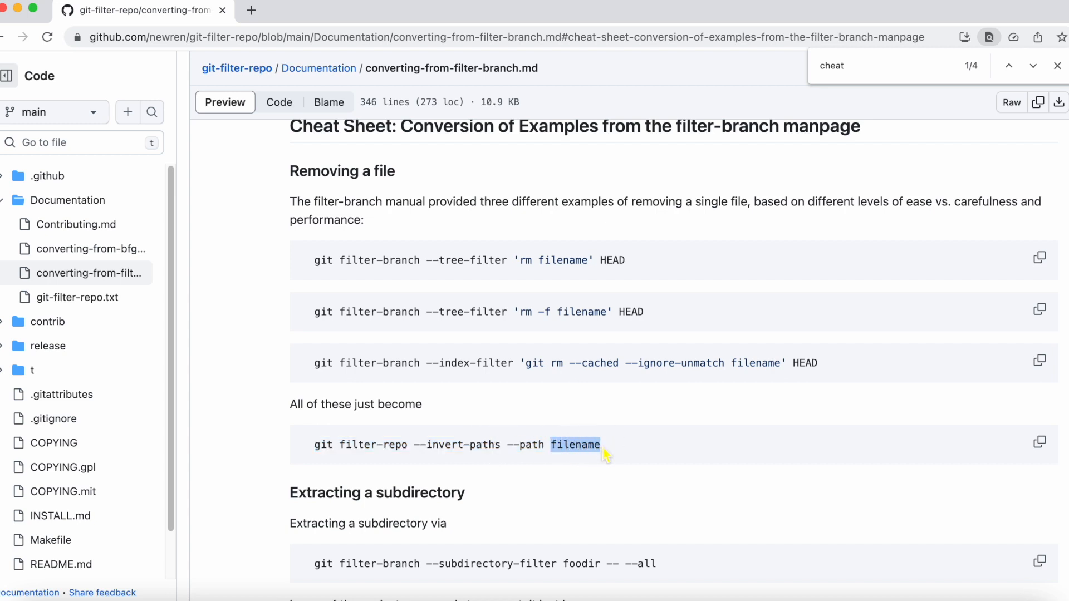
{"action": "mouse_move", "coordinate": [645, 438]}
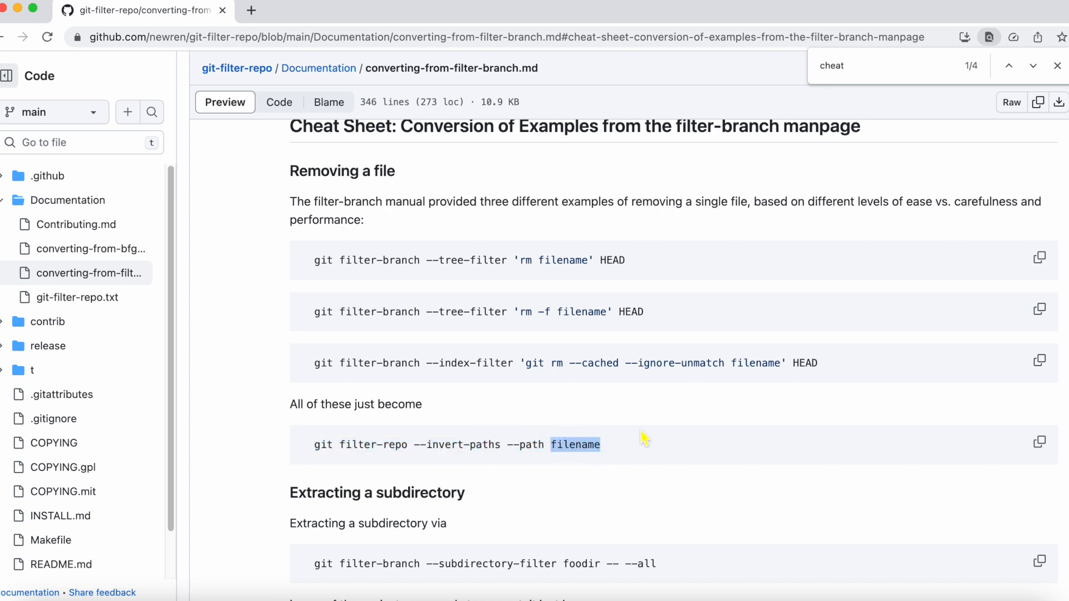
{"action": "mouse_move", "coordinate": [845, 360]}
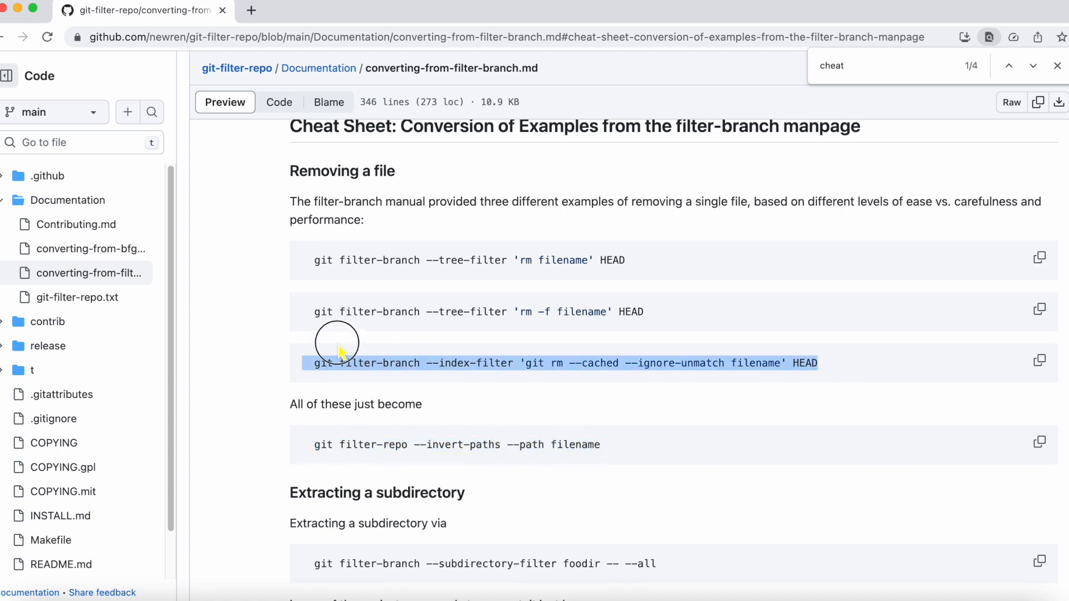
{"action": "left_click", "coordinate": [599, 465]}
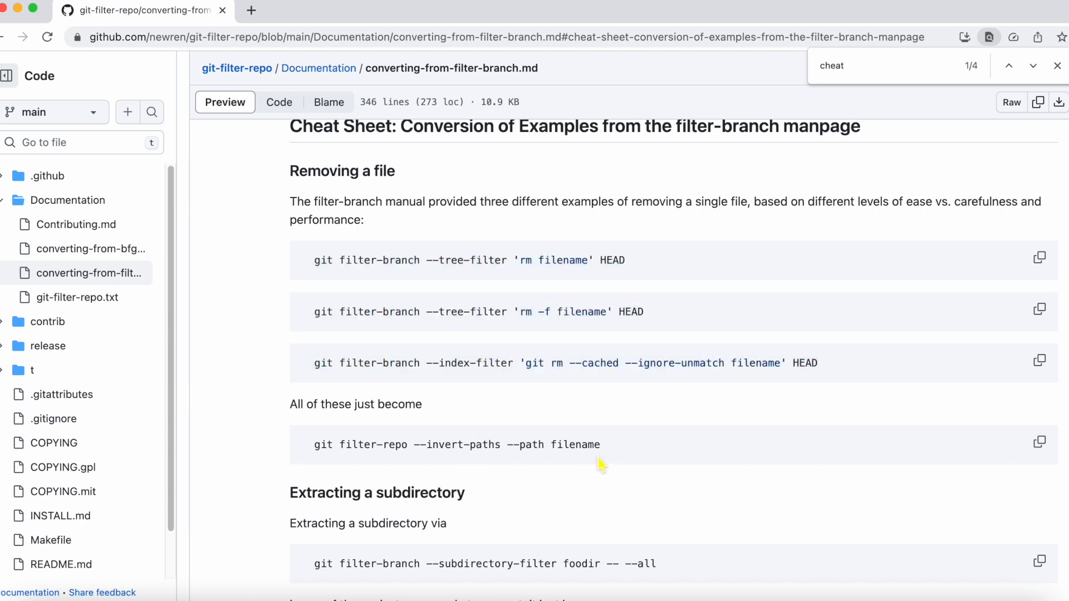
{"action": "mouse_move", "coordinate": [606, 453]}
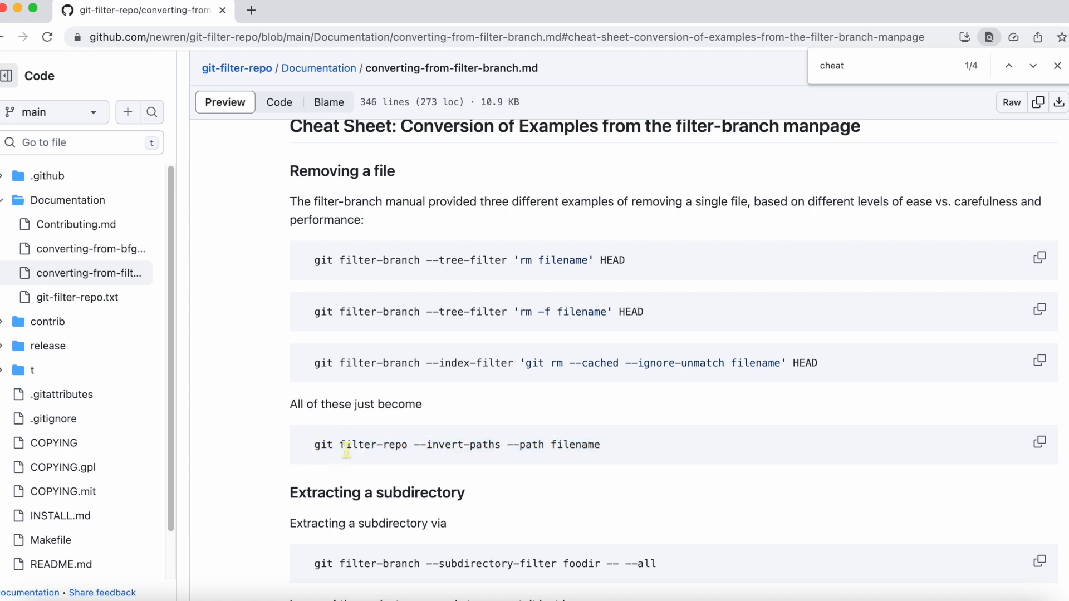
{"action": "mouse_move", "coordinate": [808, 363]}
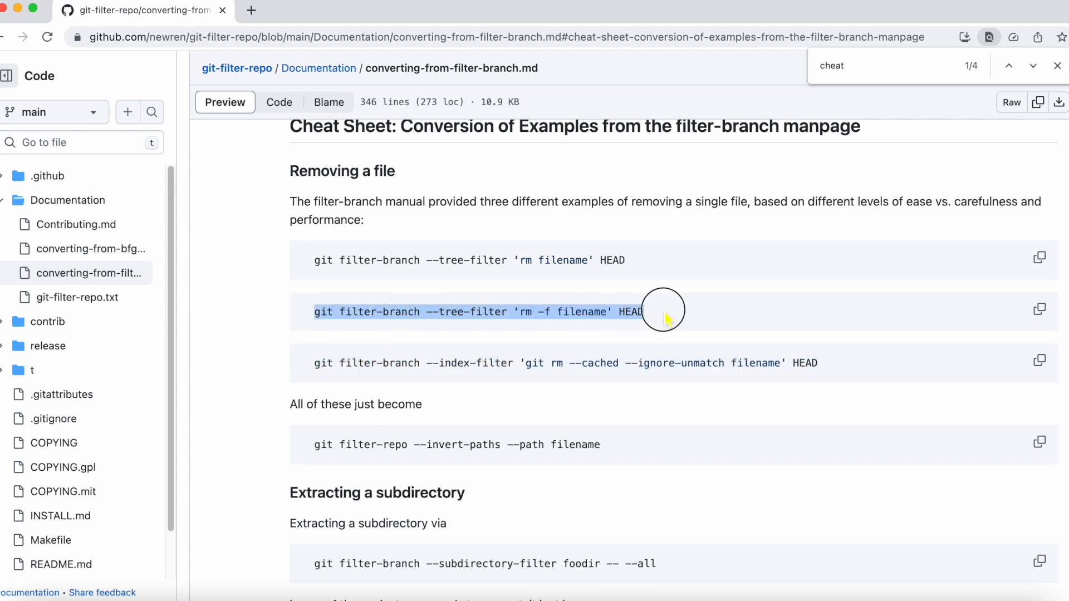
{"action": "mouse_move", "coordinate": [757, 314]}
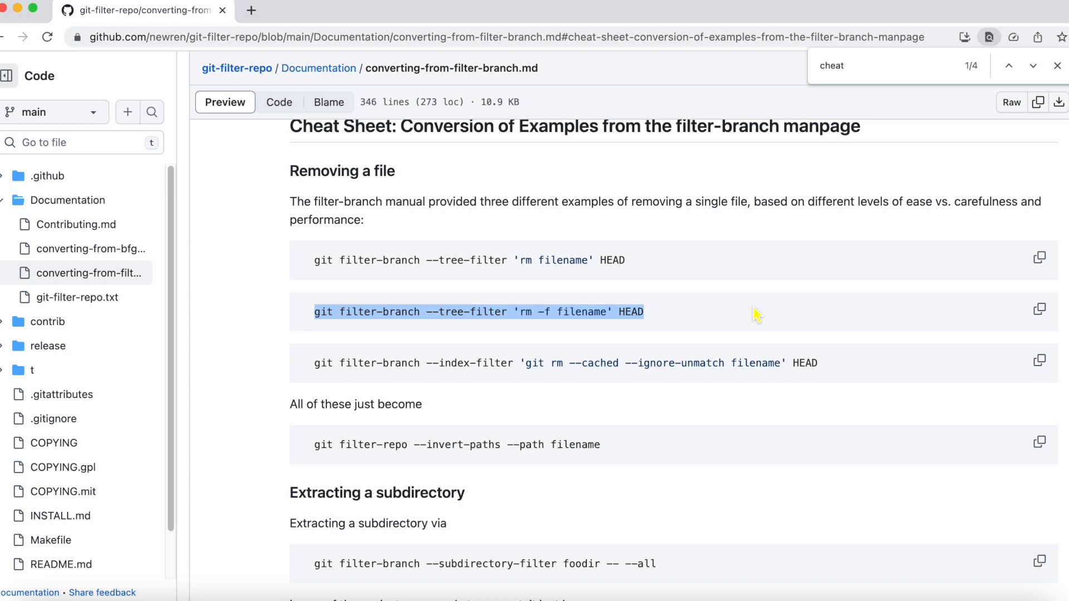
{"action": "mouse_move", "coordinate": [739, 310]}
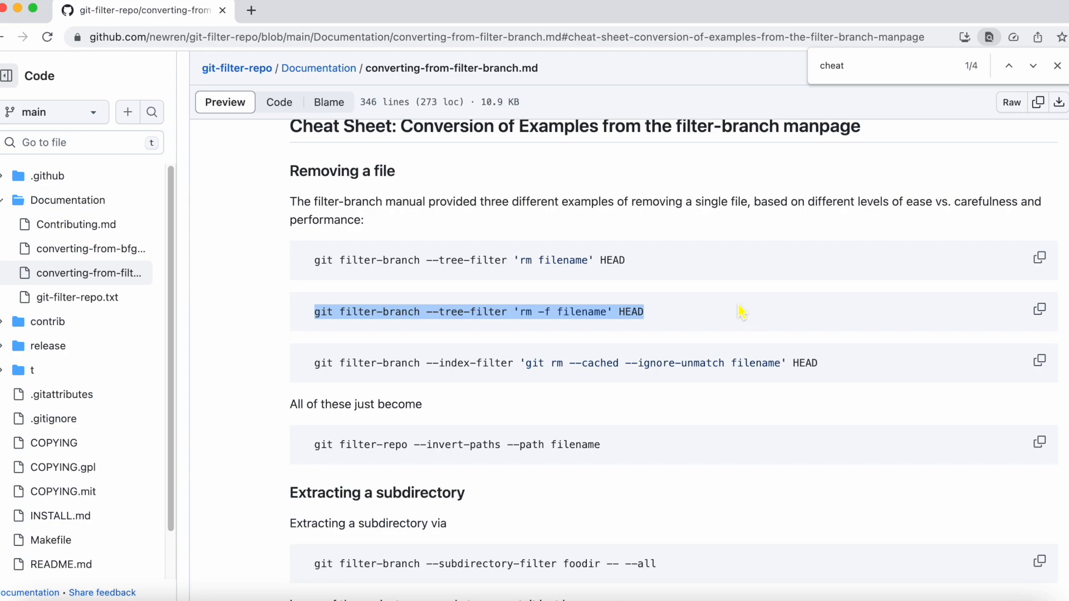